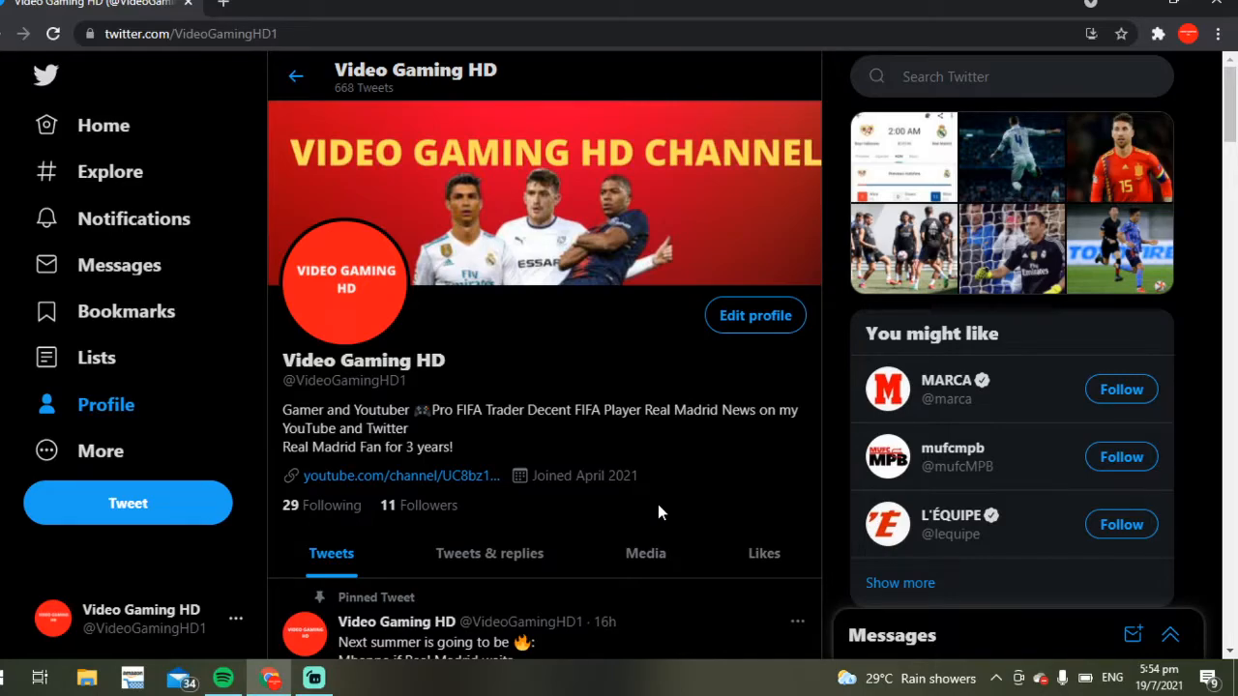
Browse down the Video Gaming HD timeline and open one of its tweets
scroll("down", 3)
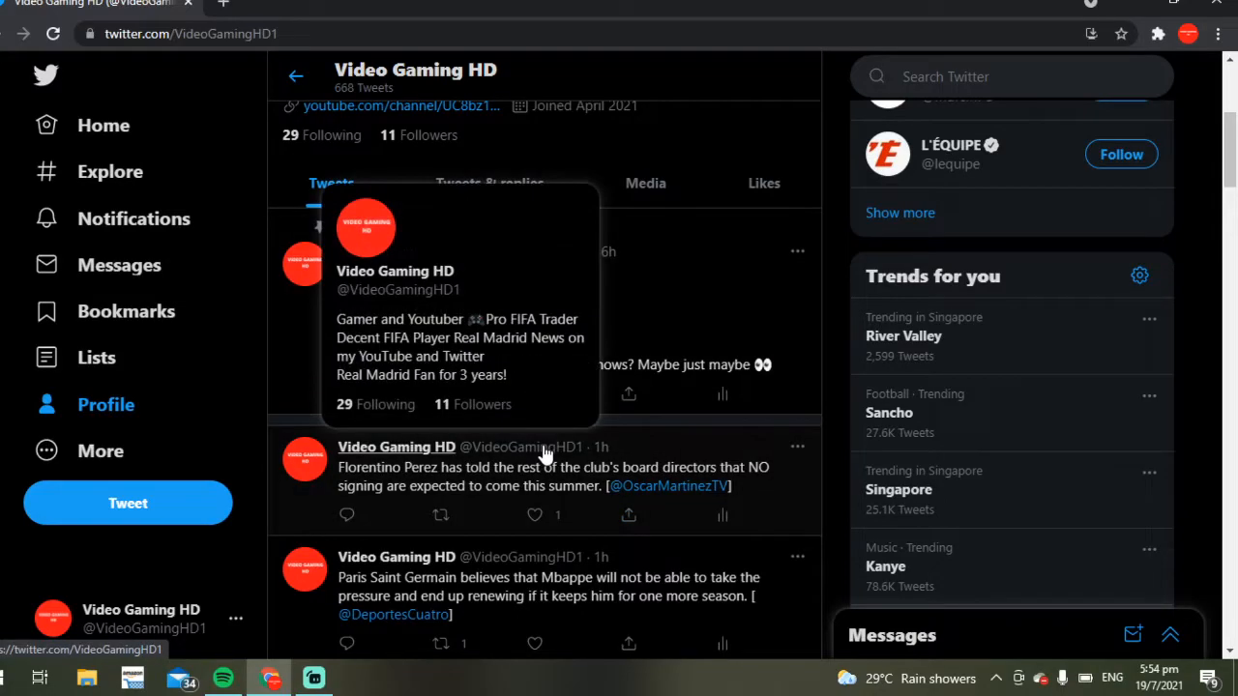
mouse_move(629, 510)
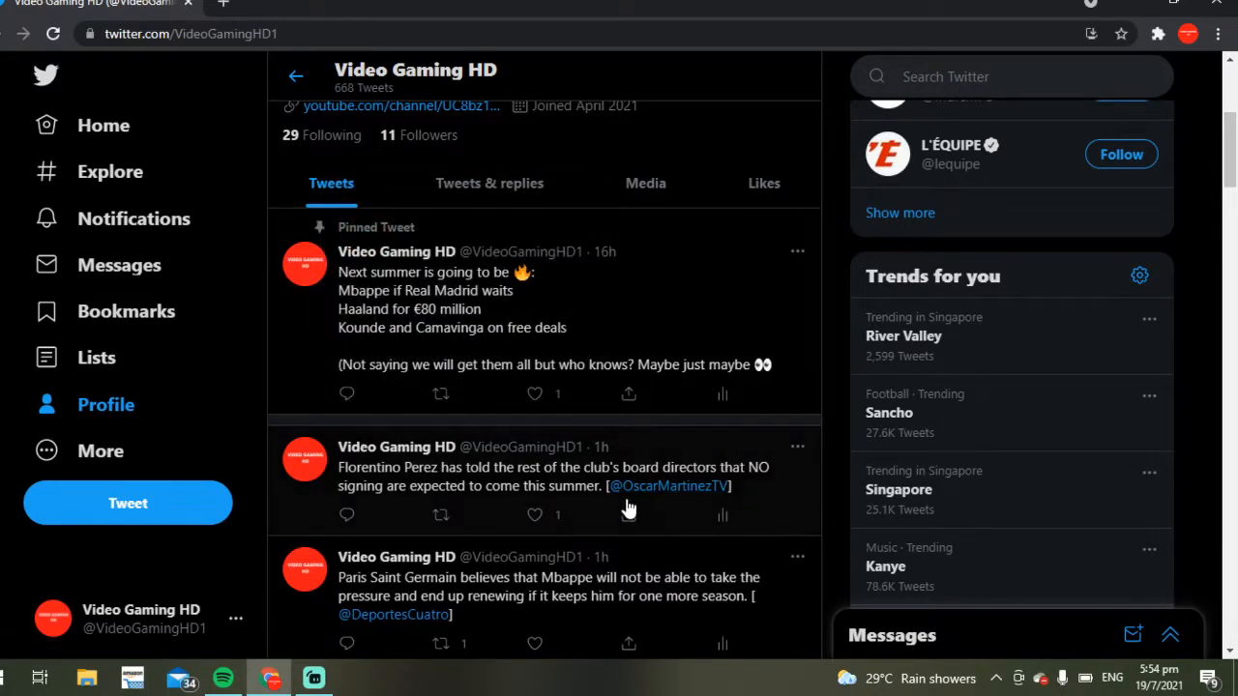
scroll("down", 3)
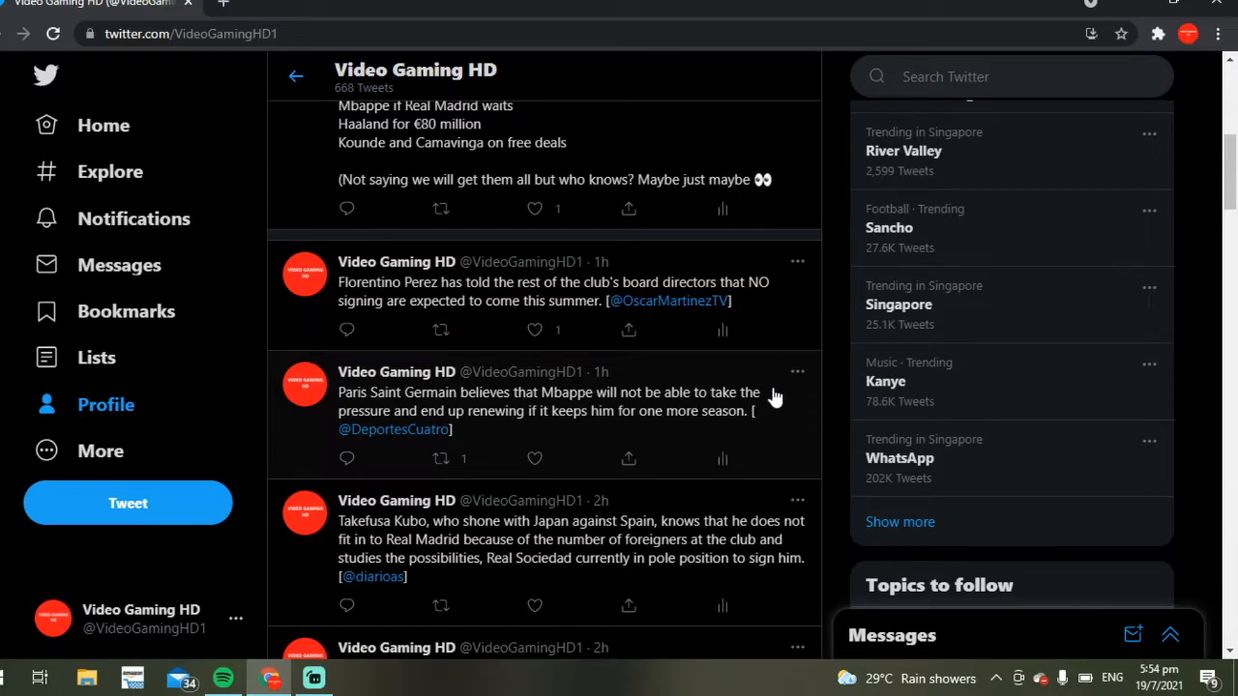
scroll("down", 3)
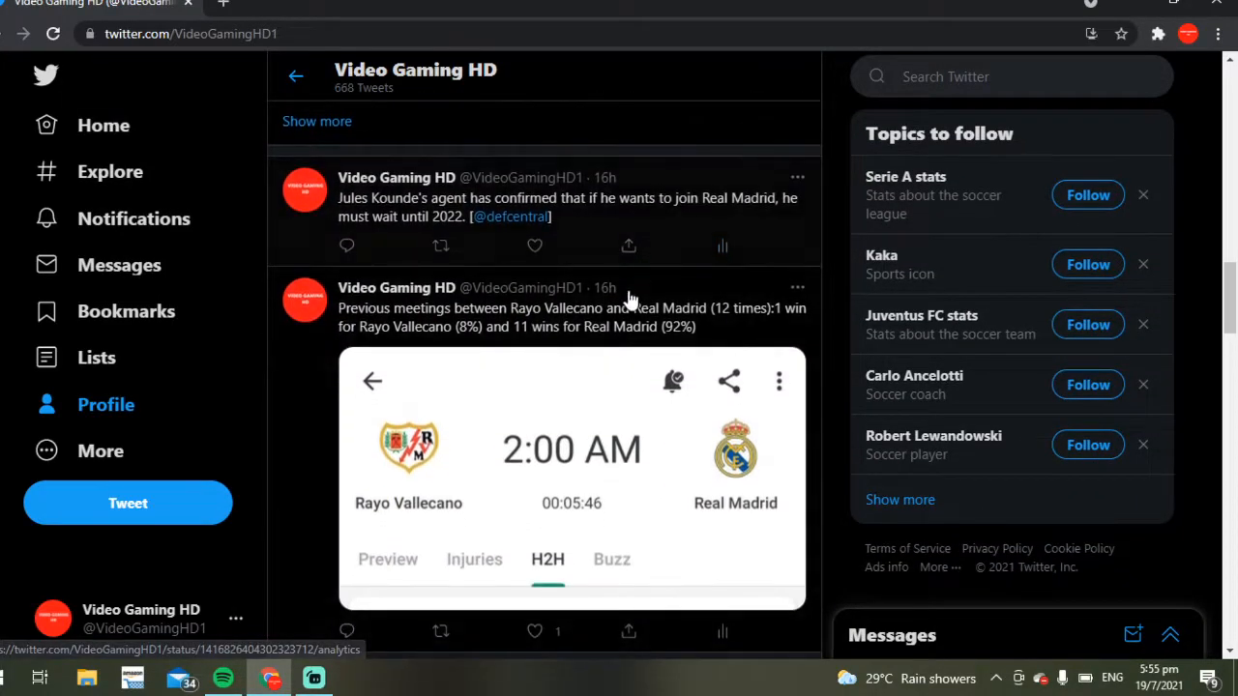
scroll("down", 3)
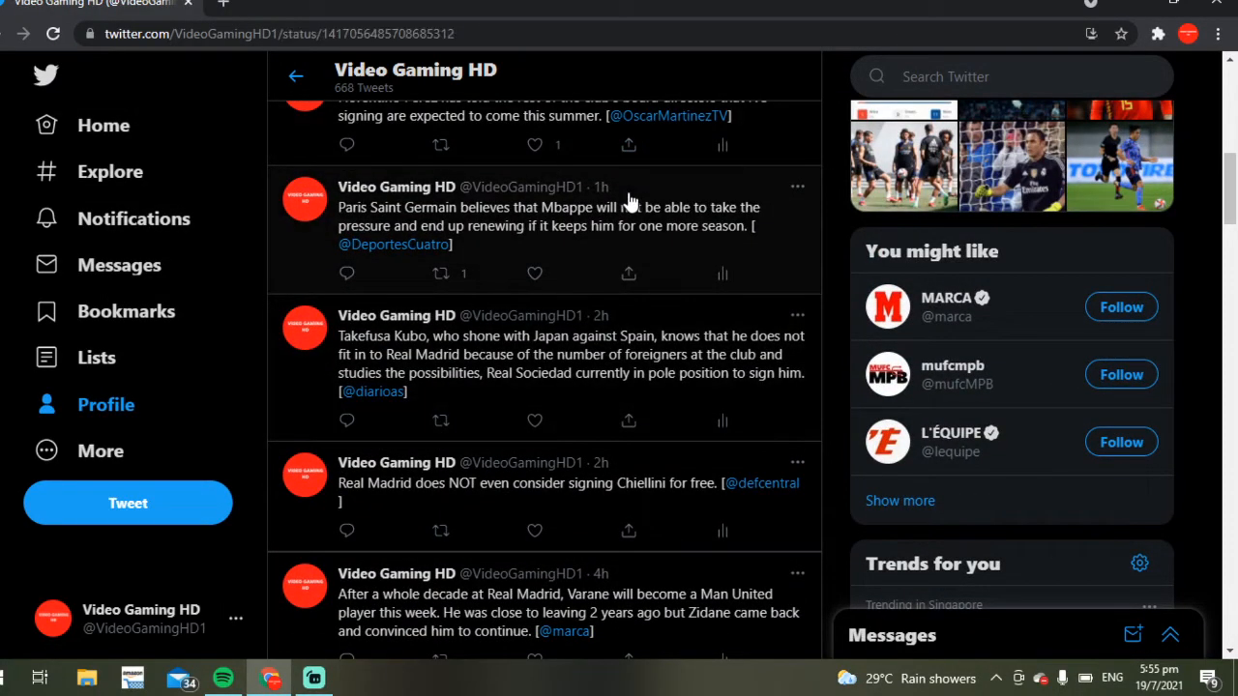
left_click(542, 218)
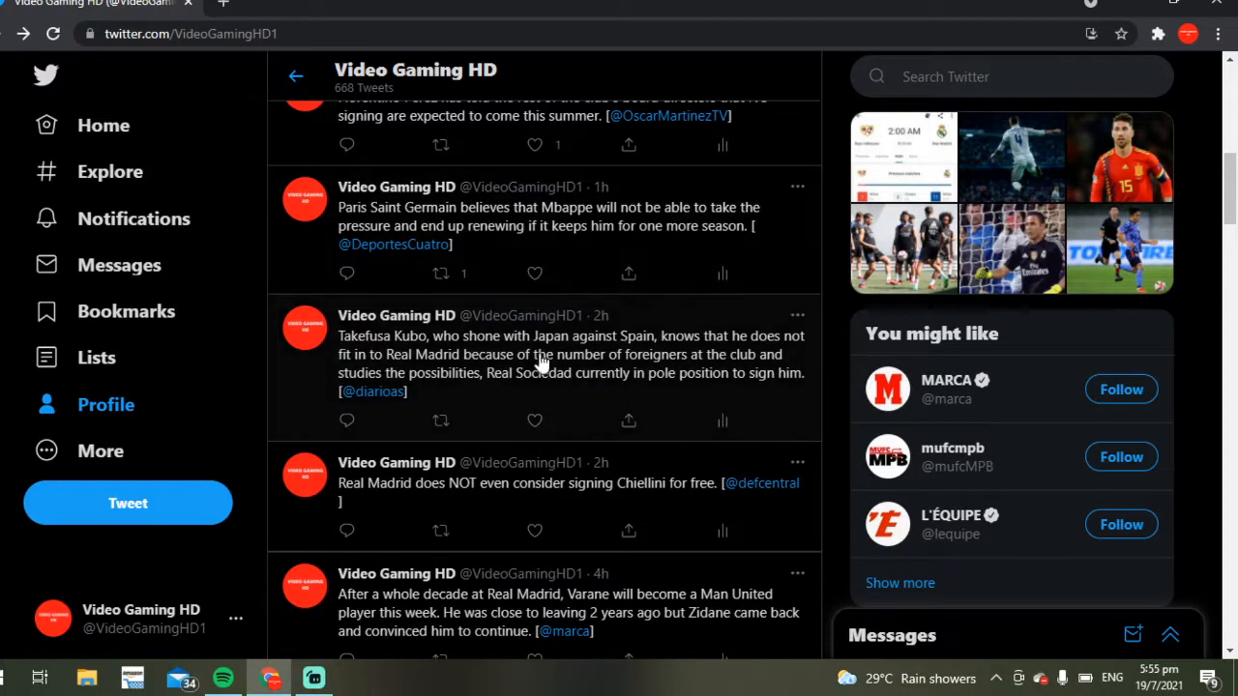
Continue down the timeline and open the tweet about Mbappé refusing the PSG renewal
scroll("down", 3)
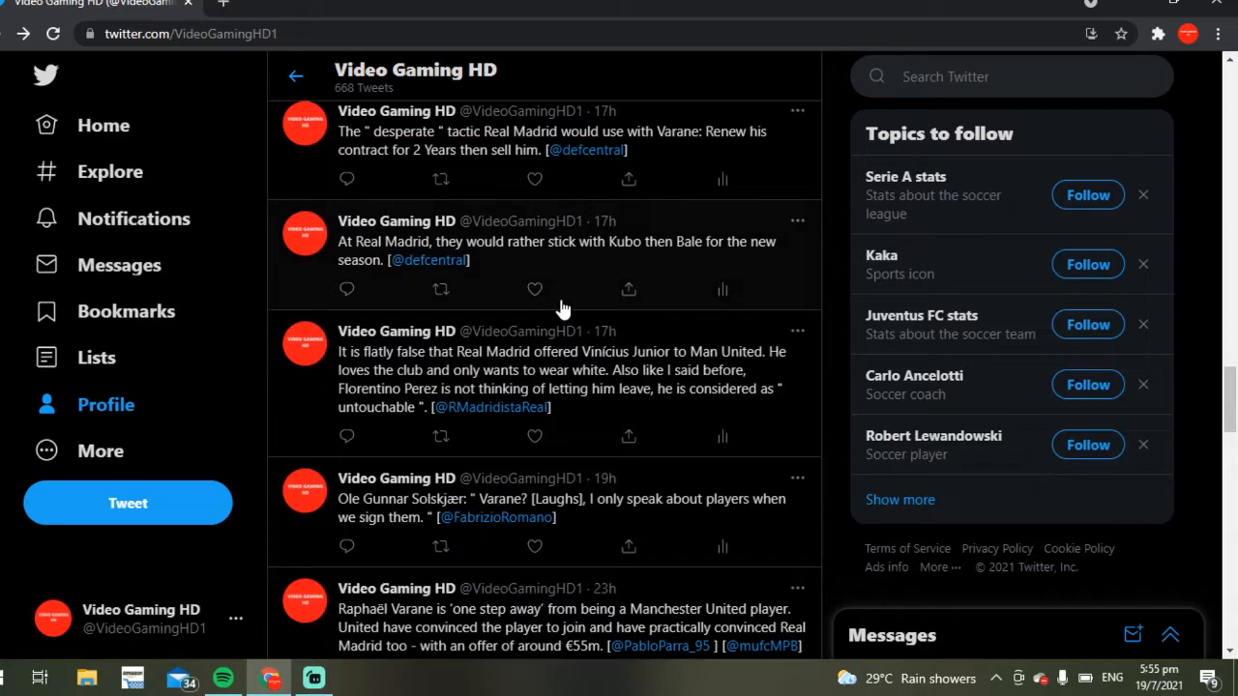
mouse_move(657, 387)
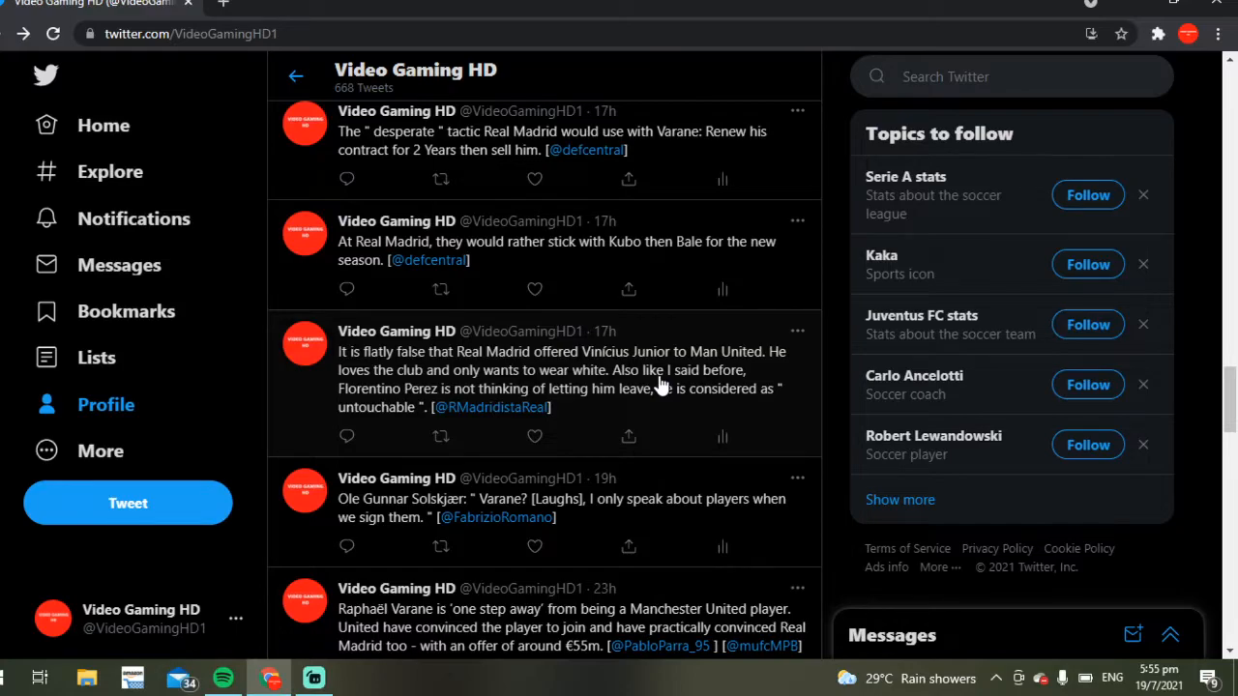
scroll("down", 3)
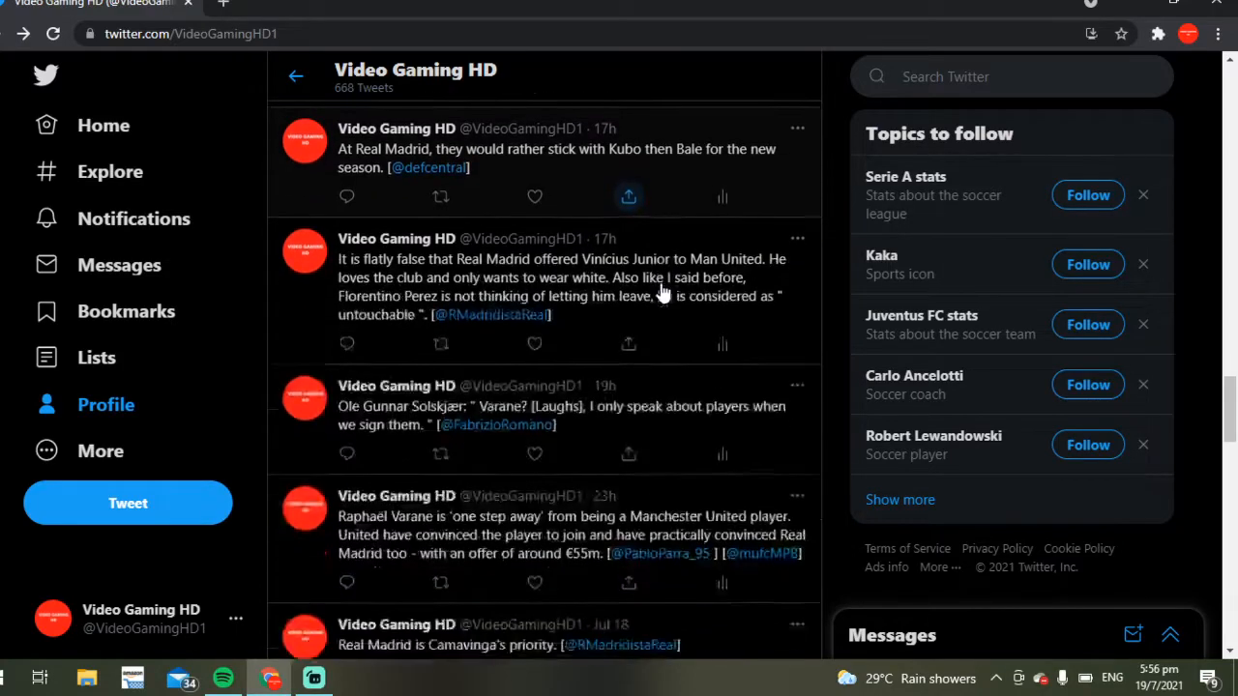
scroll("down", 3)
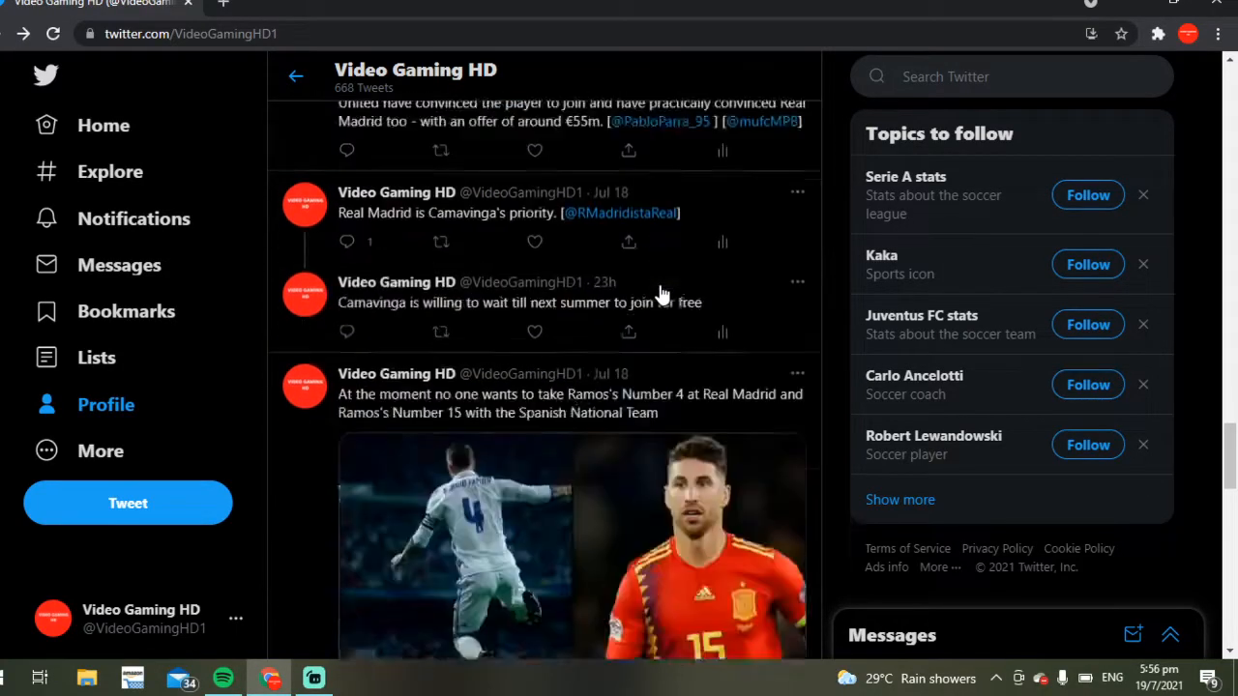
scroll("down", 3)
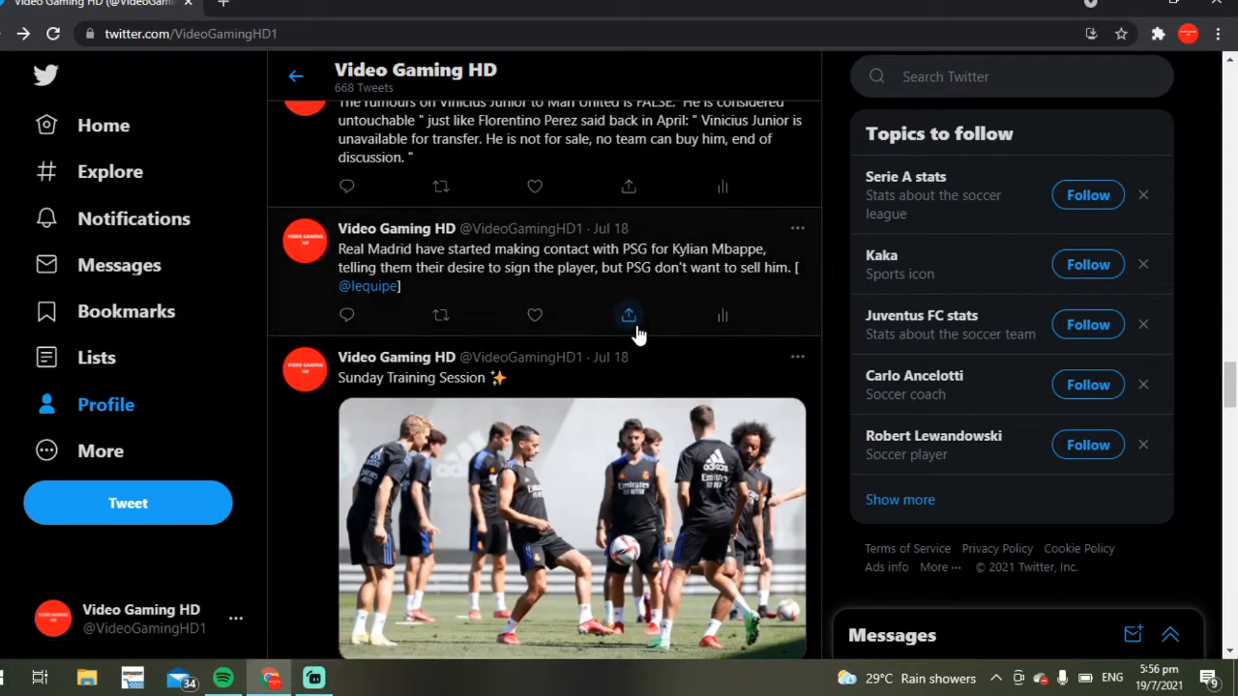
scroll("down", 3)
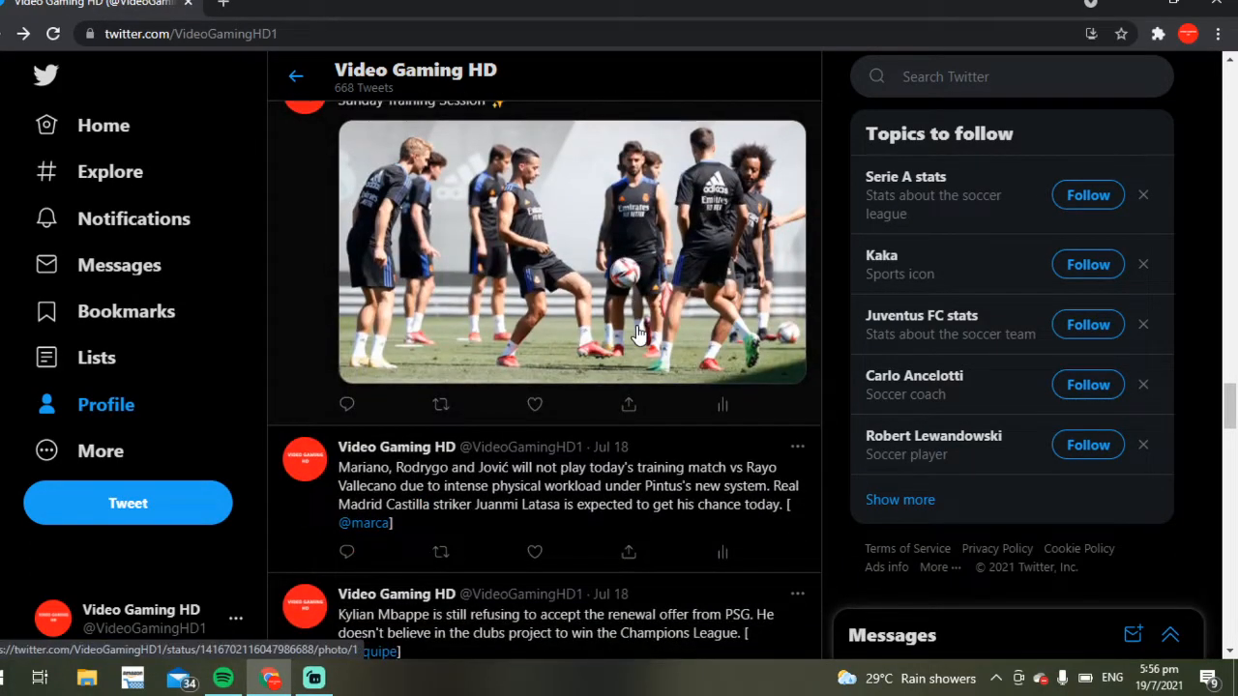
scroll("down", 3)
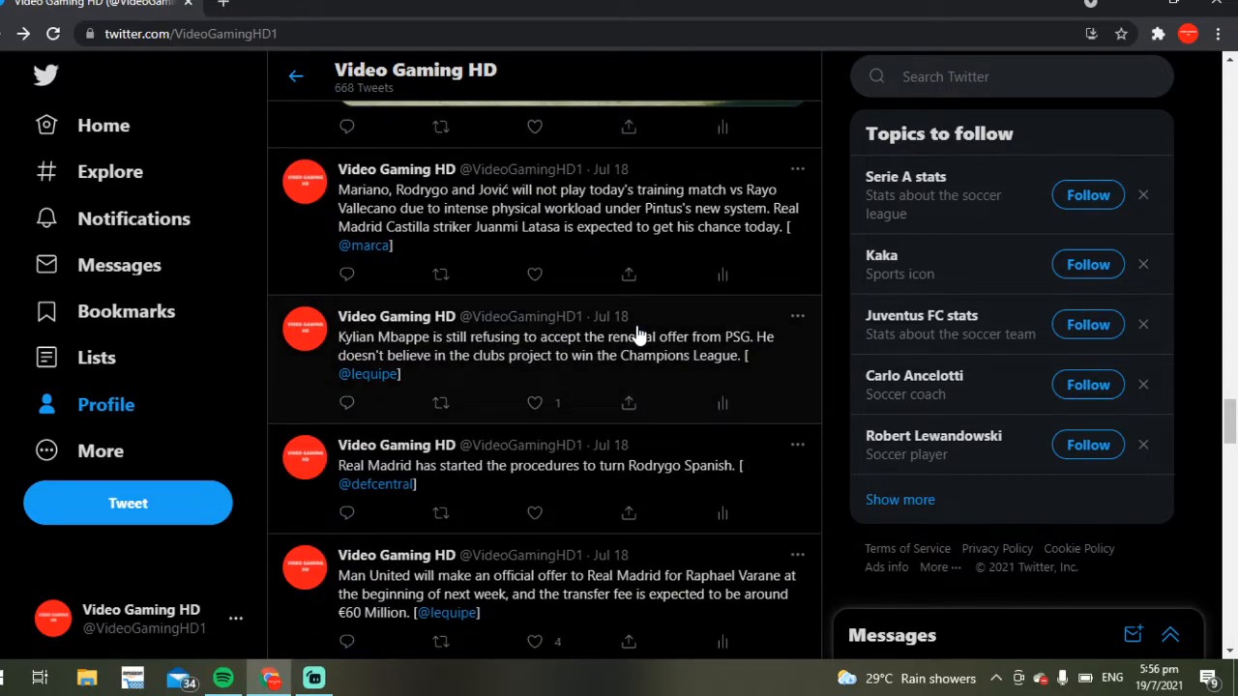
scroll("down", 3)
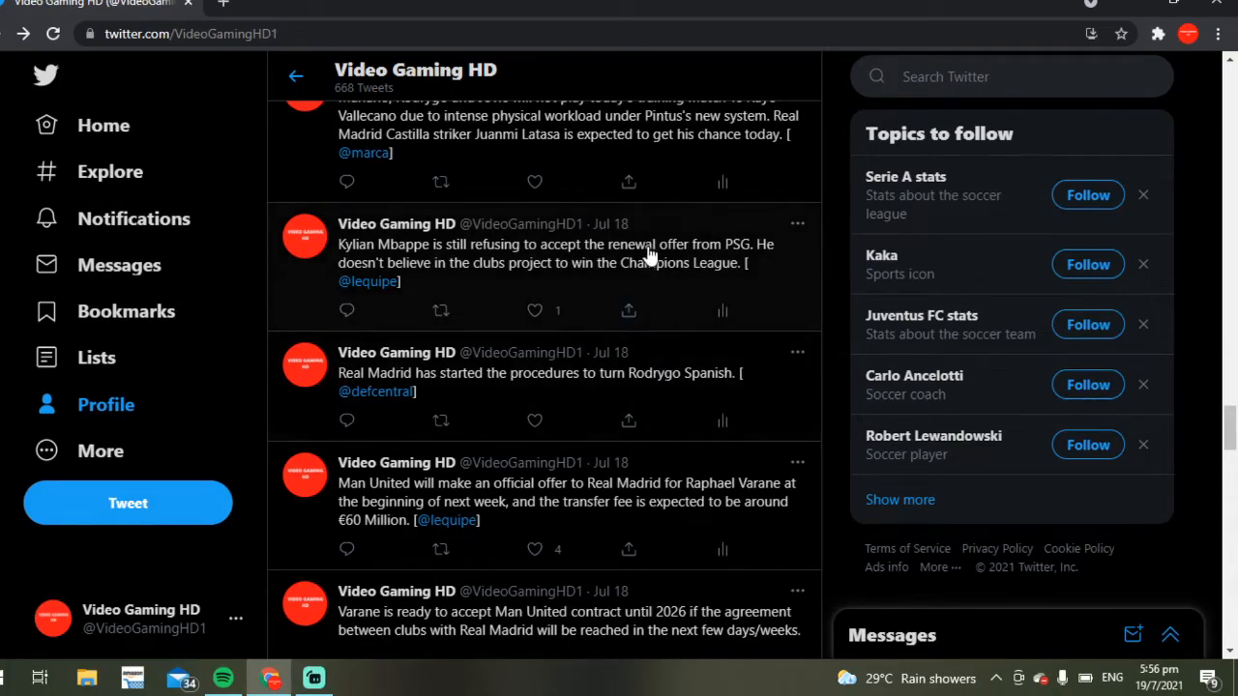
left_click(555, 263)
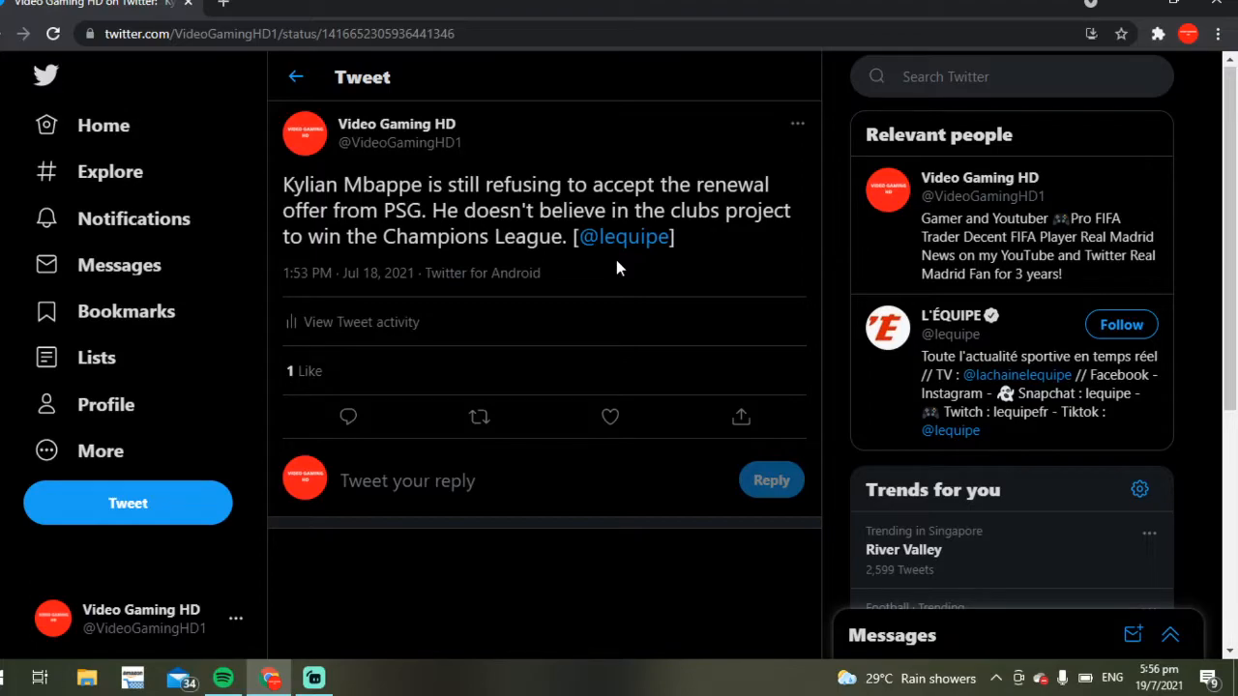
mouse_move(578, 303)
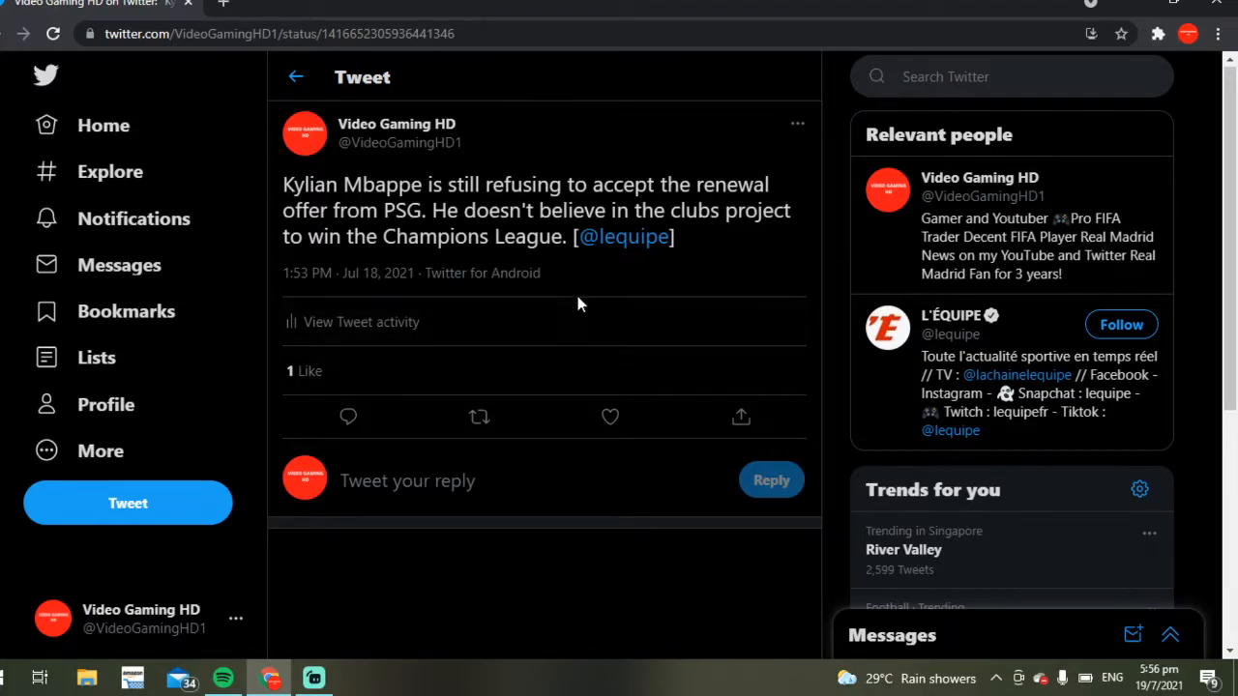
Visit the L'ÉQUIPE profile credited in the tweet, then return to the profile timeline
left_click(625, 236)
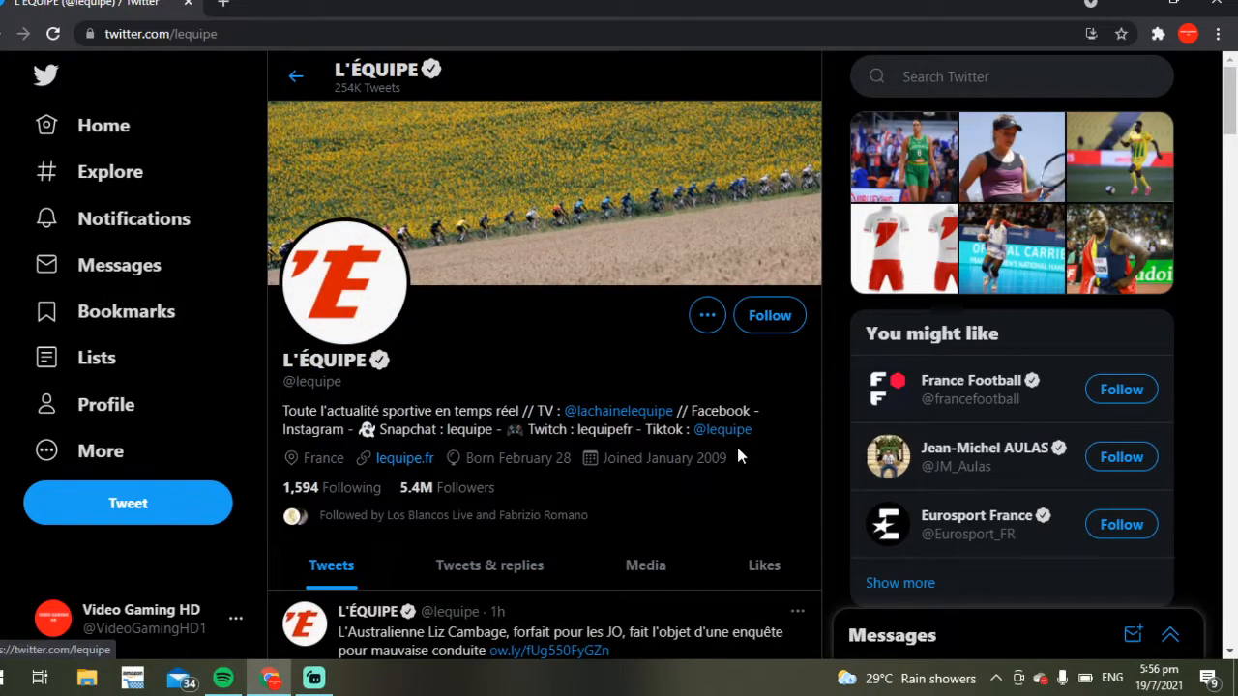
scroll("down", 3)
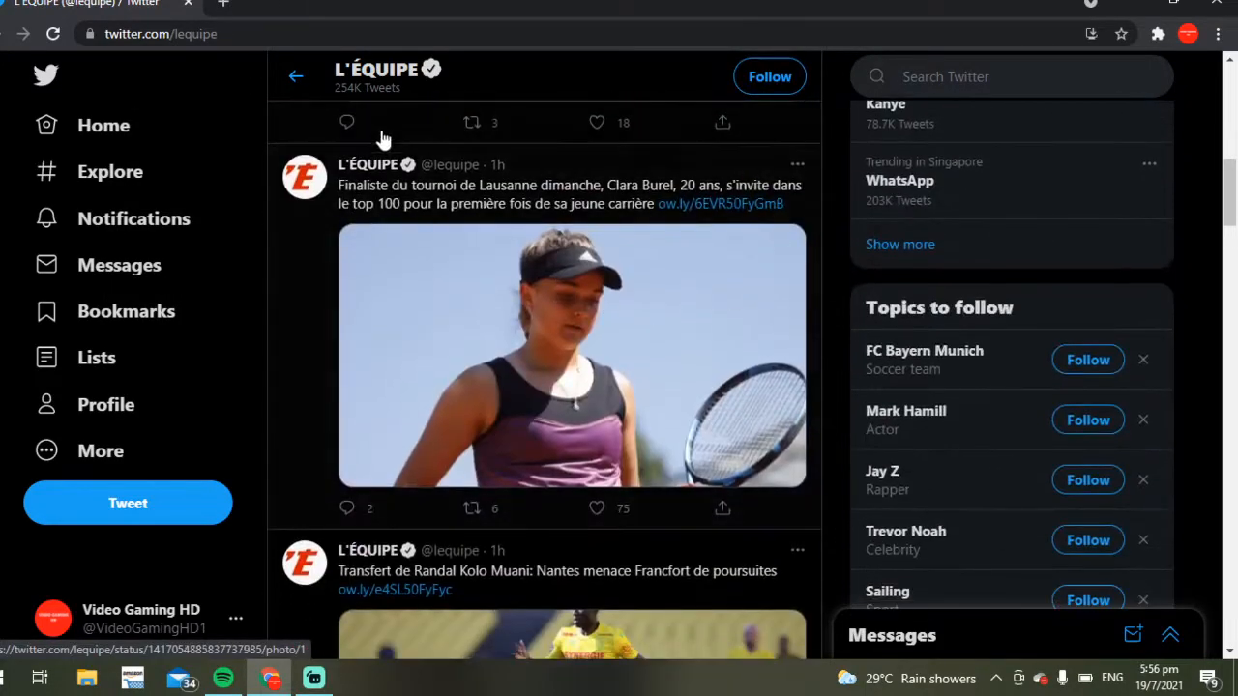
scroll("down", 3)
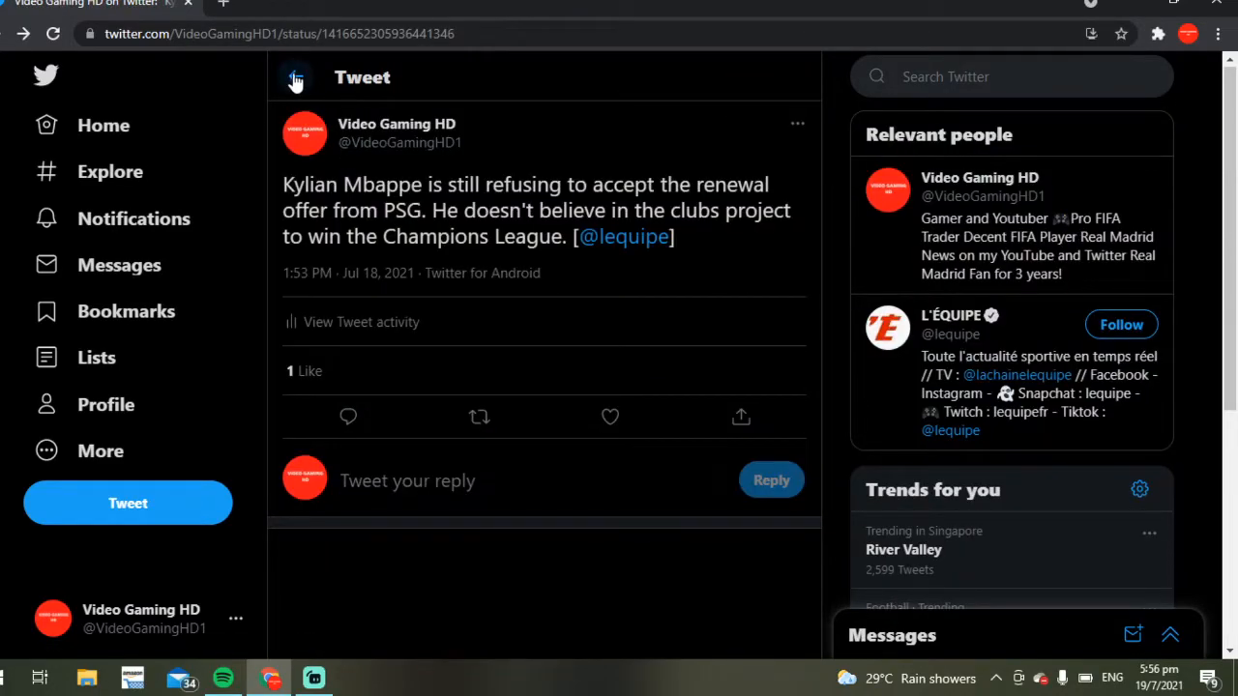
left_click(295, 77)
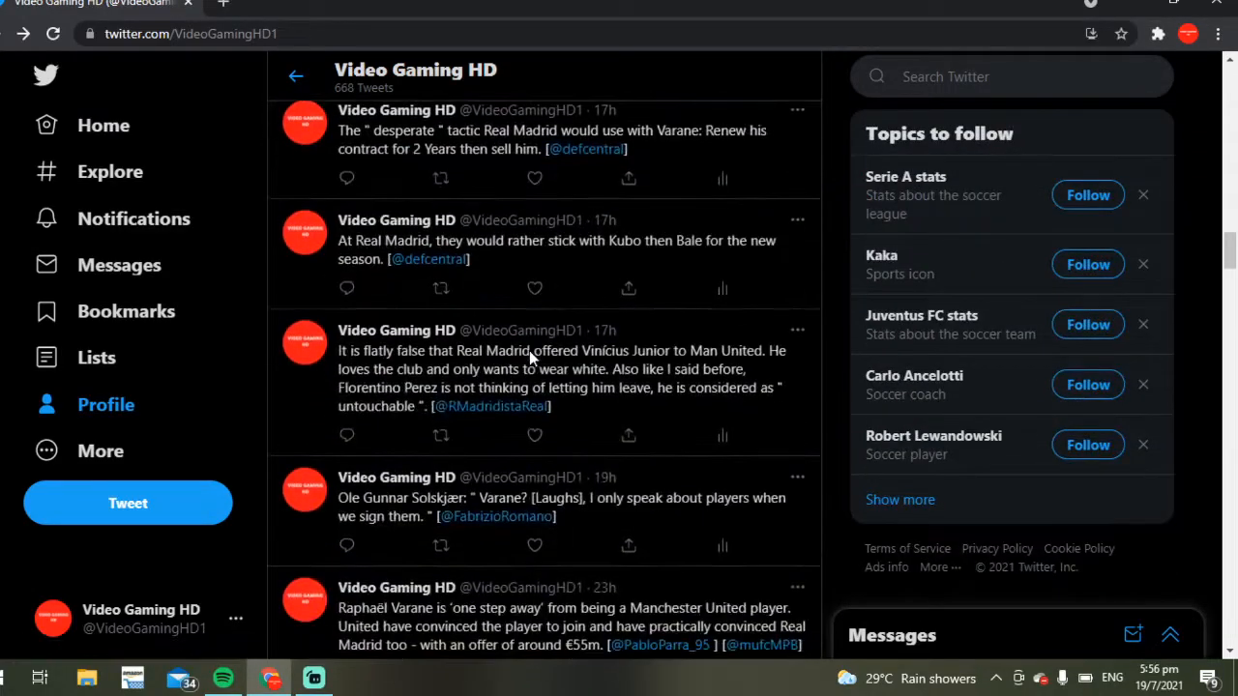
Open the 'Mbappé will sign for Real Madrid' tweet and view its 1 Quote Tweet by Diario AS
scroll("down", 3)
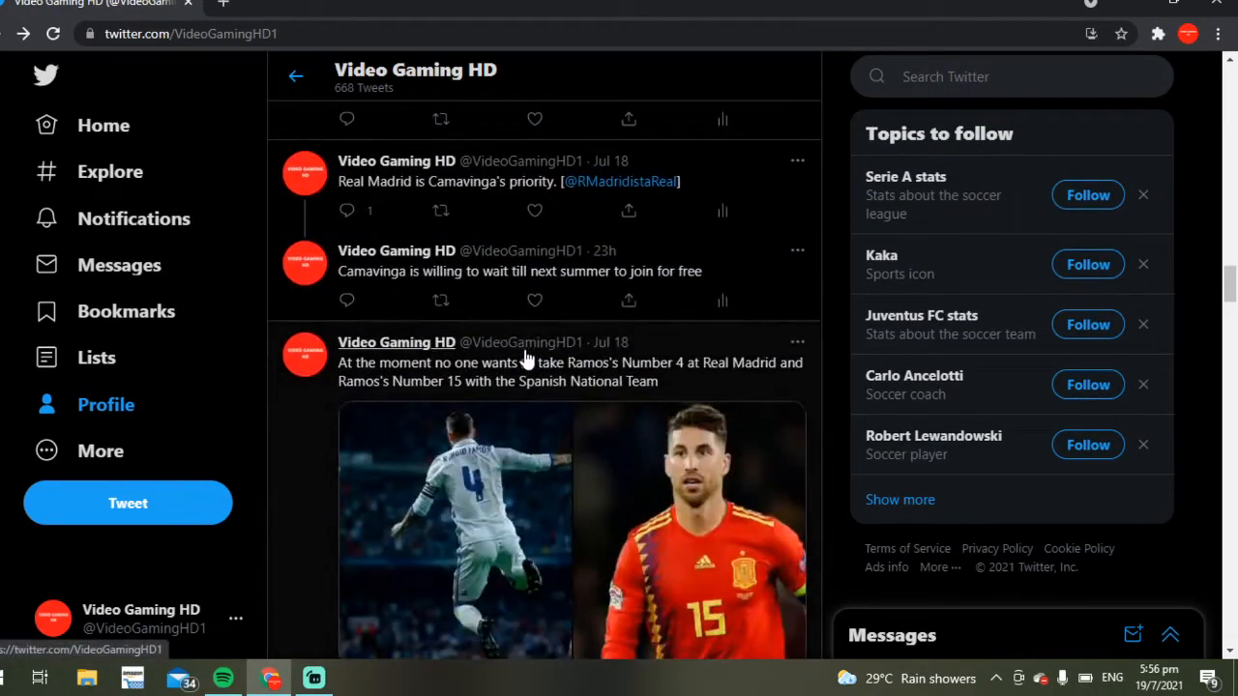
scroll("down", 3)
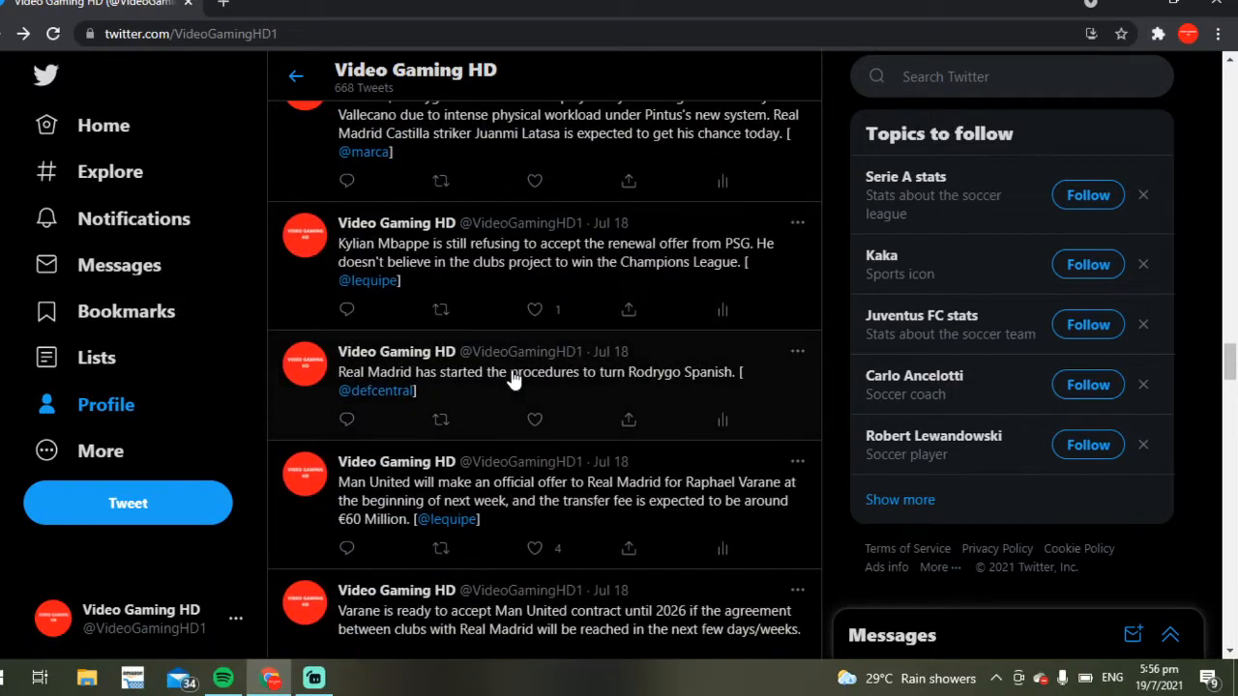
scroll("down", 3)
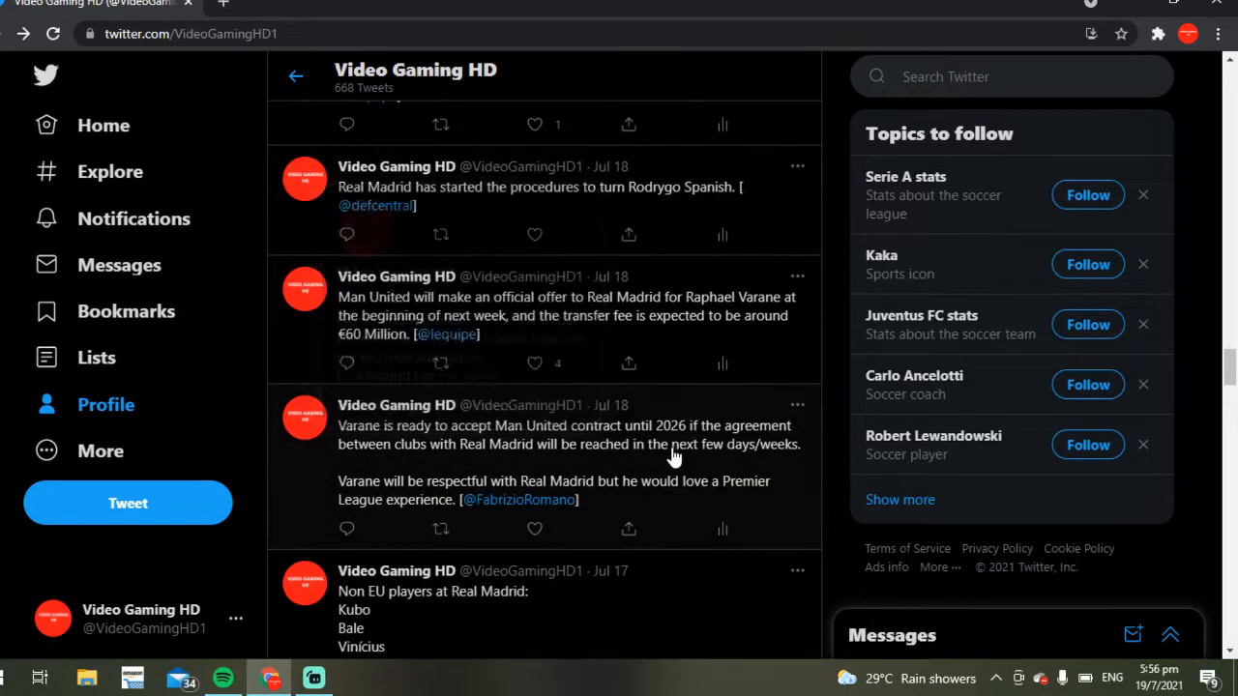
scroll("down", 3)
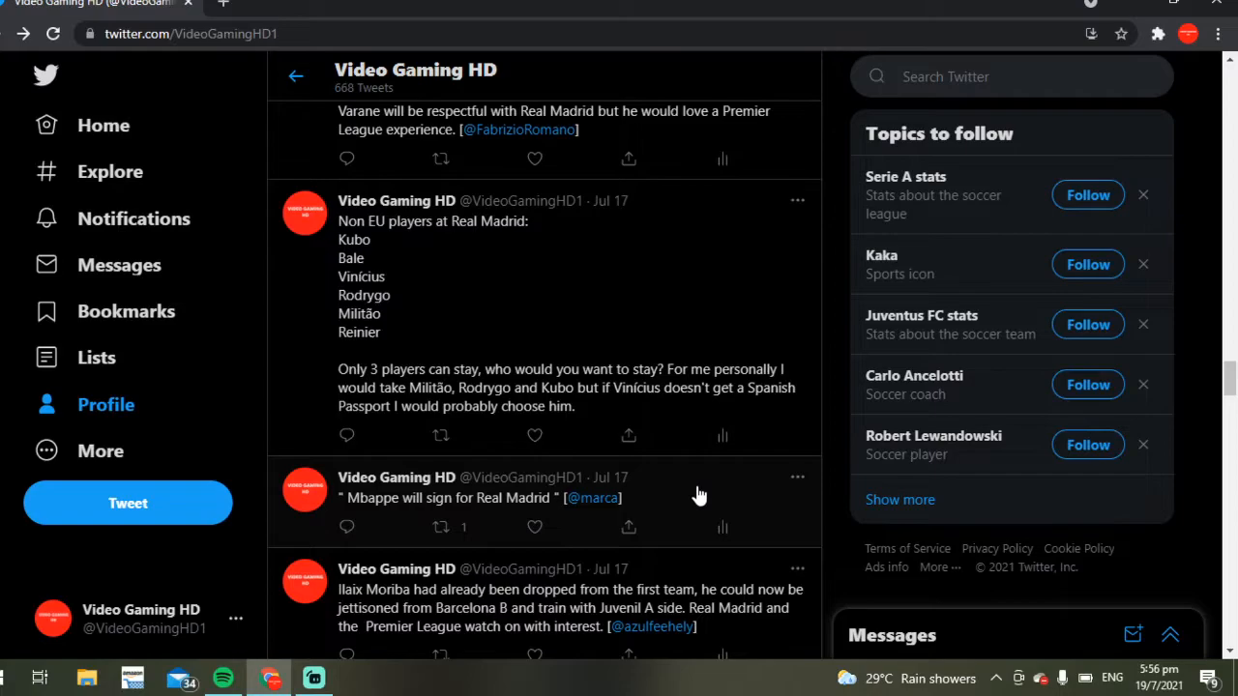
left_click(447, 497)
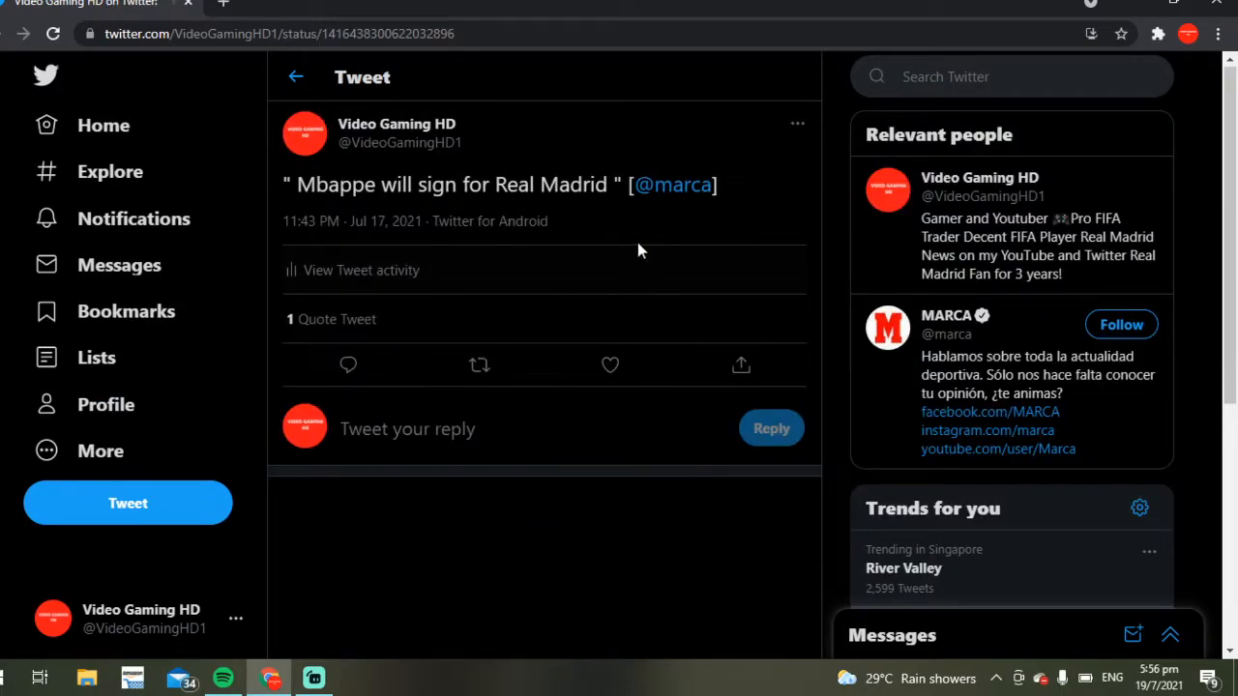
mouse_move(283, 204)
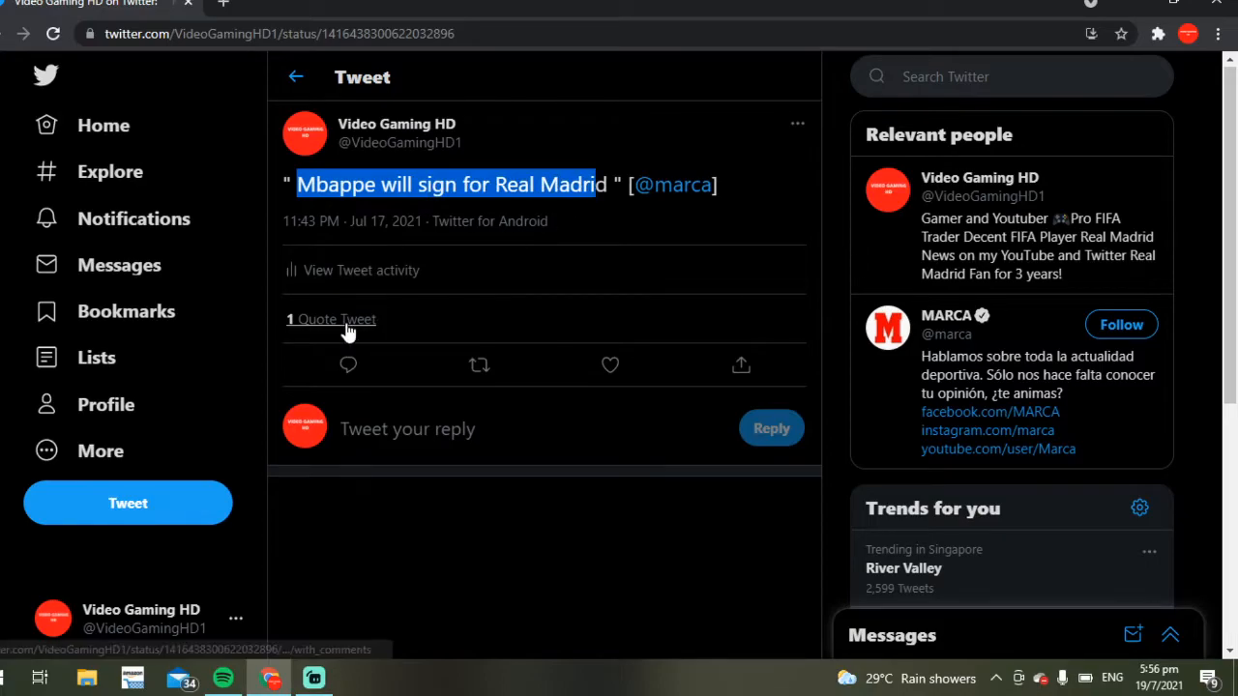
left_click(336, 319)
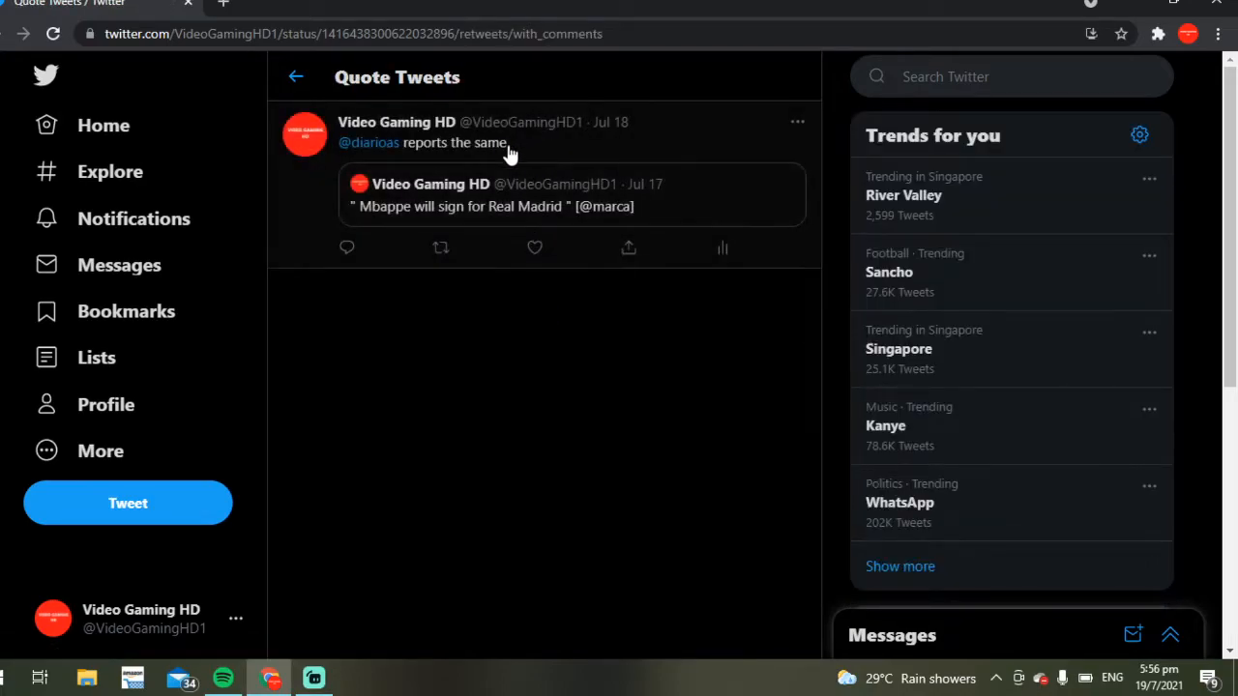
mouse_move(369, 142)
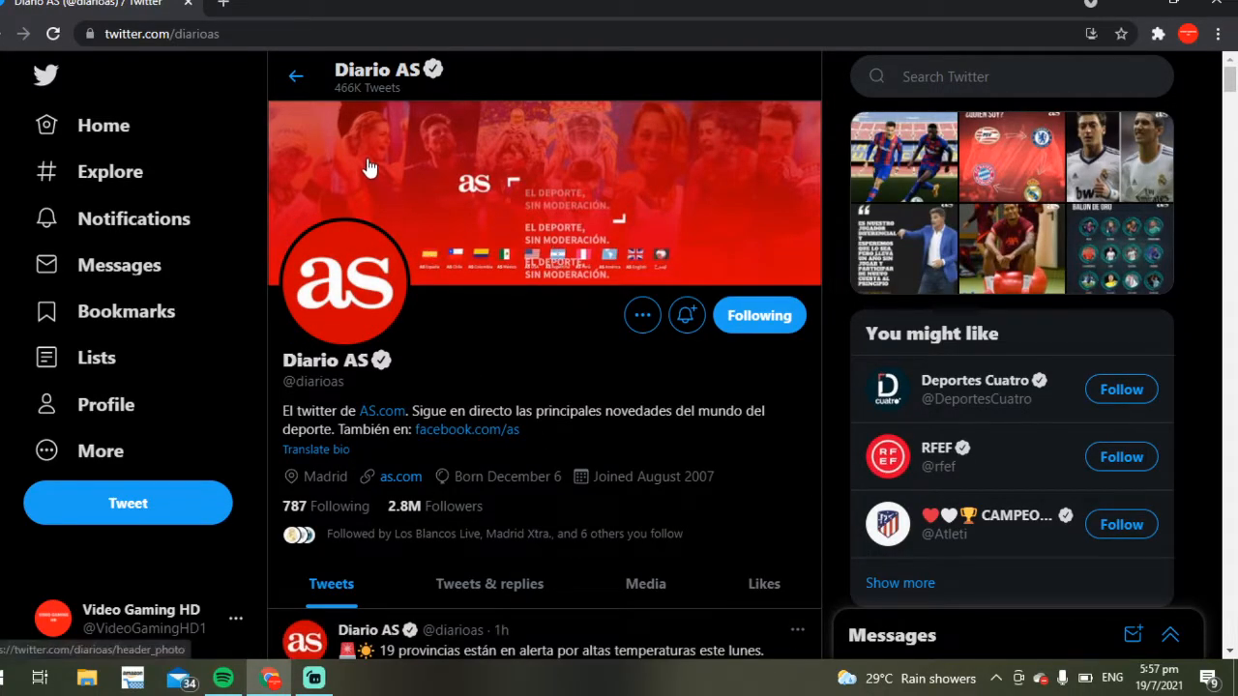
Highlight the 'Mbappé will sign for Real Madrid' text, return to the profile and scroll to July 17 tweets
scroll("down", 3)
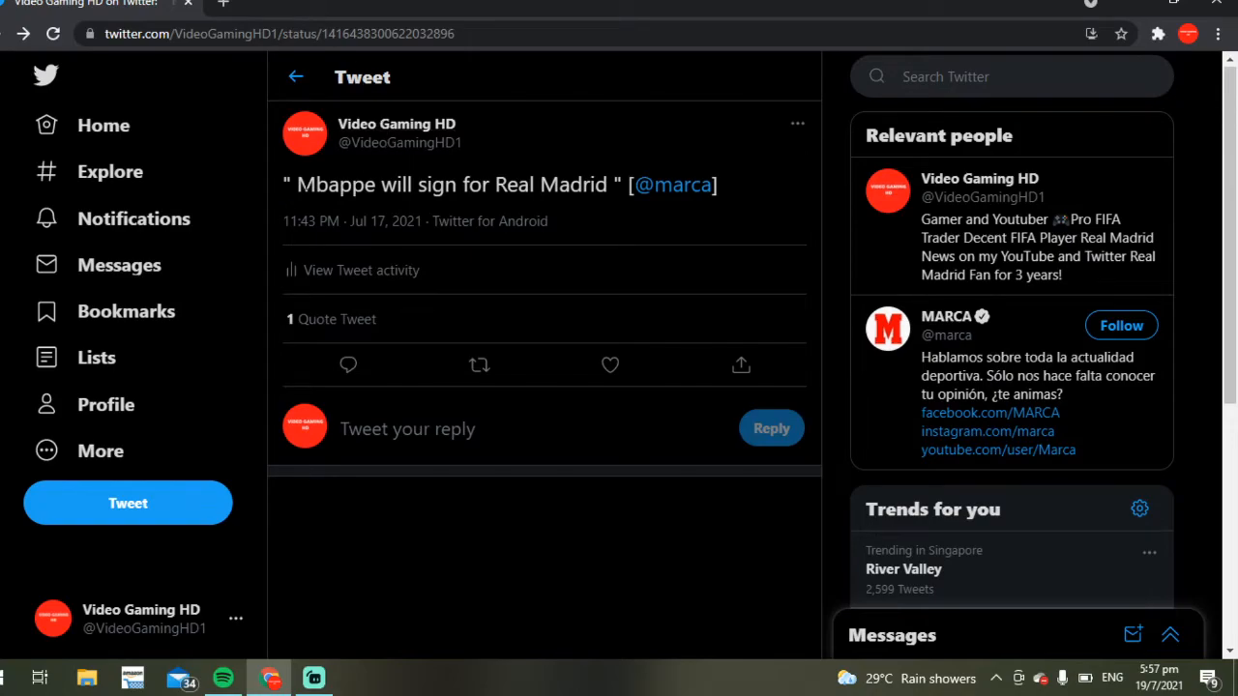
left_click_drag(295, 184, 607, 184)
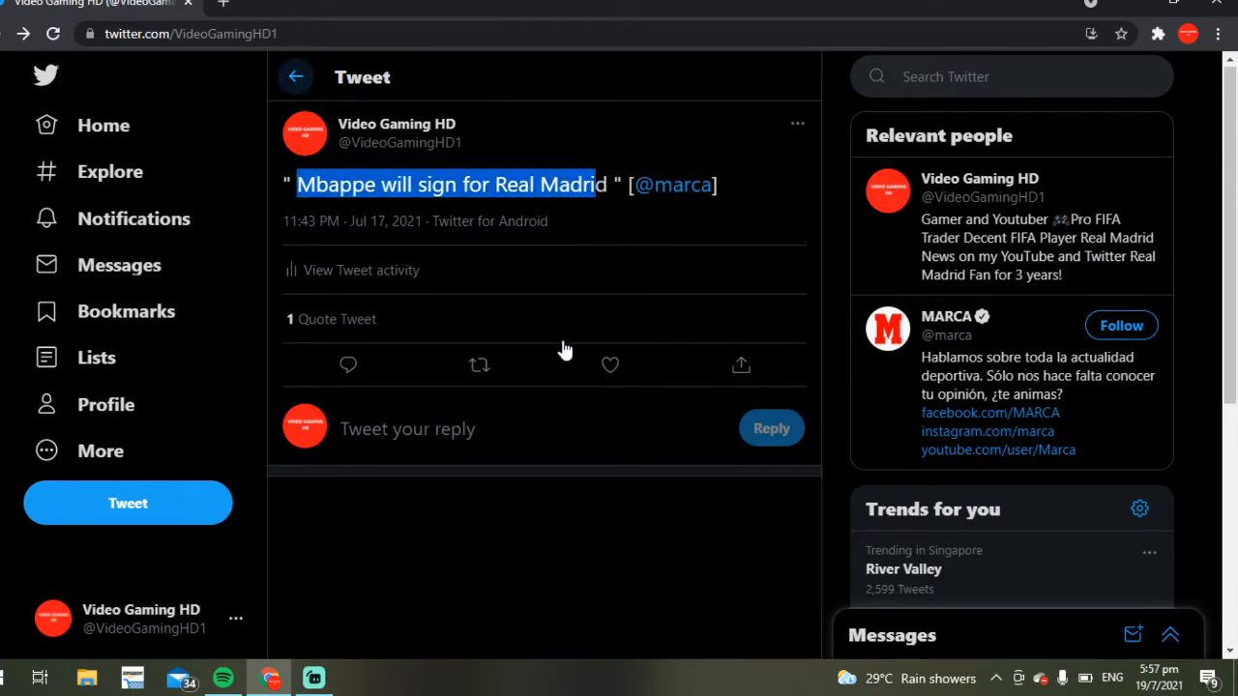
left_click(296, 76)
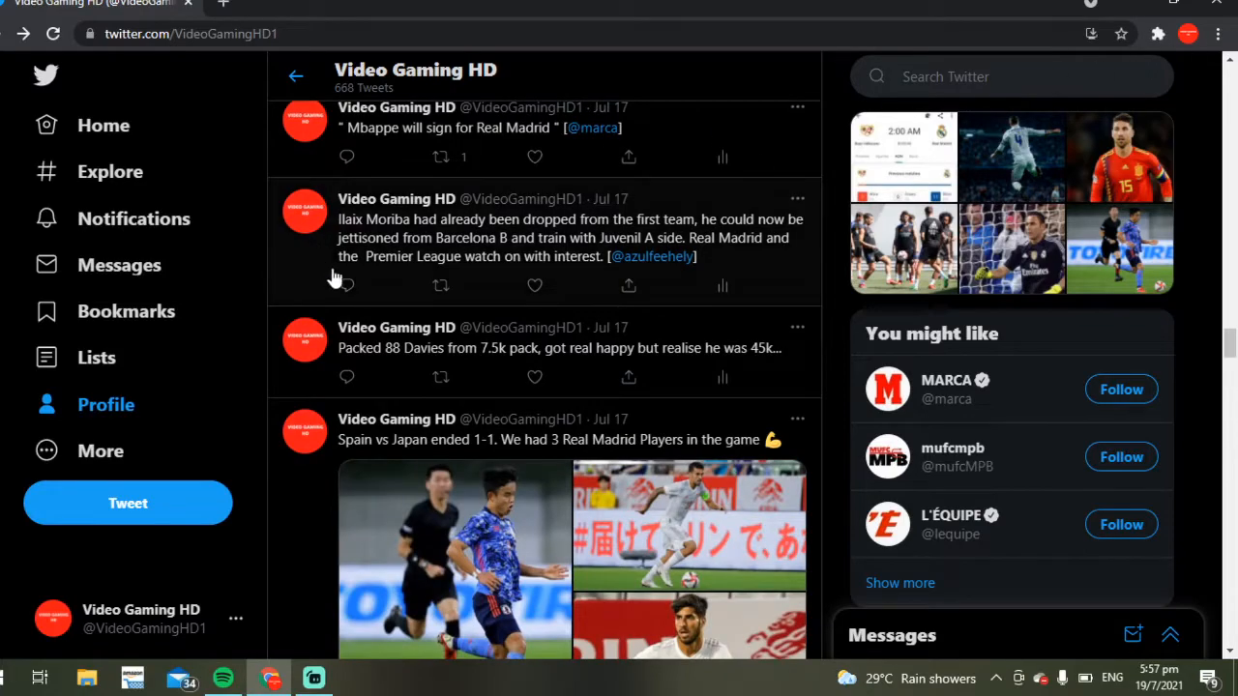
scroll("down", 3)
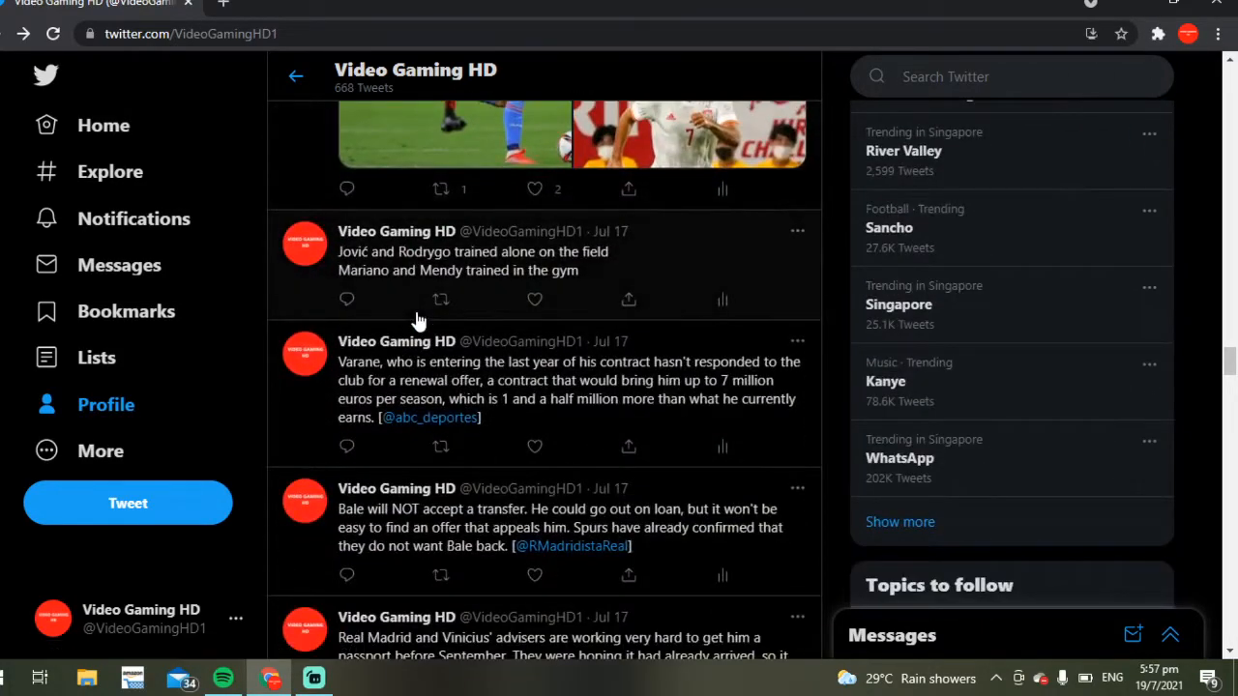
scroll("down", 3)
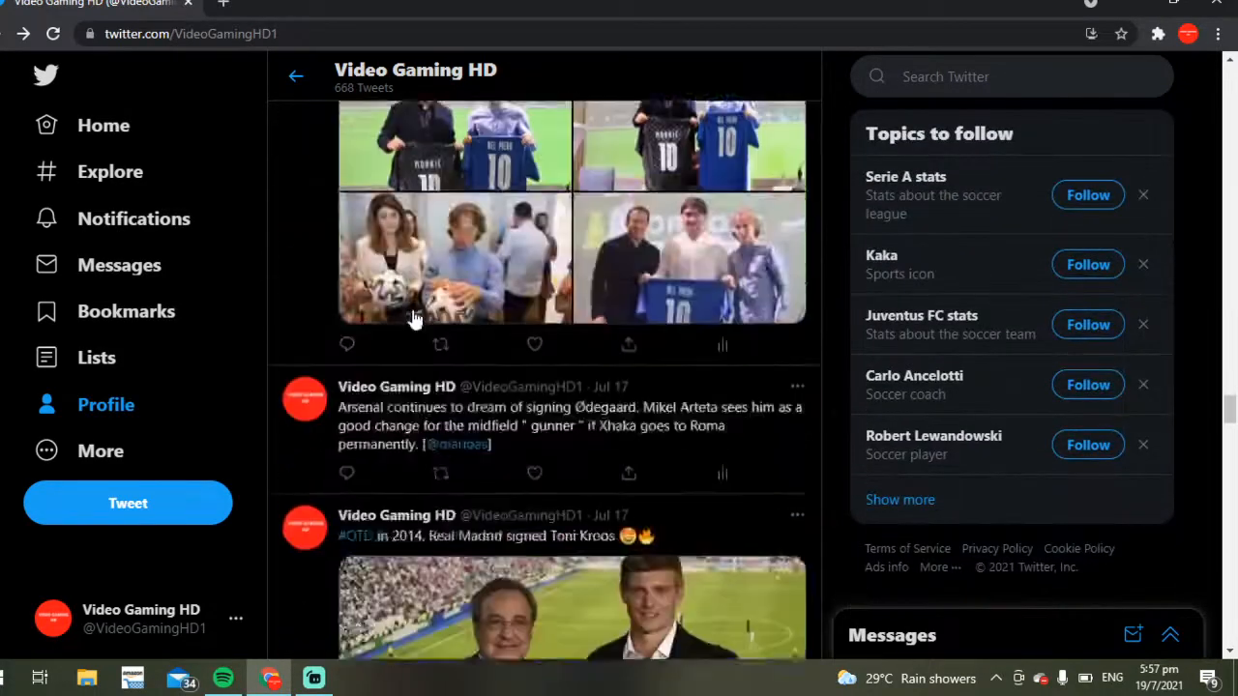
scroll("down", 3)
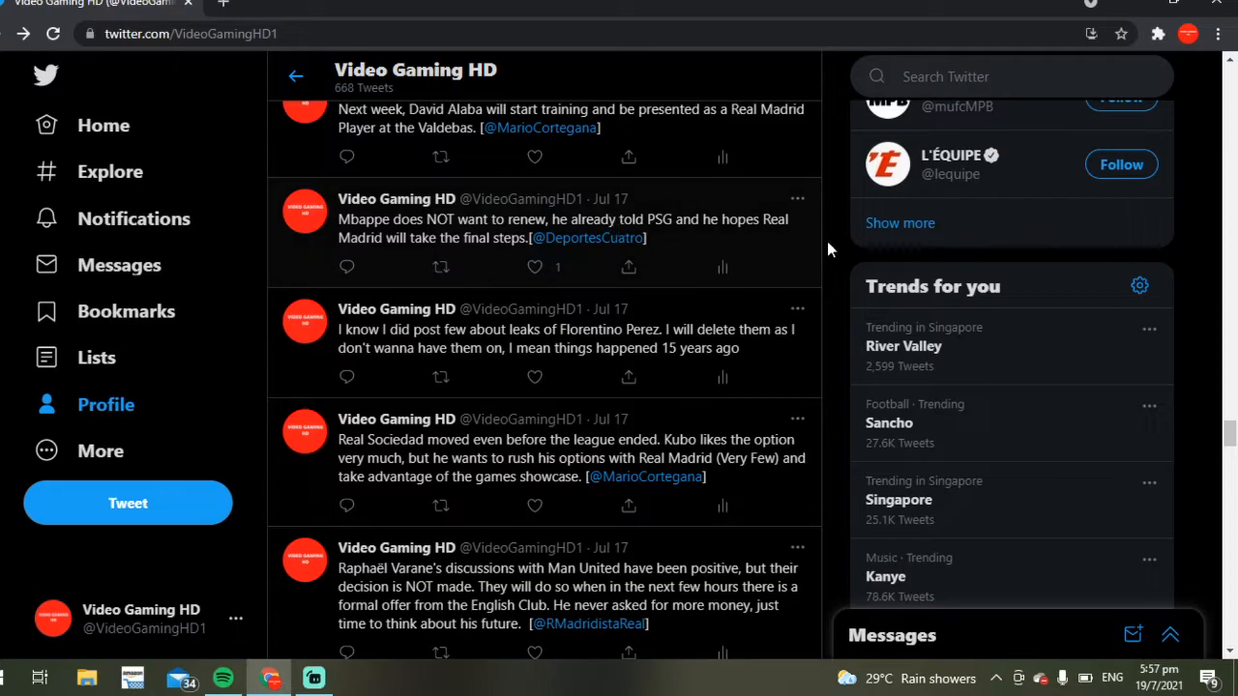
left_click(569, 228)
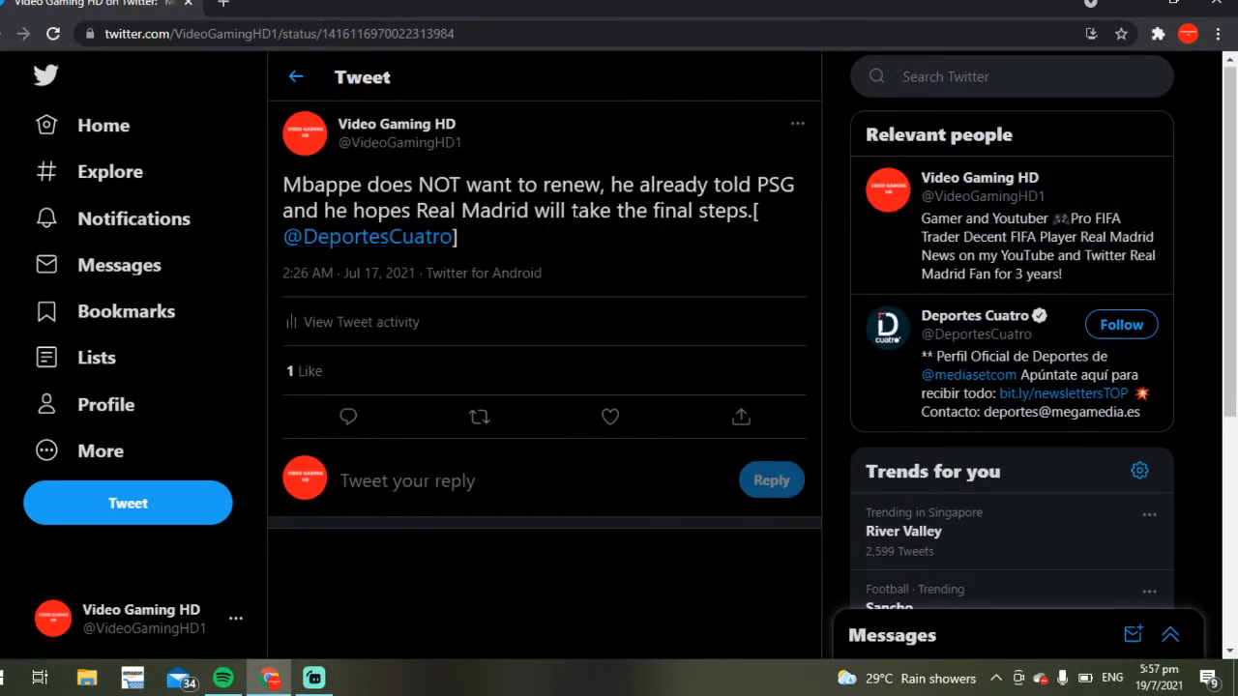
left_click_drag(573, 210, 747, 210)
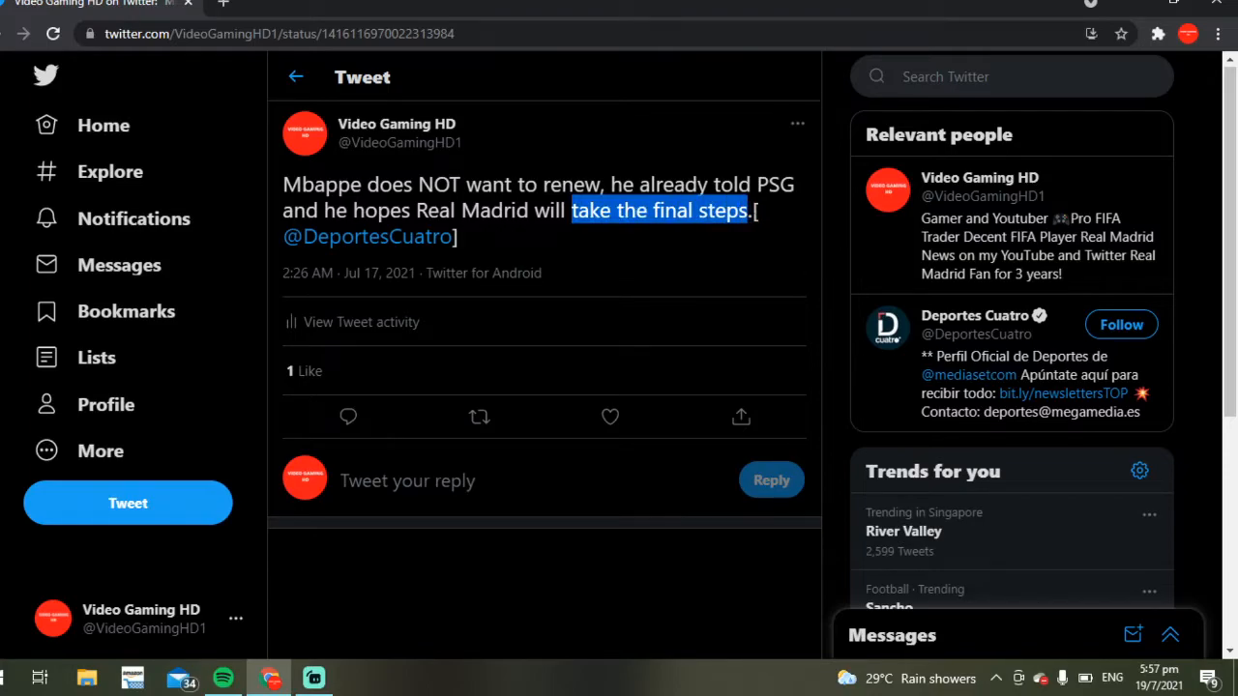
left_click(610, 279)
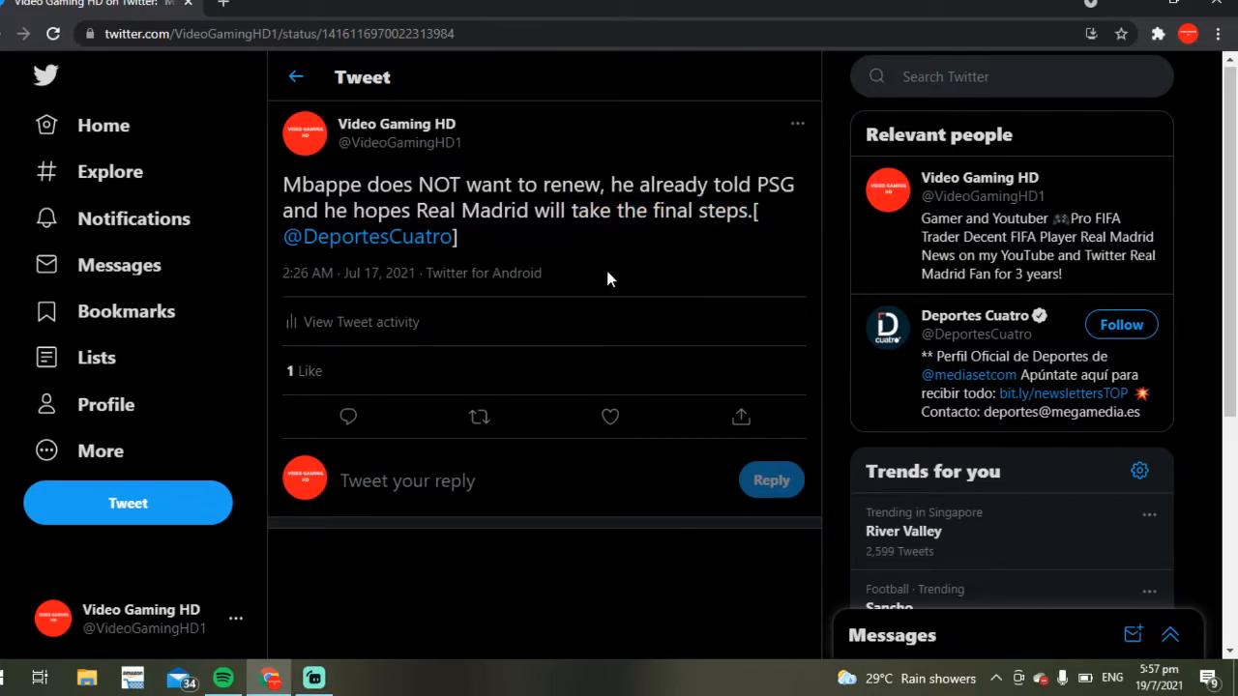
mouse_move(326, 106)
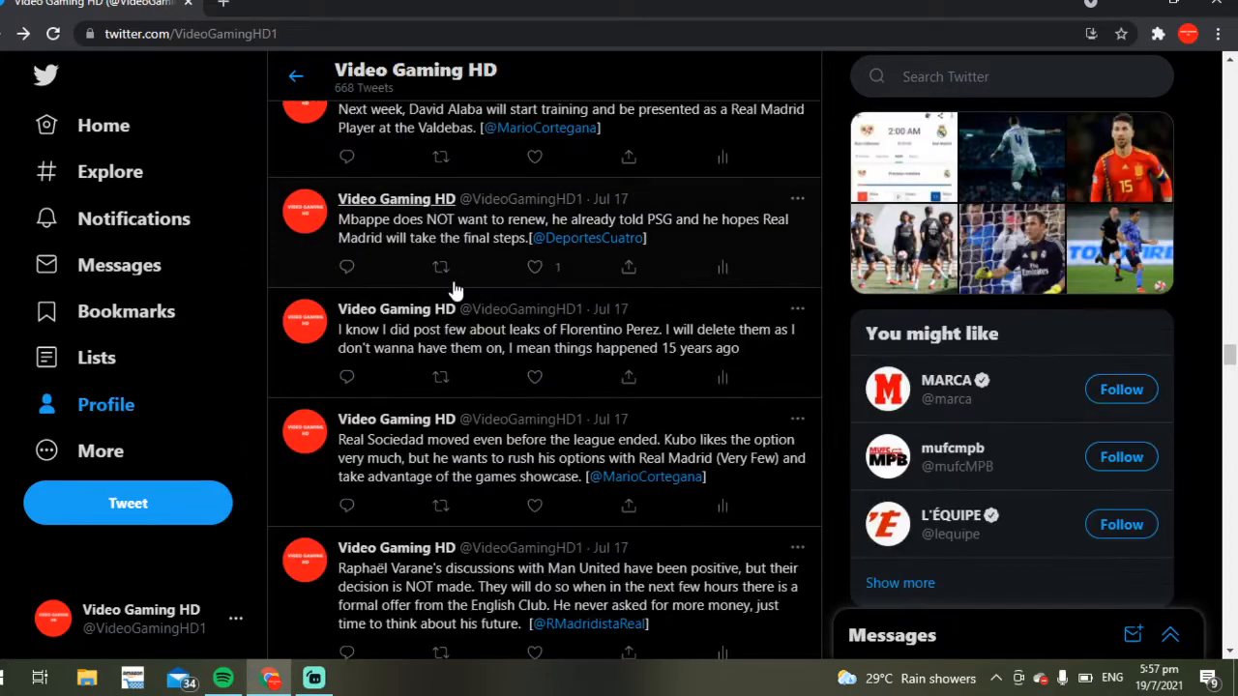
mouse_move(396, 308)
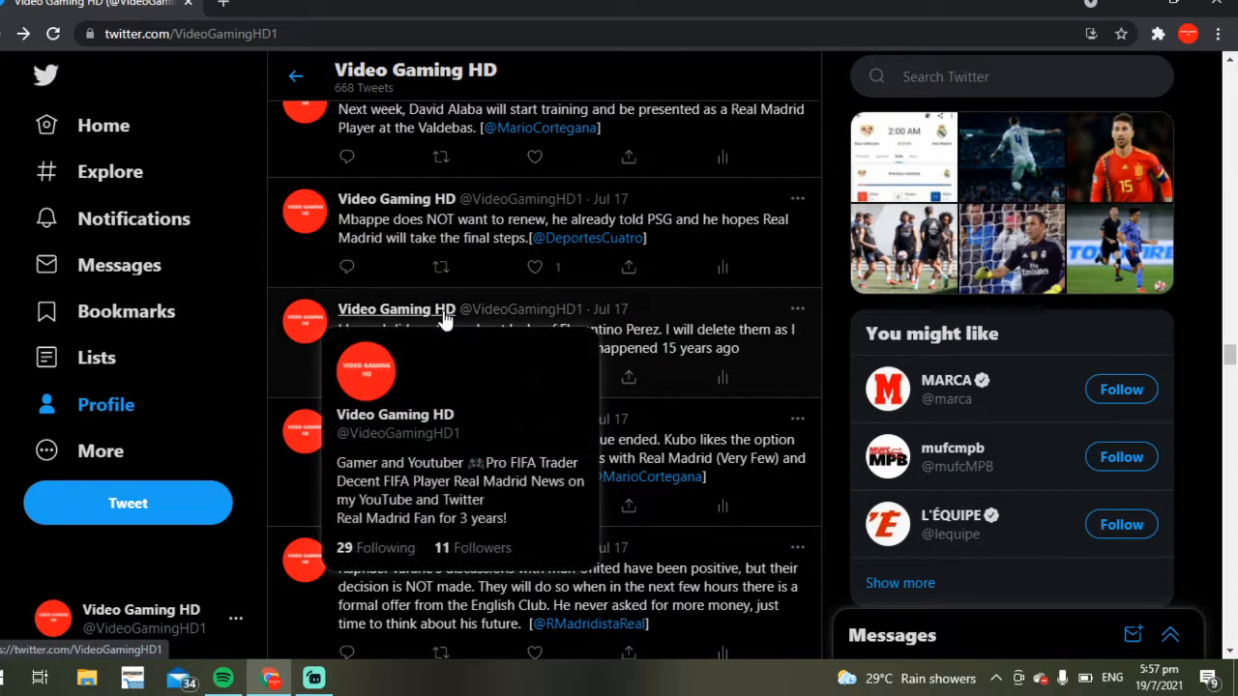
mouse_move(822, 255)
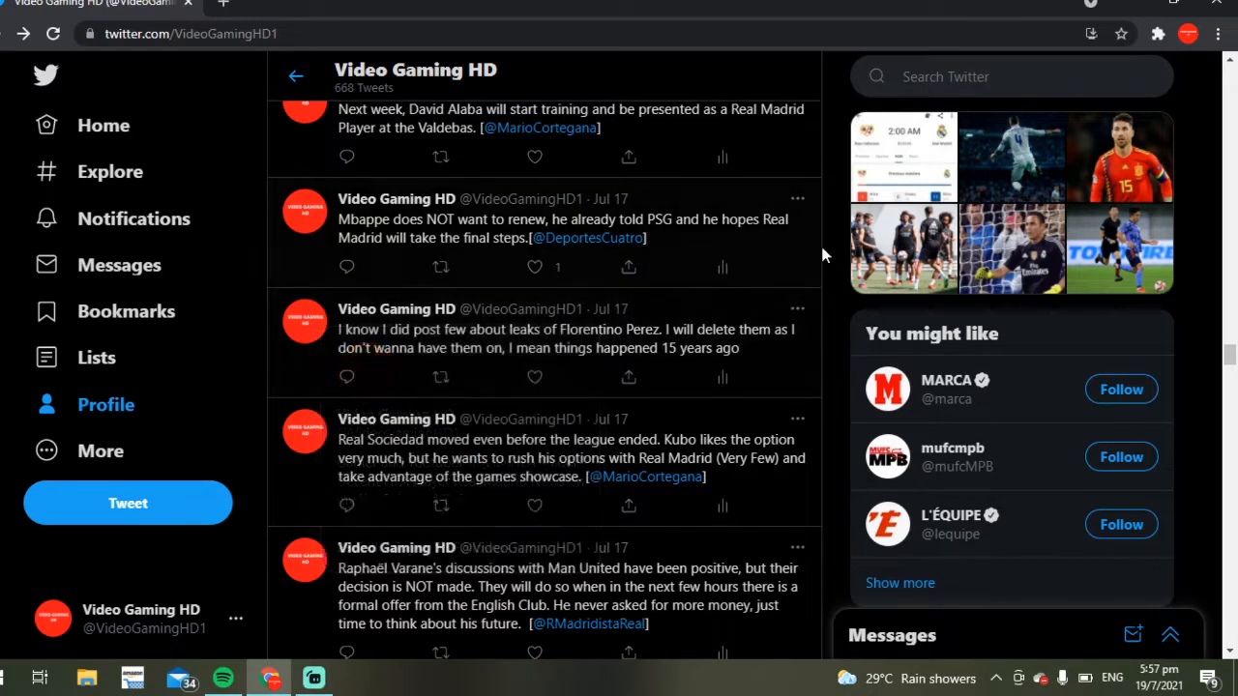
Scroll the timeline past July 17 to the July 16 tweet on Mbappé's entourage urging a Real Madrid 'final sprint'
scroll("down", 3)
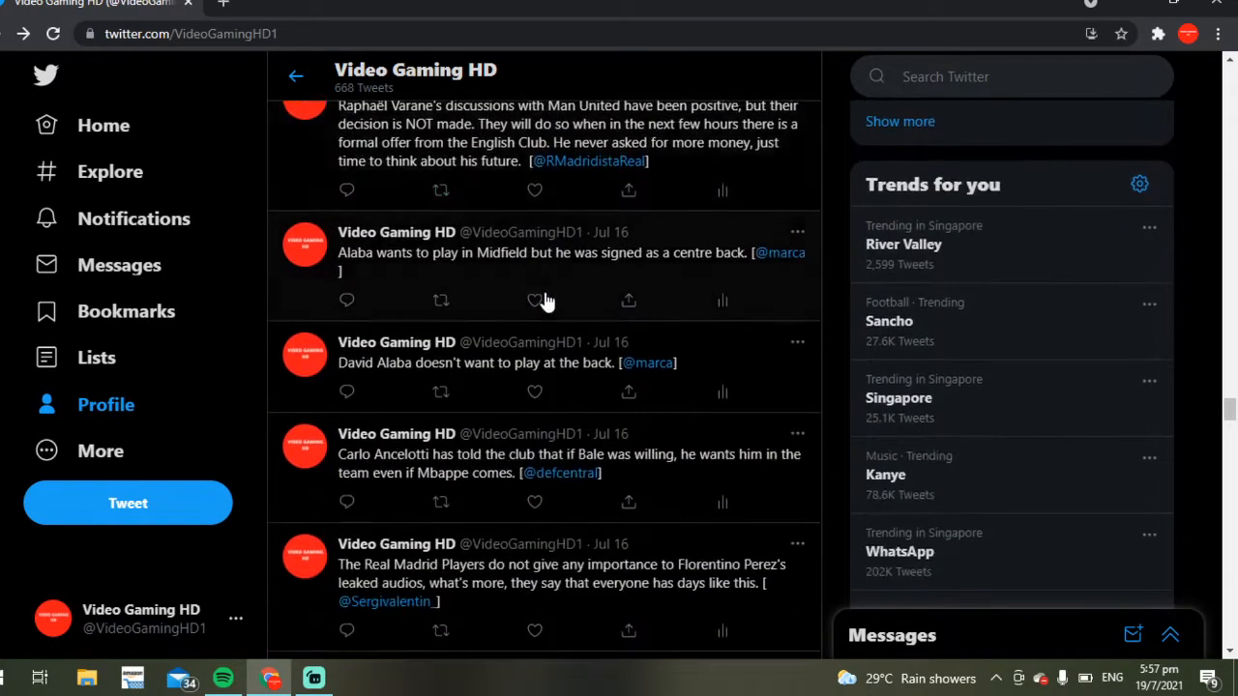
scroll("down", 3)
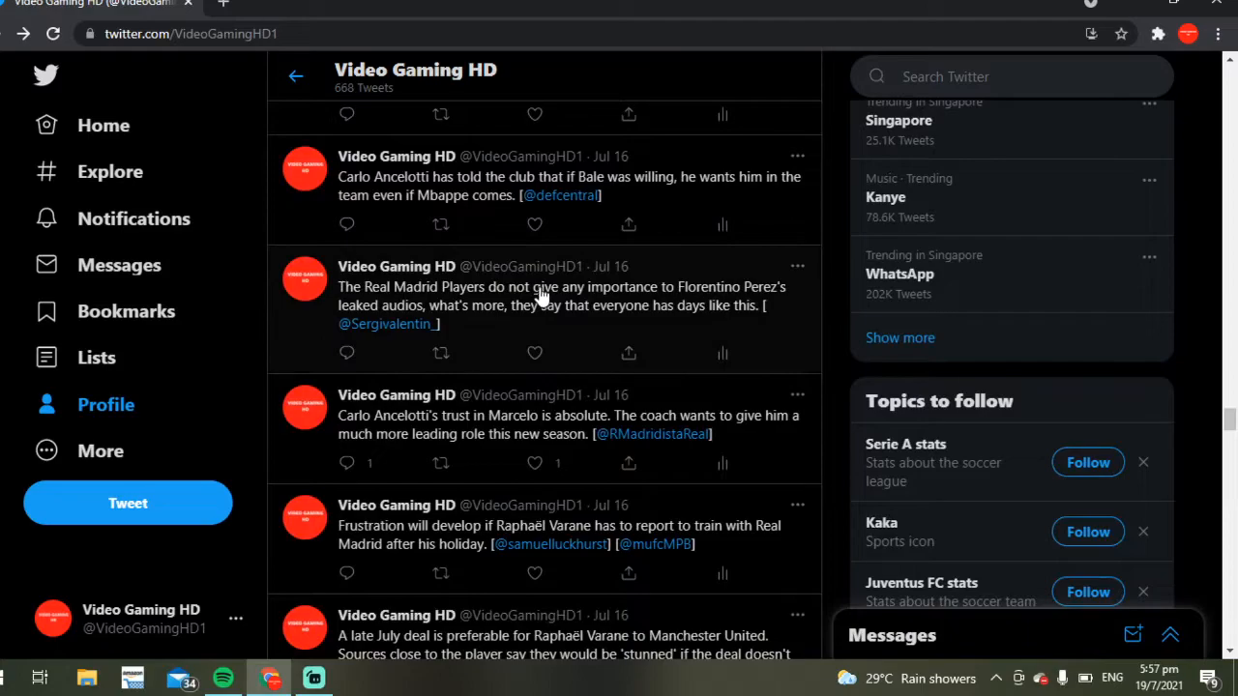
scroll("down", 3)
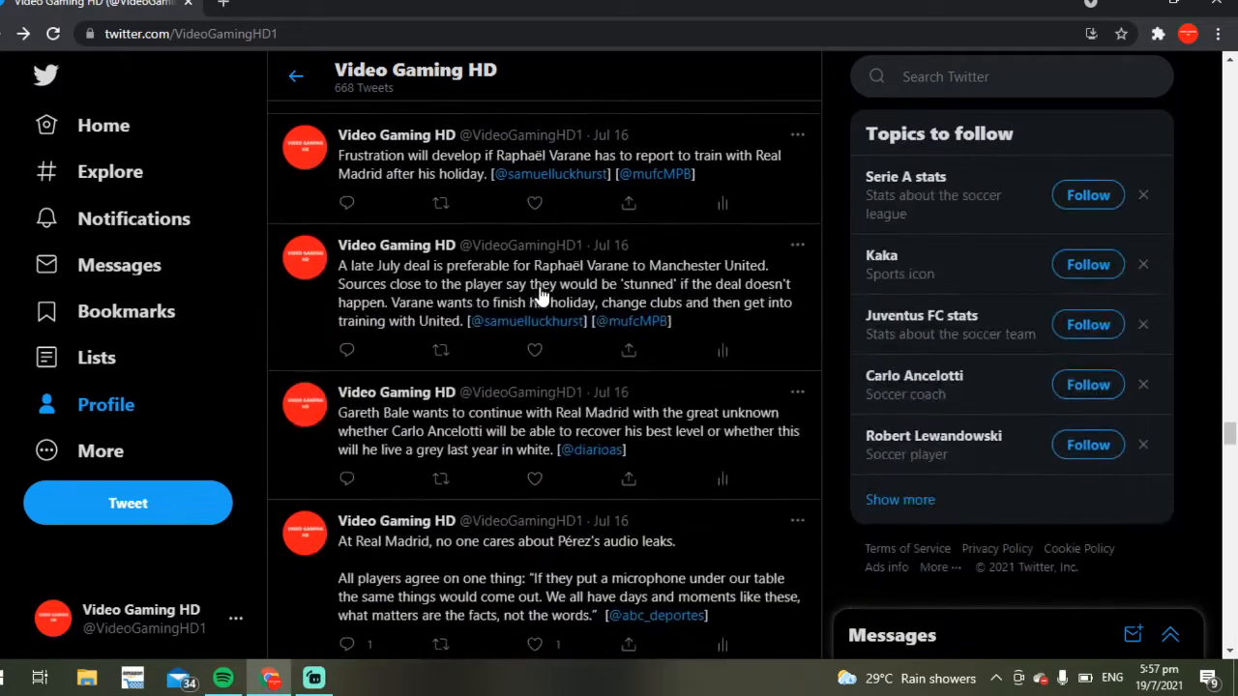
scroll("down", 3)
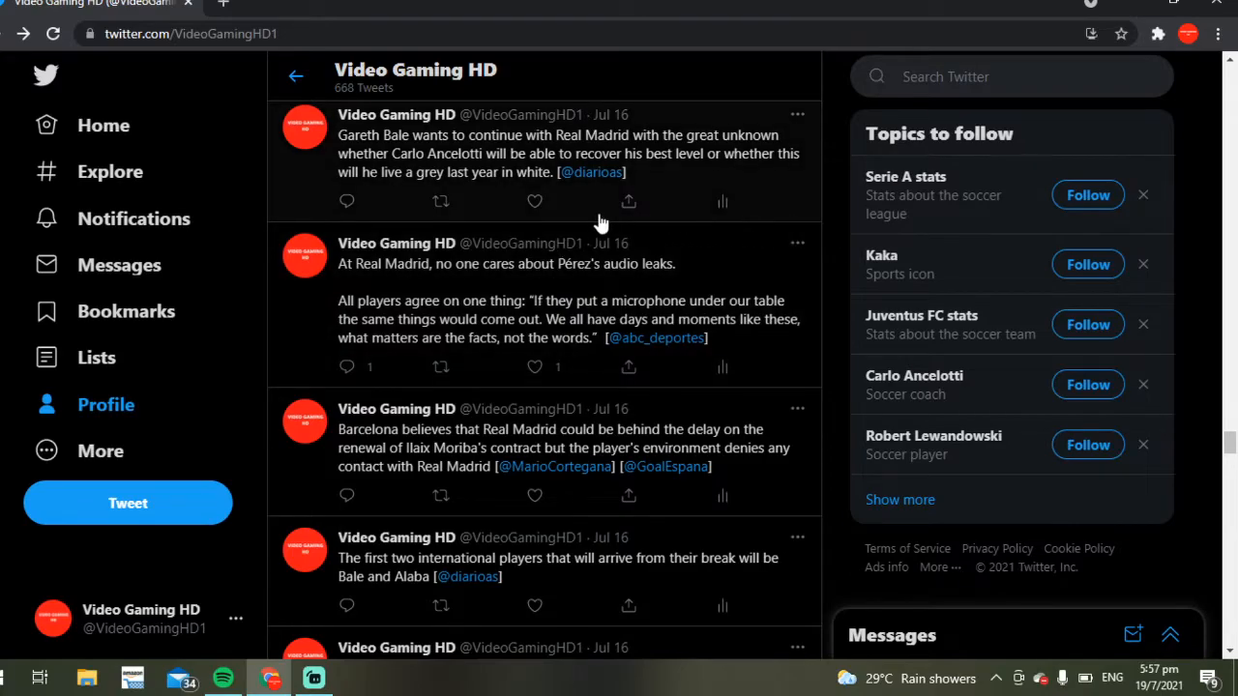
scroll("down", 3)
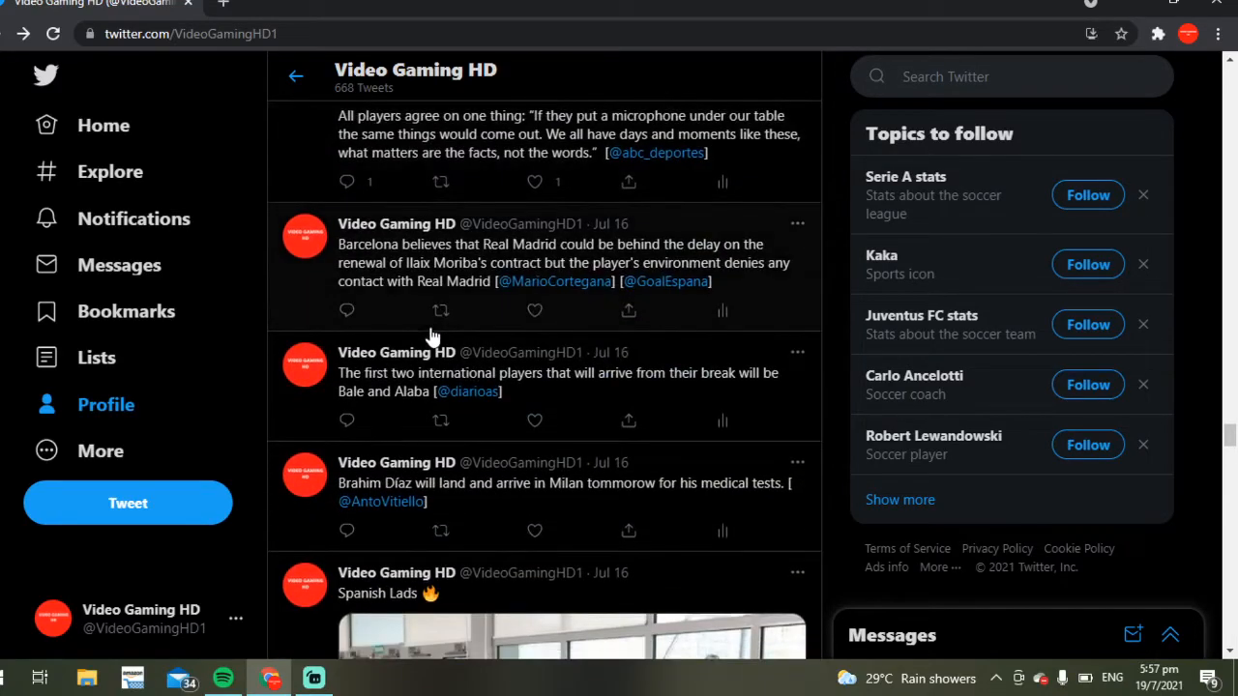
scroll("down", 3)
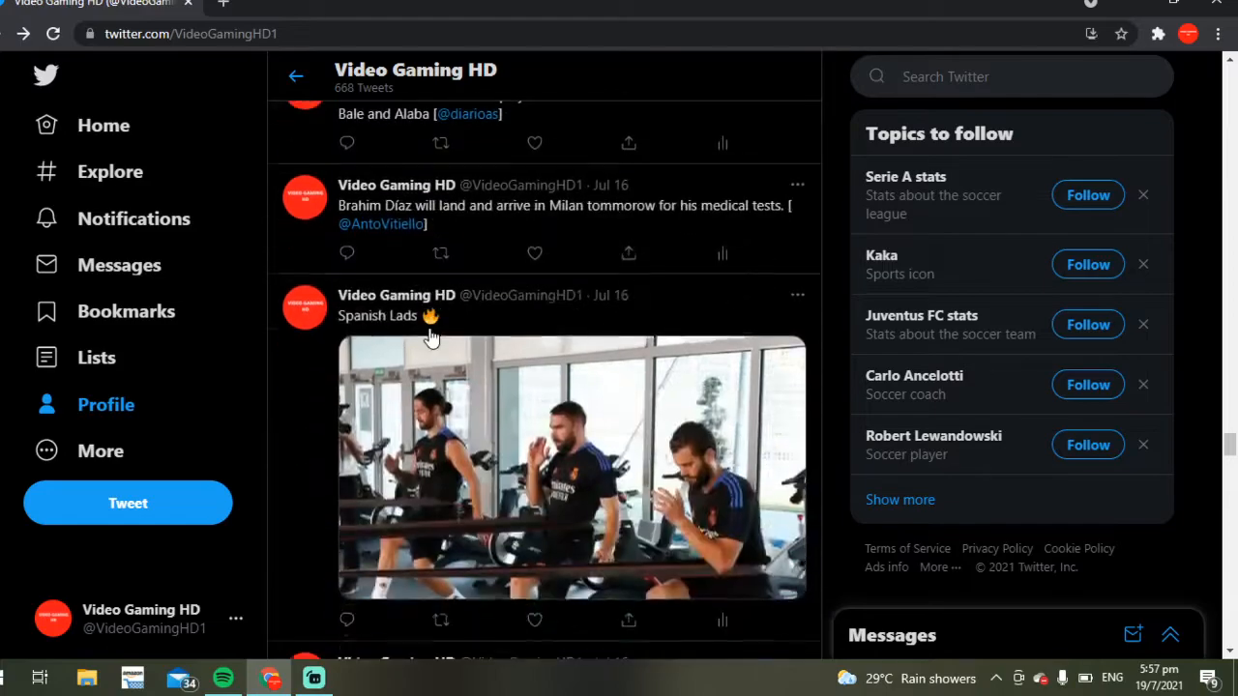
scroll("down", 3)
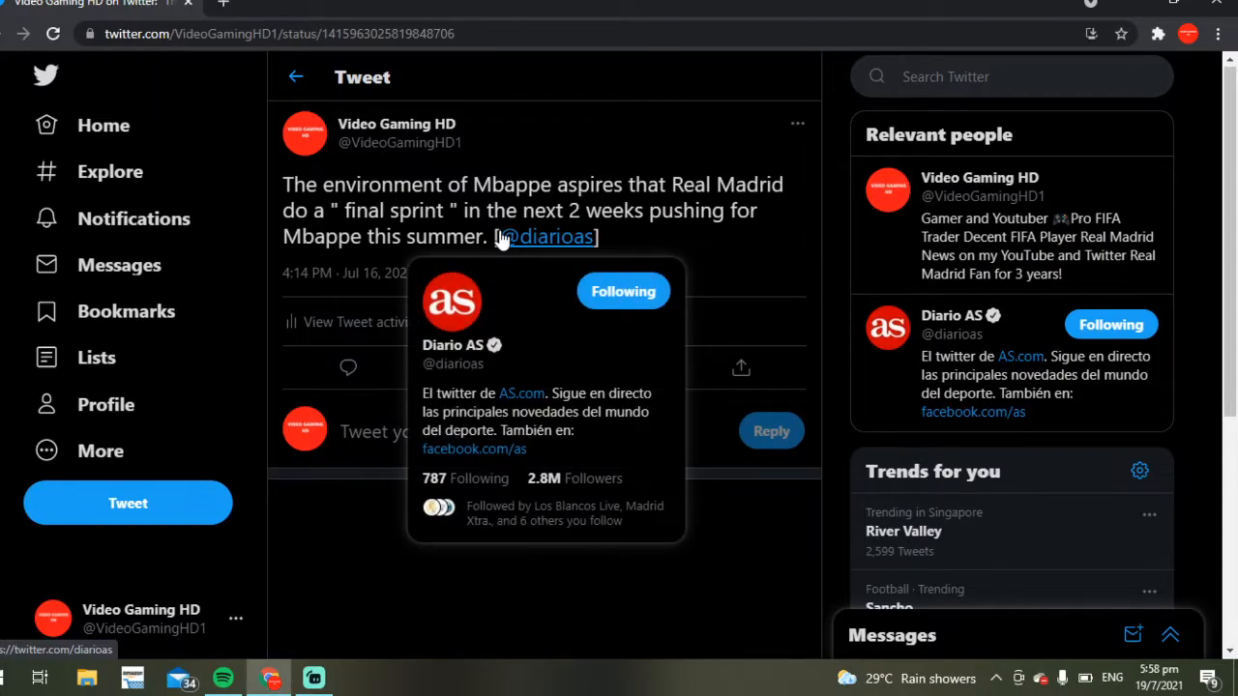
mouse_move(373, 319)
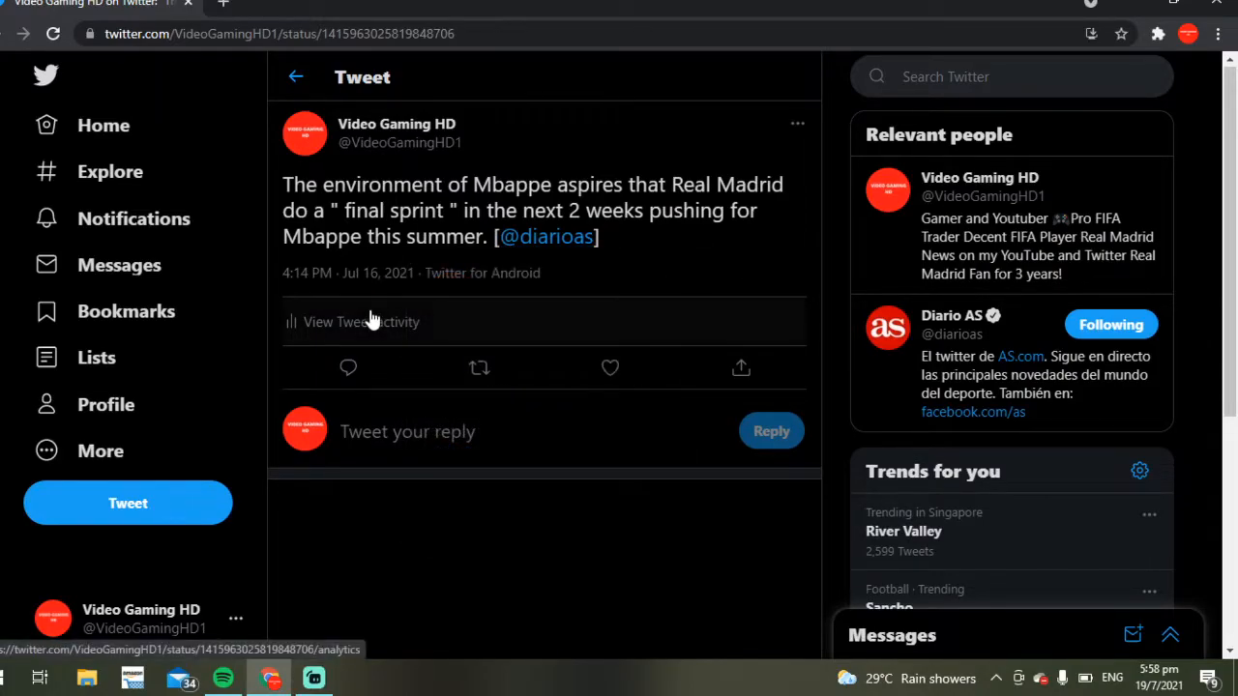
mouse_move(288, 381)
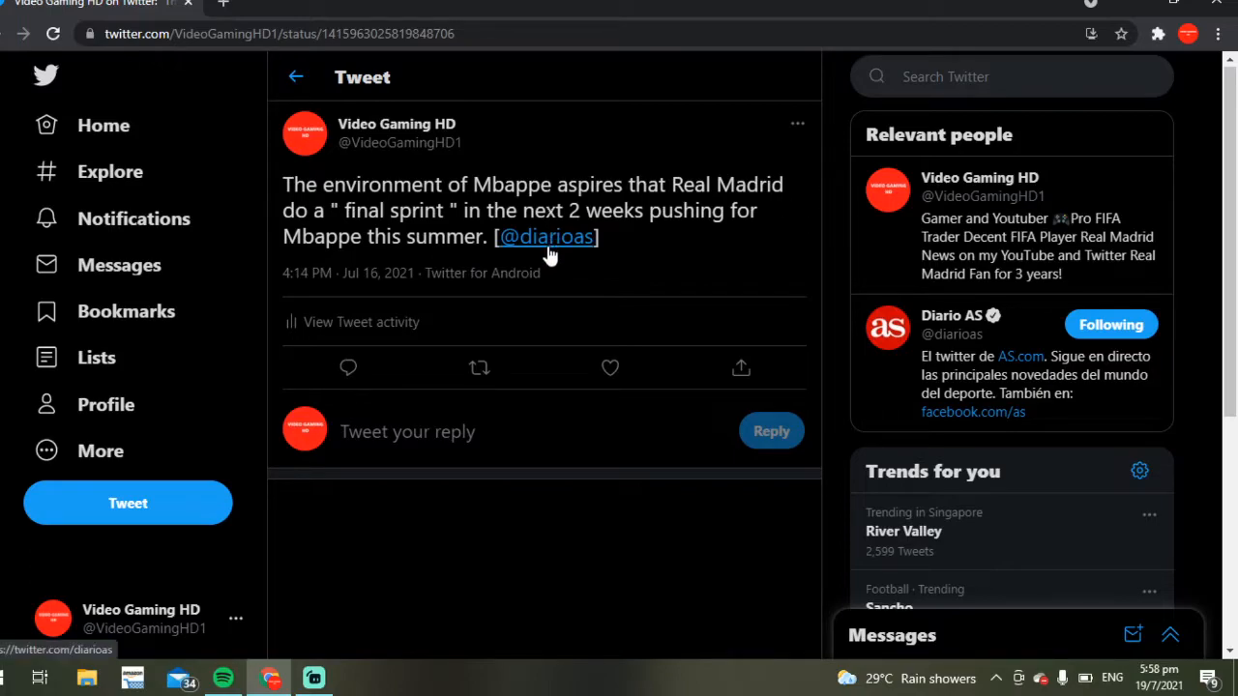
mouse_move(414, 242)
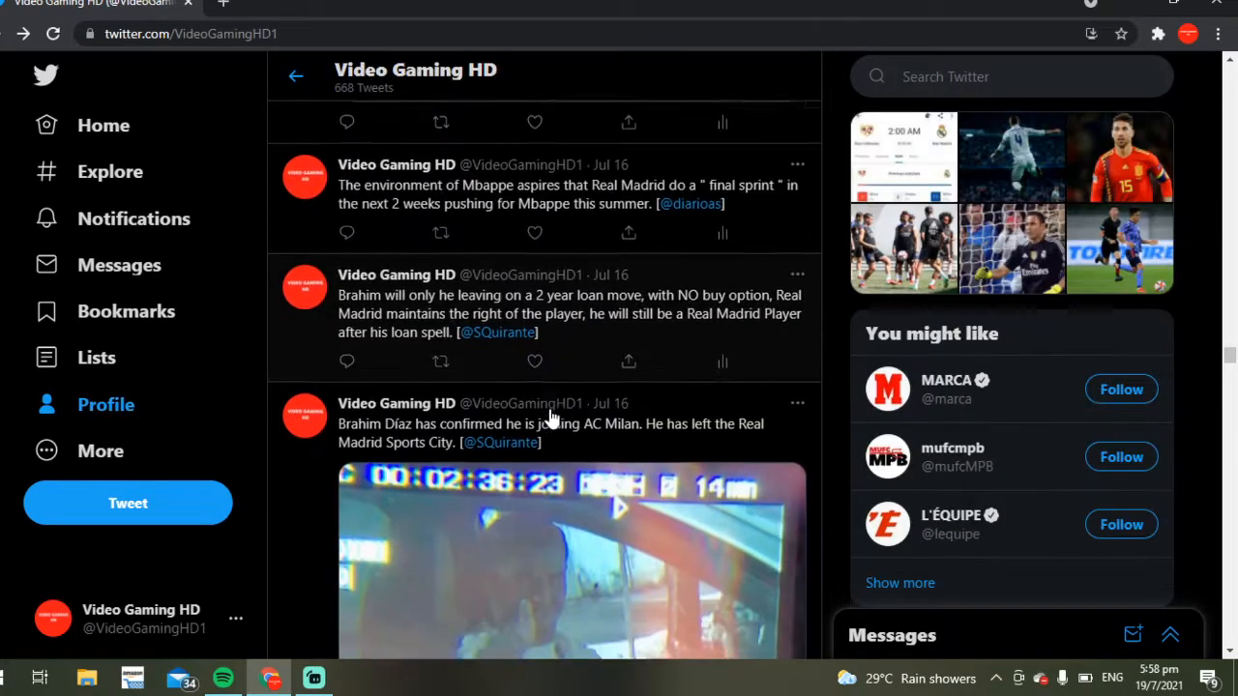
scroll("down", 3)
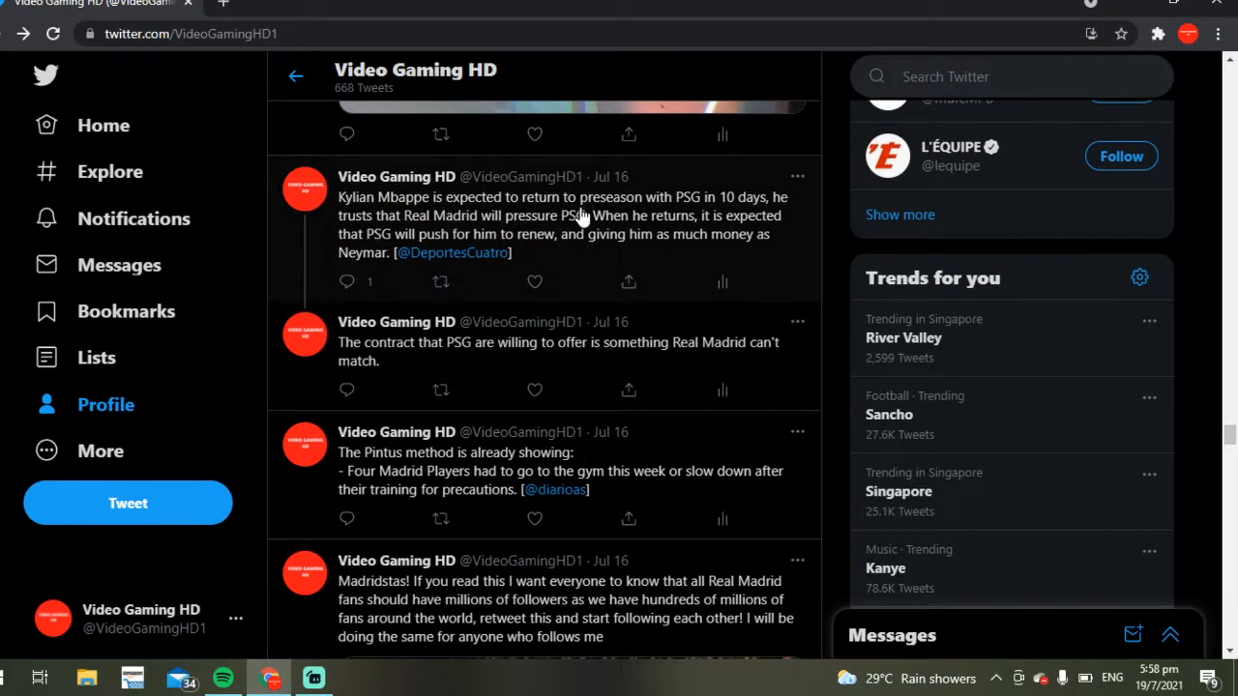
mouse_move(611, 176)
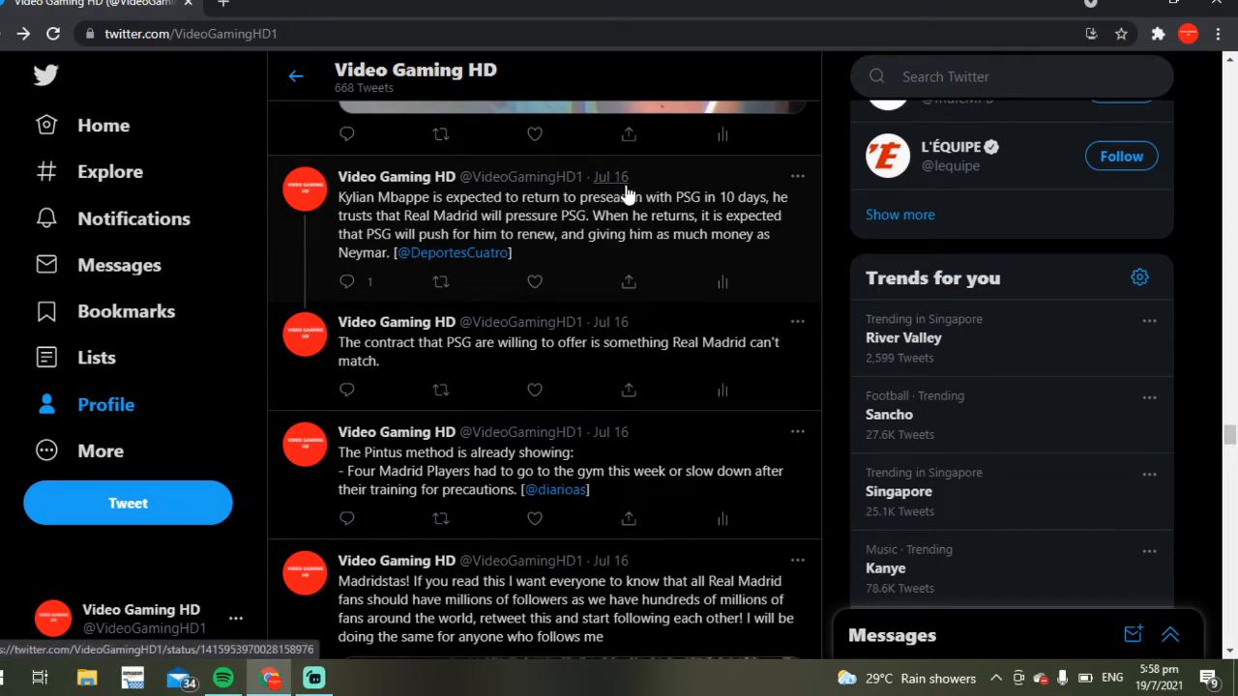
mouse_move(498, 215)
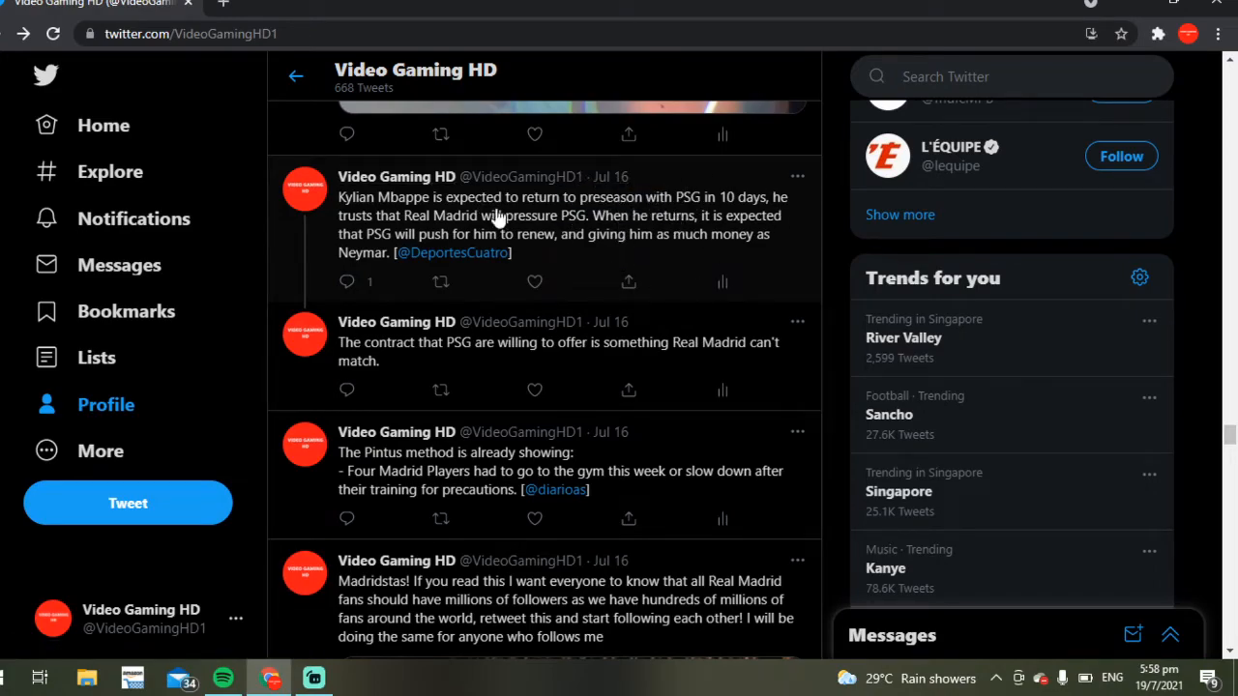
mouse_move(542, 239)
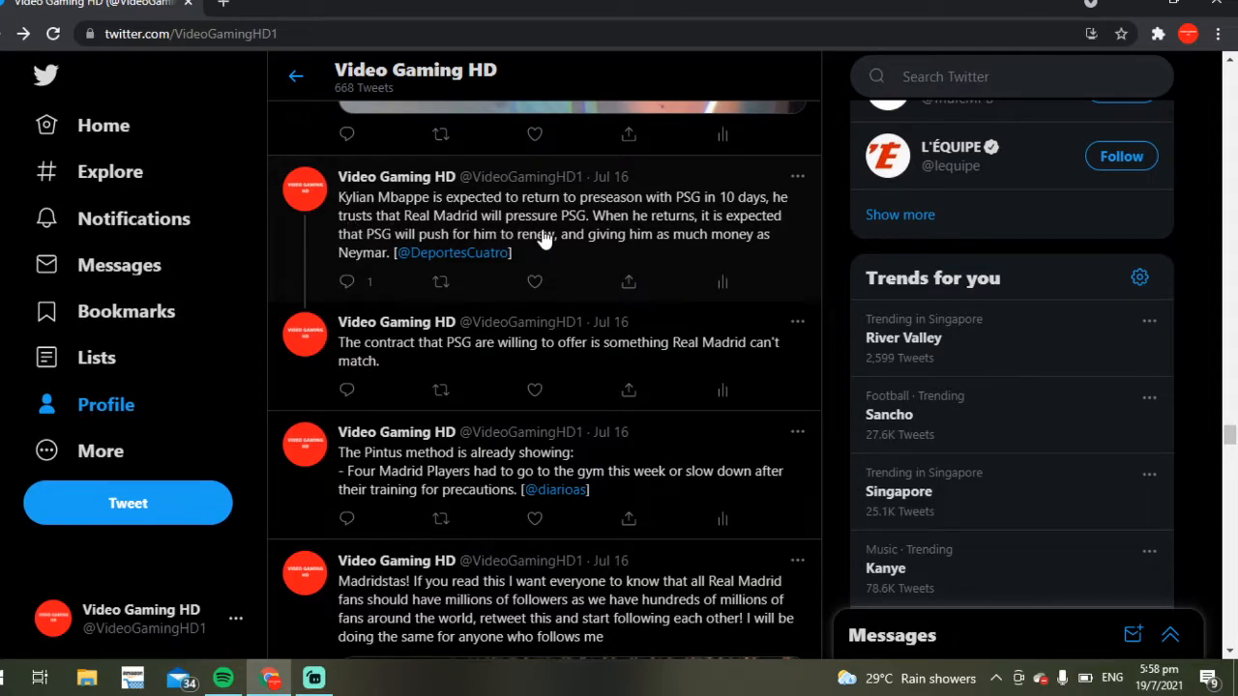
mouse_move(667, 230)
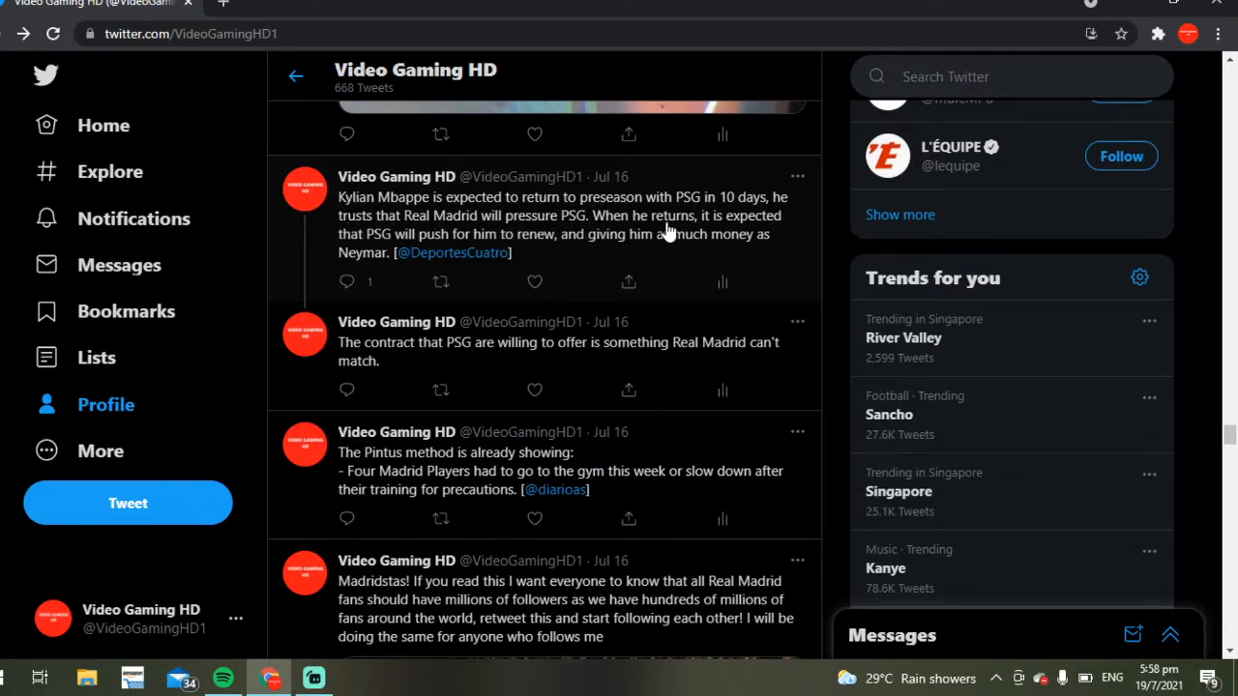
mouse_move(544, 254)
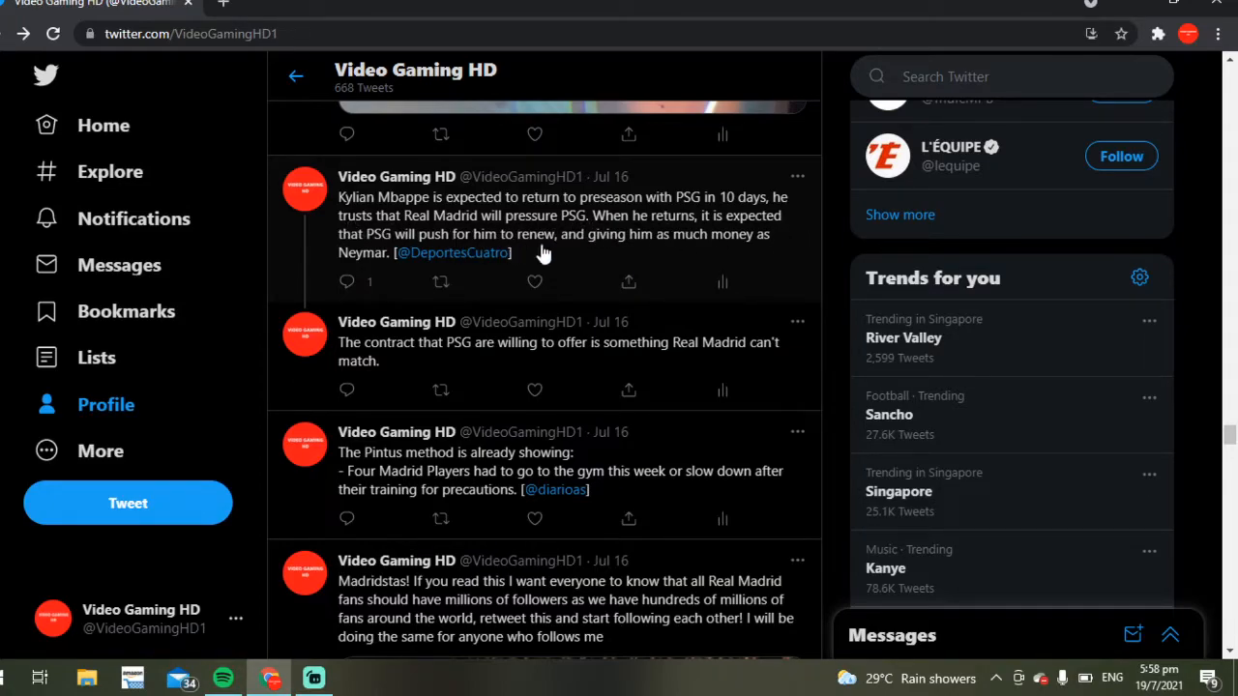
mouse_move(767, 249)
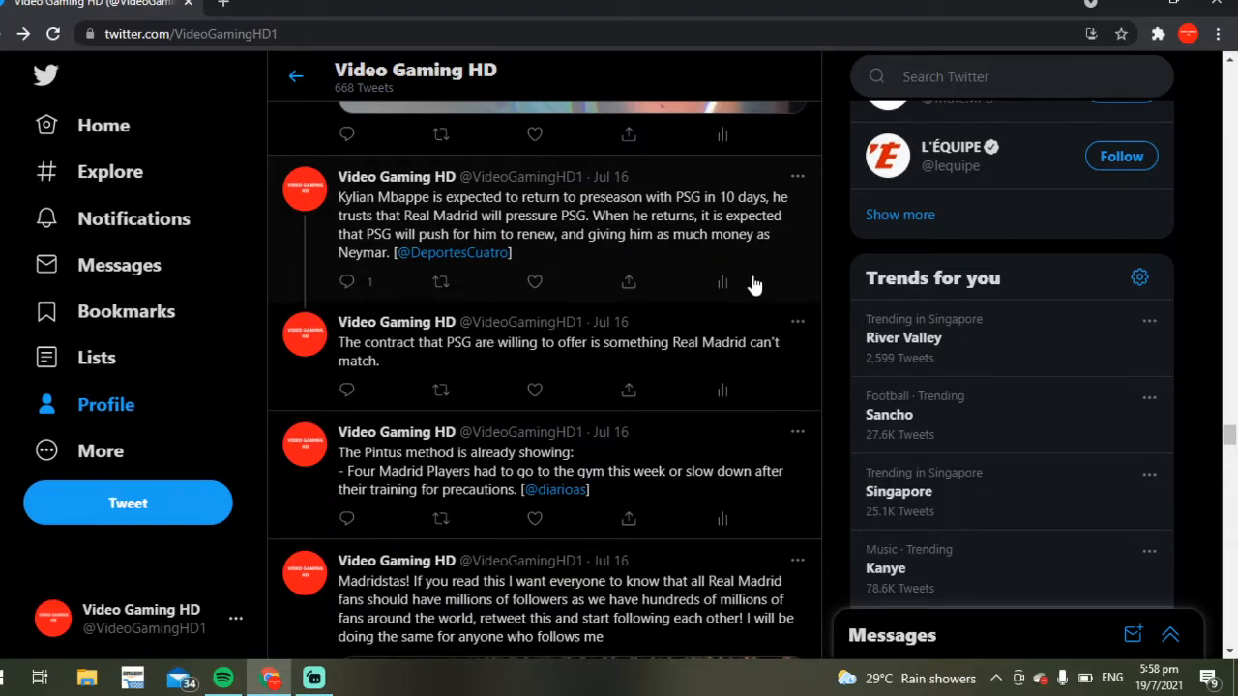
mouse_move(610, 263)
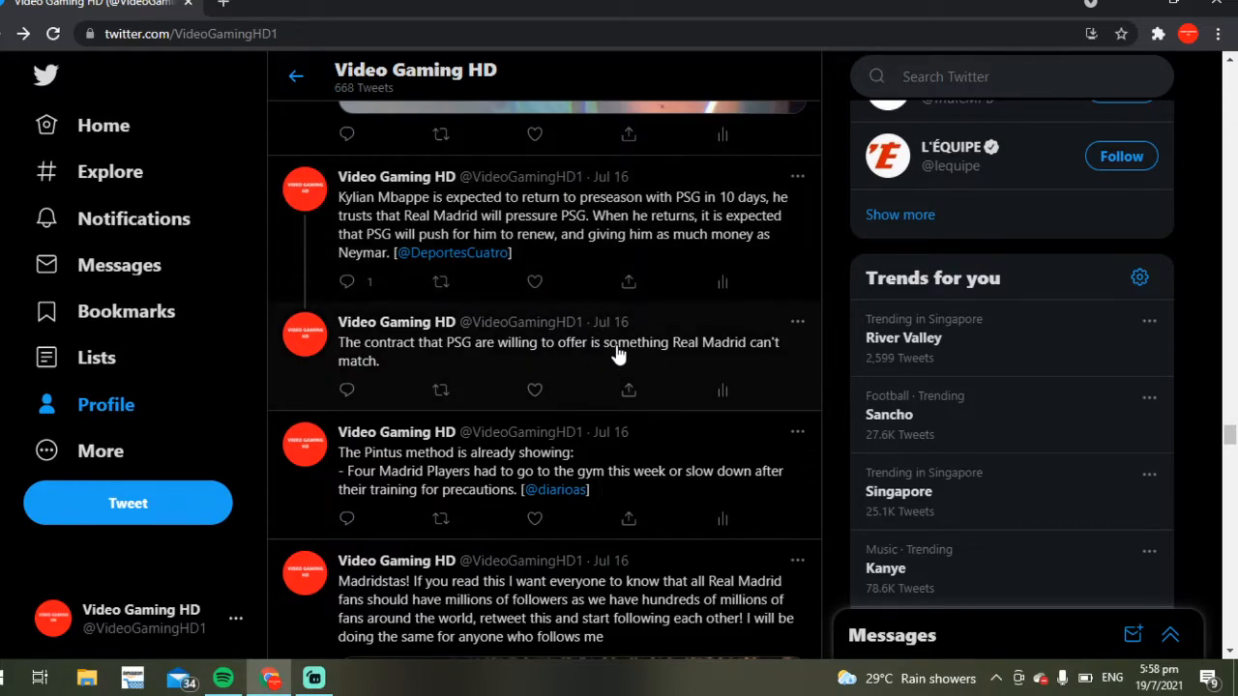
mouse_move(395, 321)
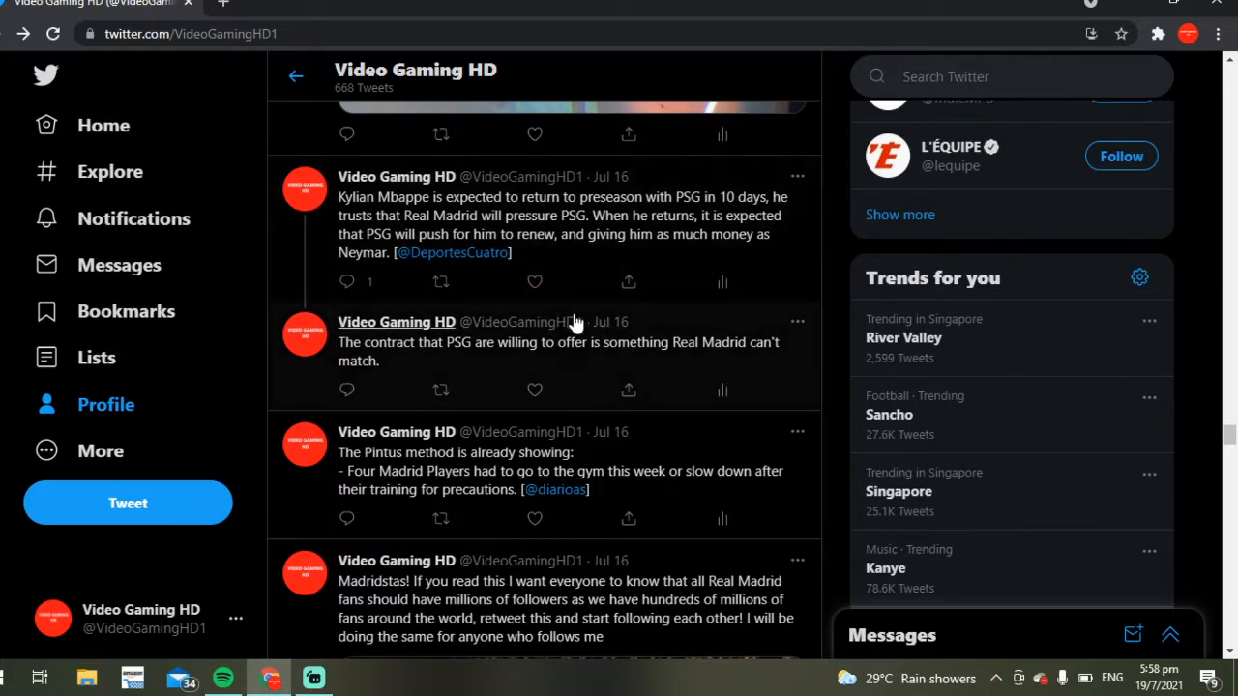
scroll("down", 3)
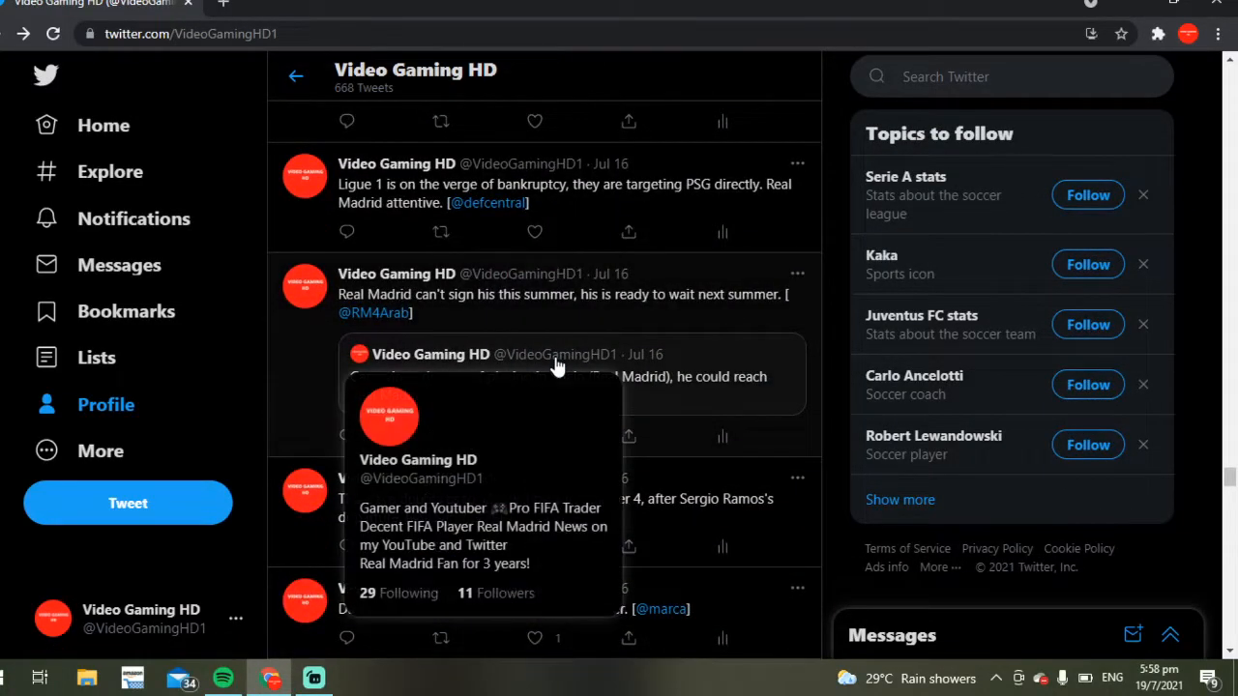
mouse_move(476, 193)
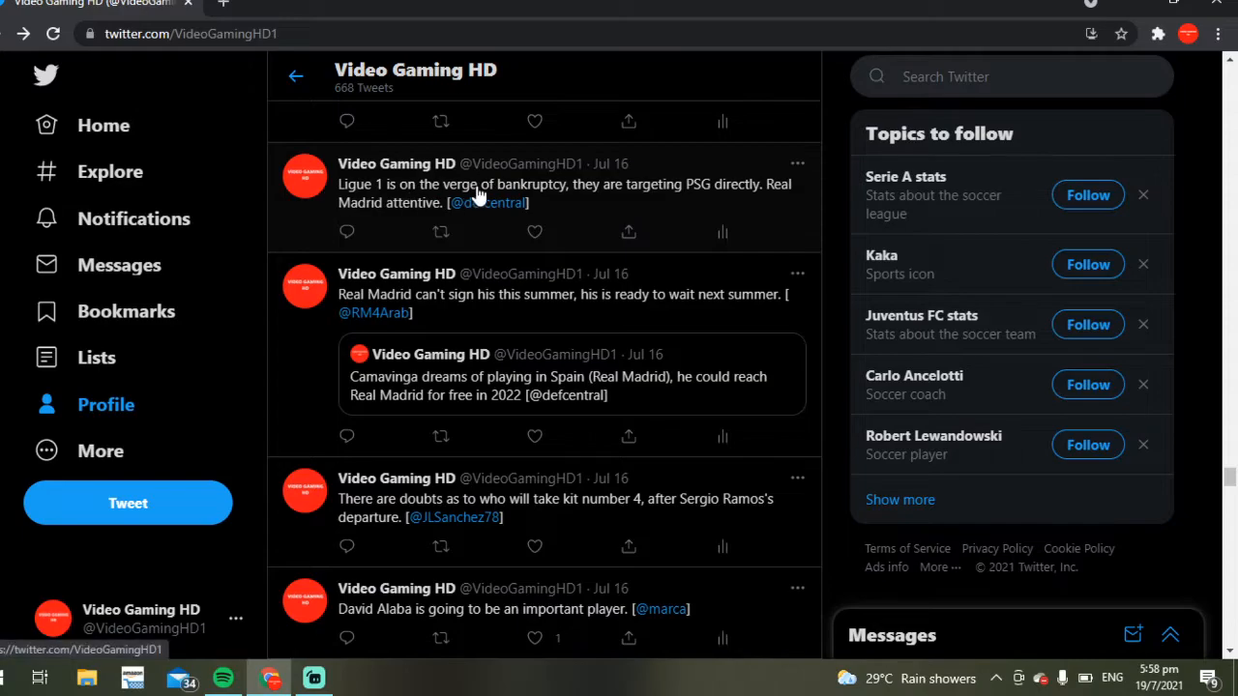
mouse_move(619, 213)
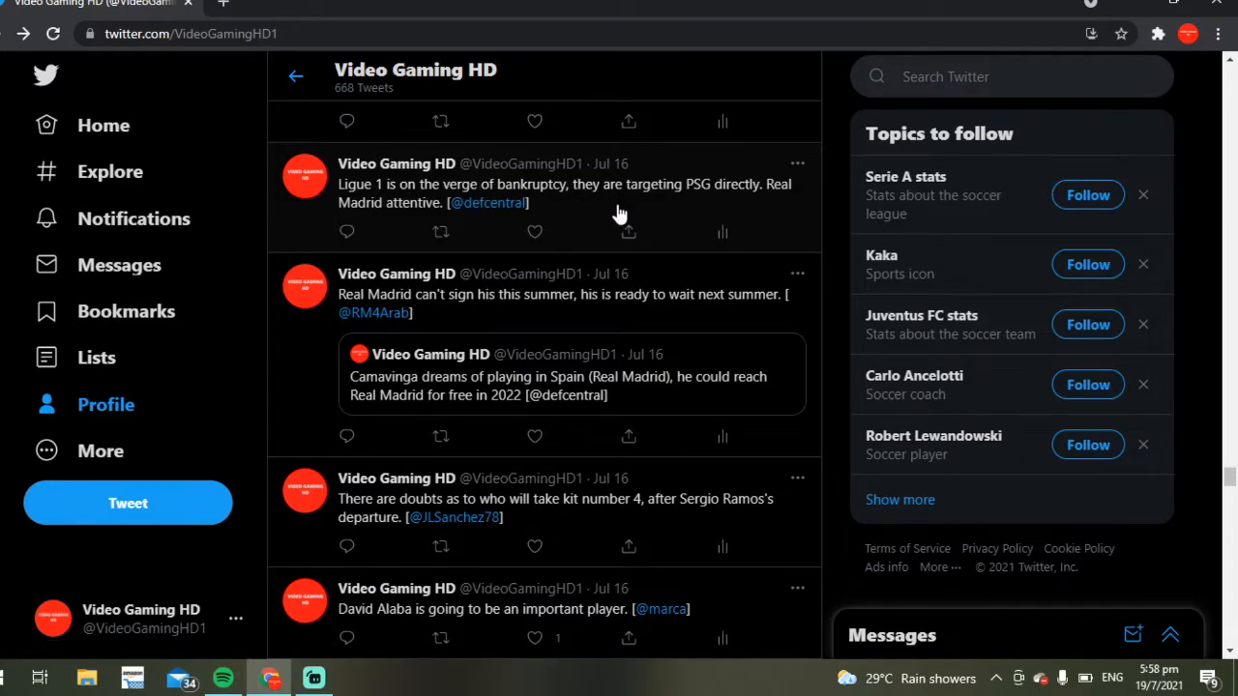
mouse_move(134, 219)
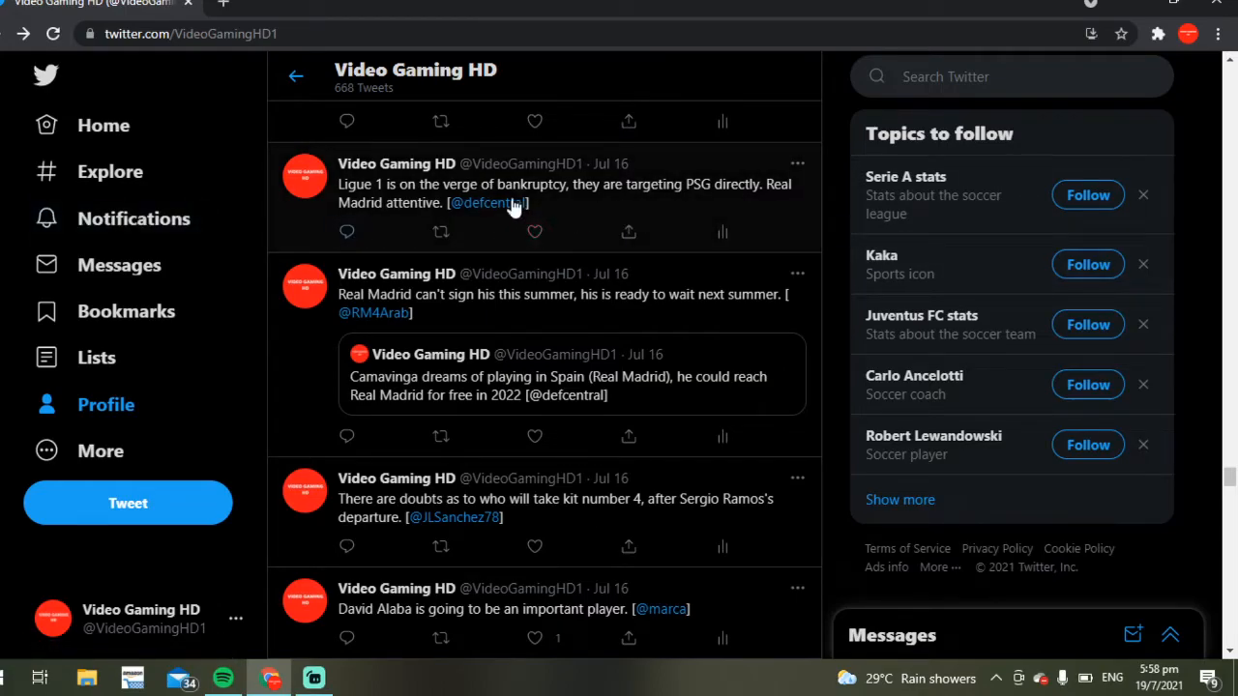
mouse_move(672, 190)
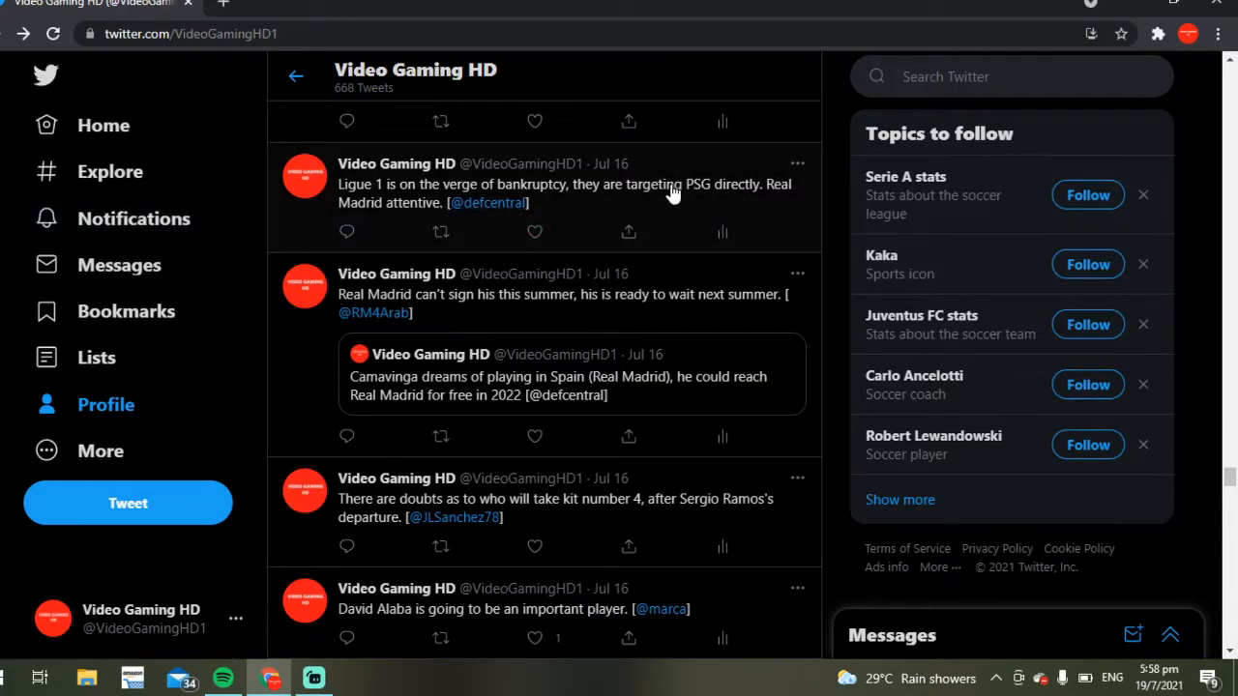
mouse_move(453, 203)
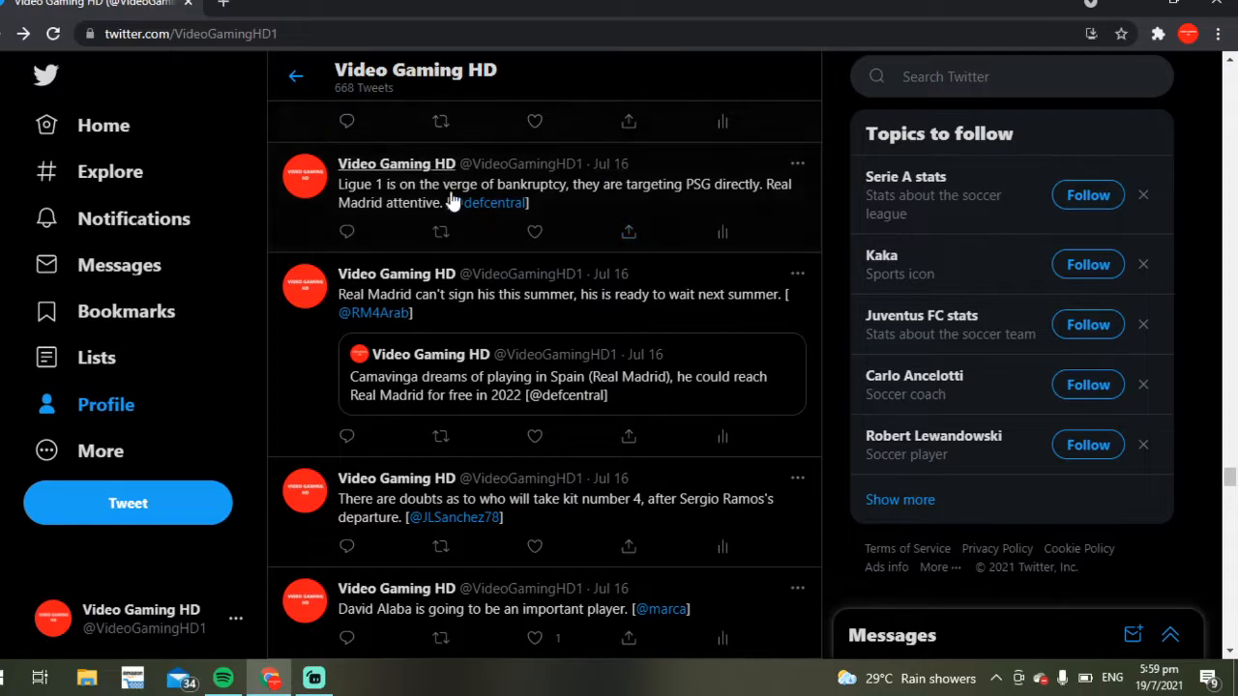
mouse_move(701, 188)
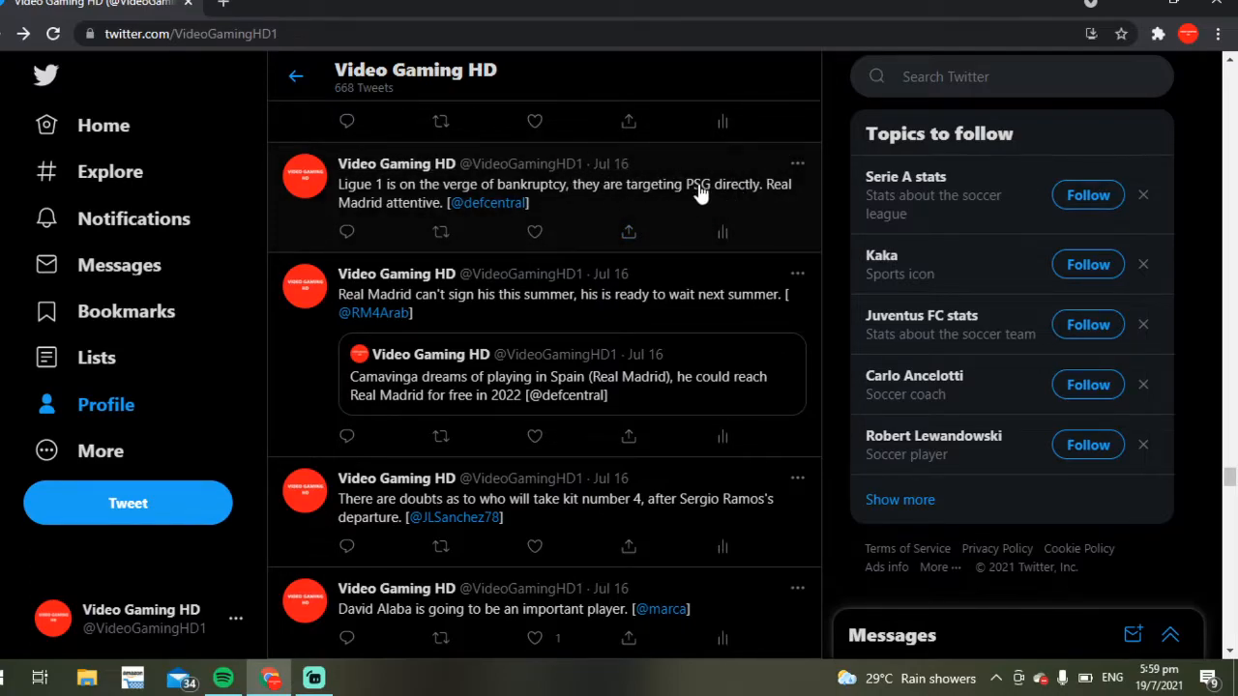
Scroll the profile and open the pinned tweet on next summer's Mbappé, Haaland, Koundé and Camavinga targets
scroll("down", 3)
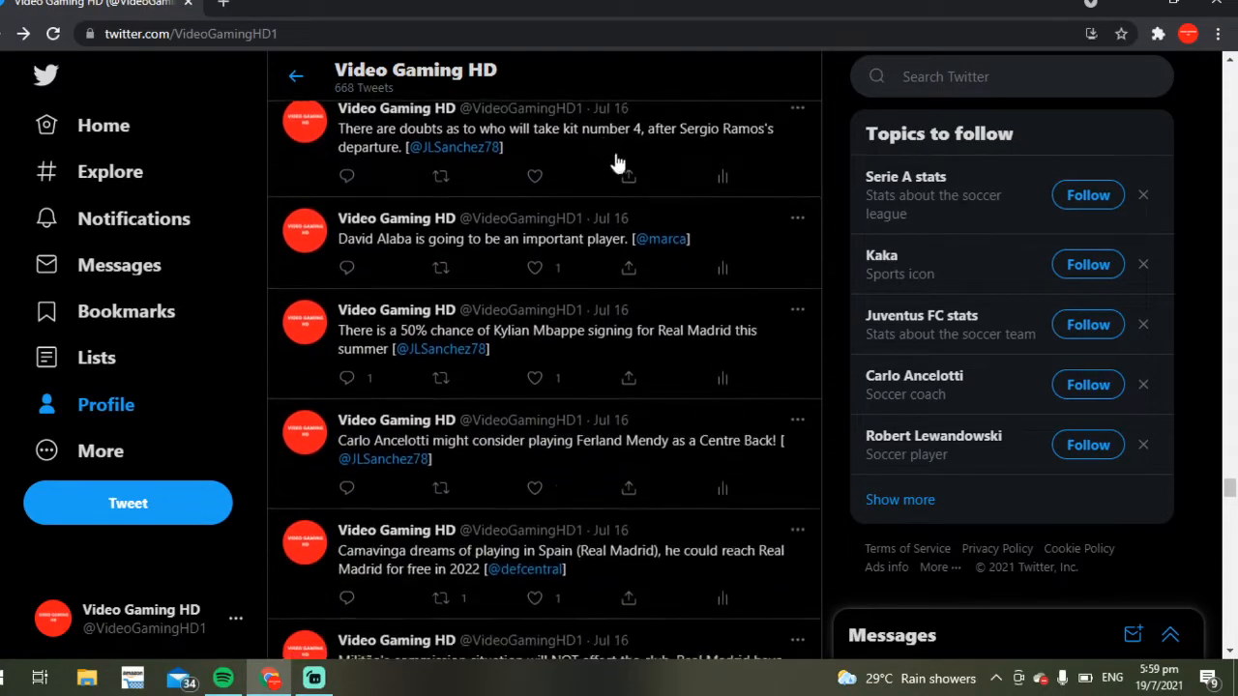
scroll("down", 3)
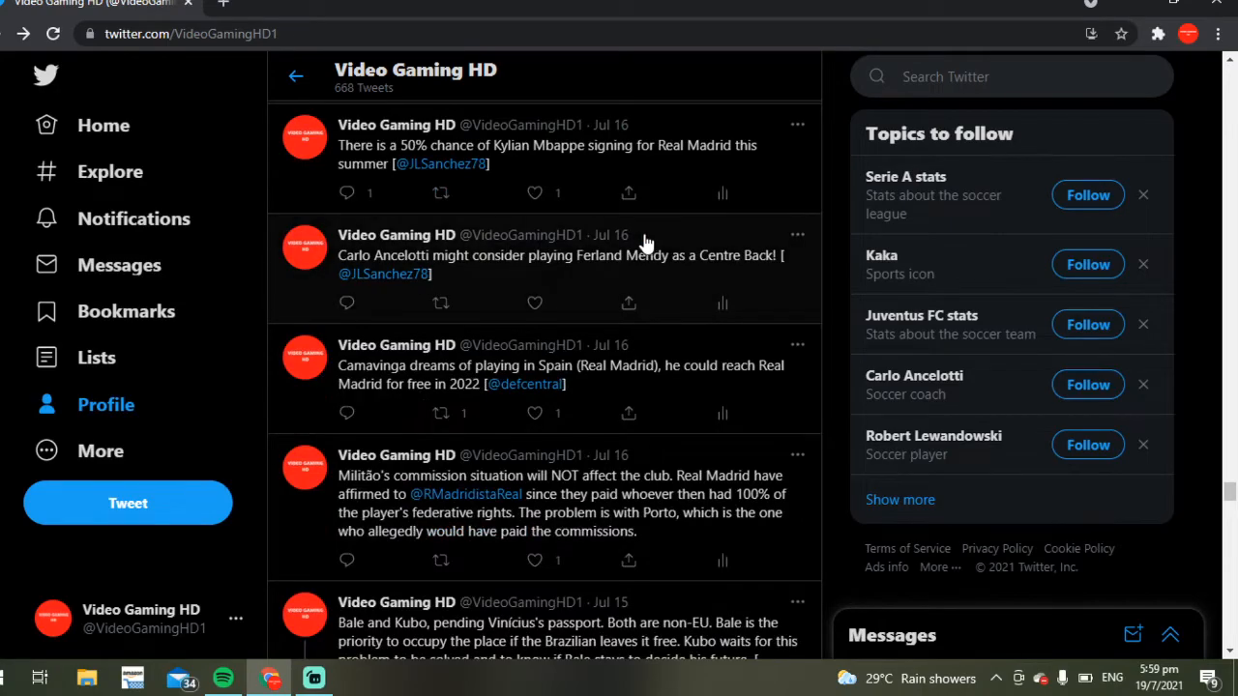
scroll("down", 3)
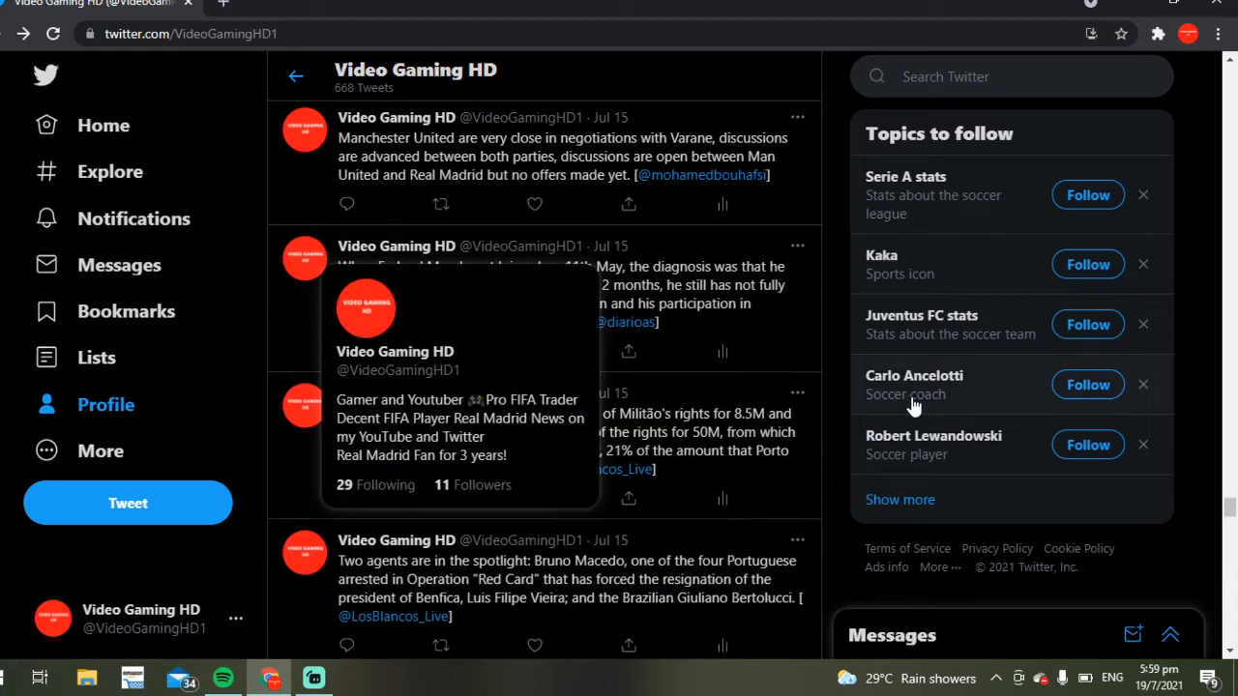
scroll("down", 3)
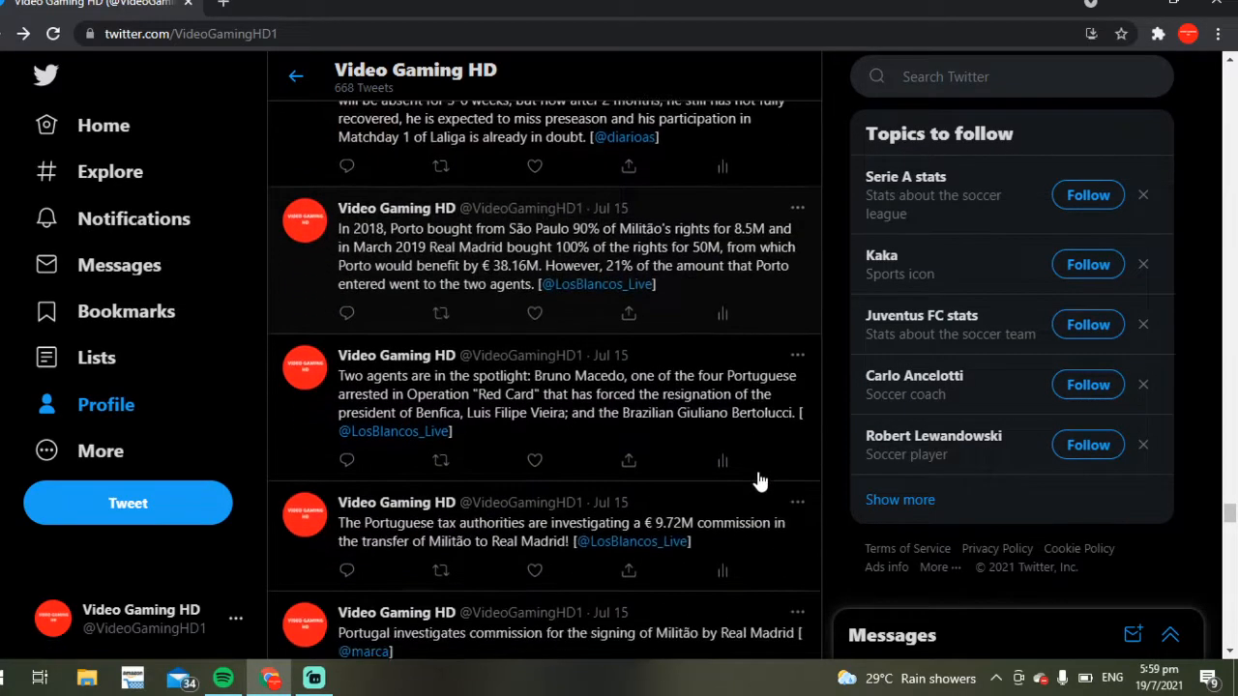
scroll("down", 3)
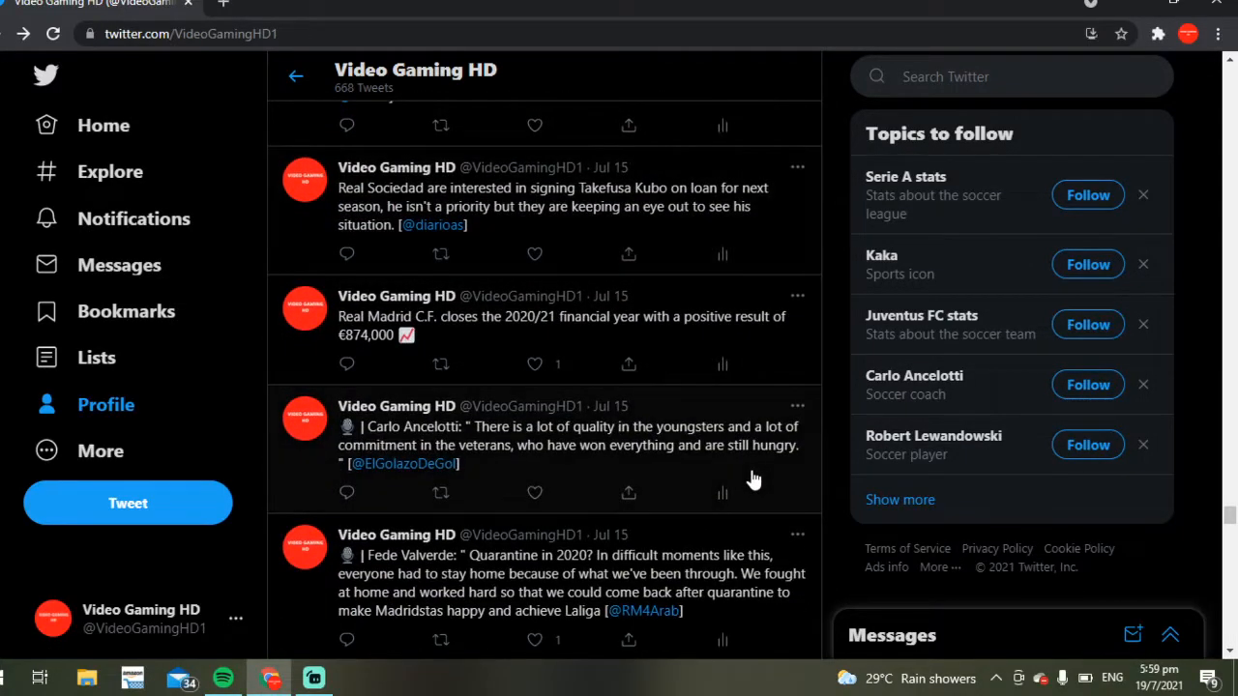
scroll("down", 3)
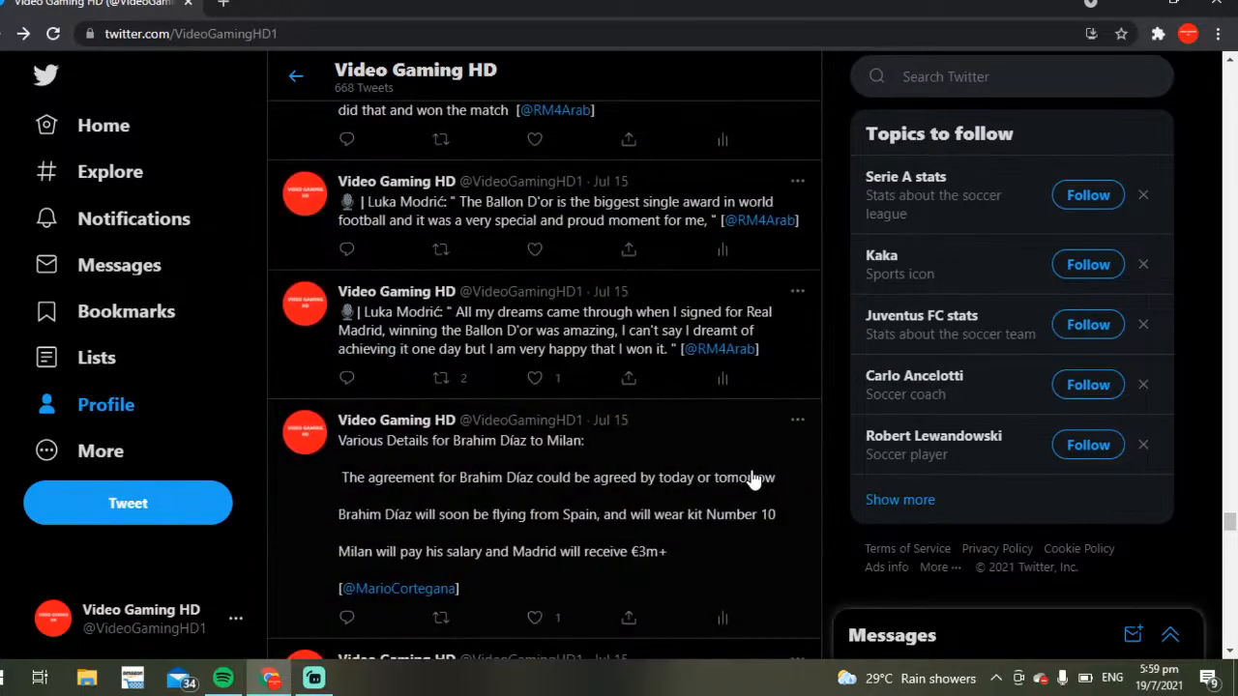
scroll("down", 3)
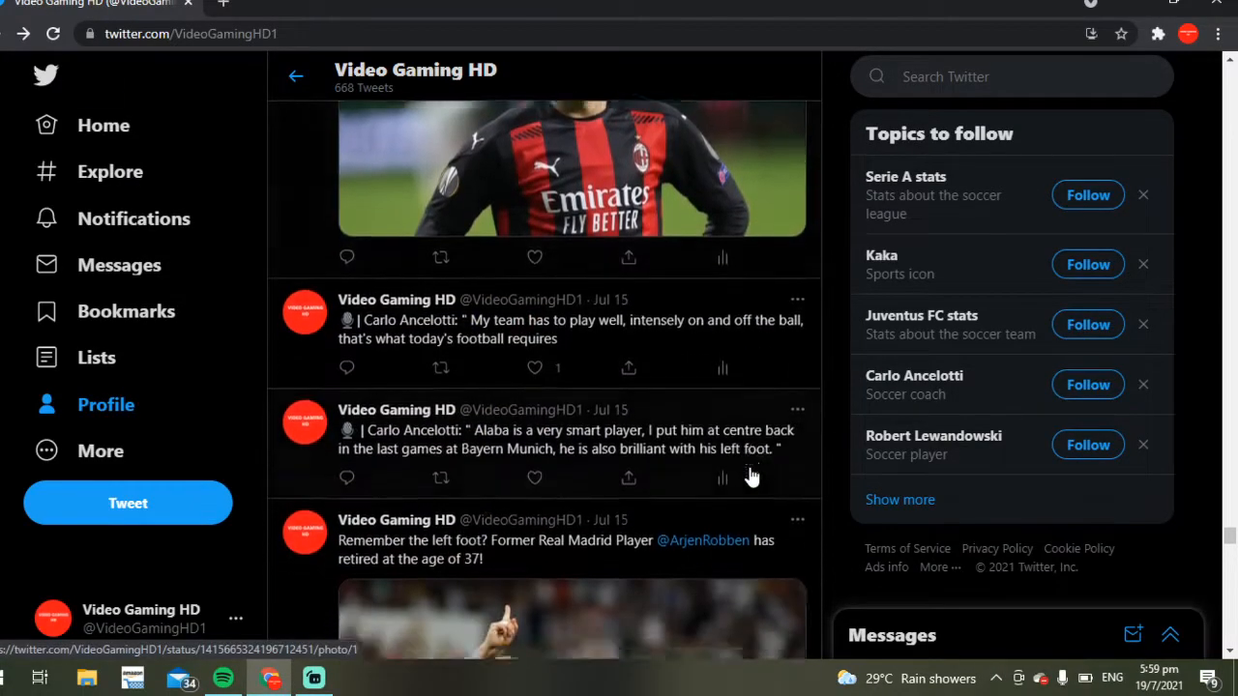
scroll("down", 3)
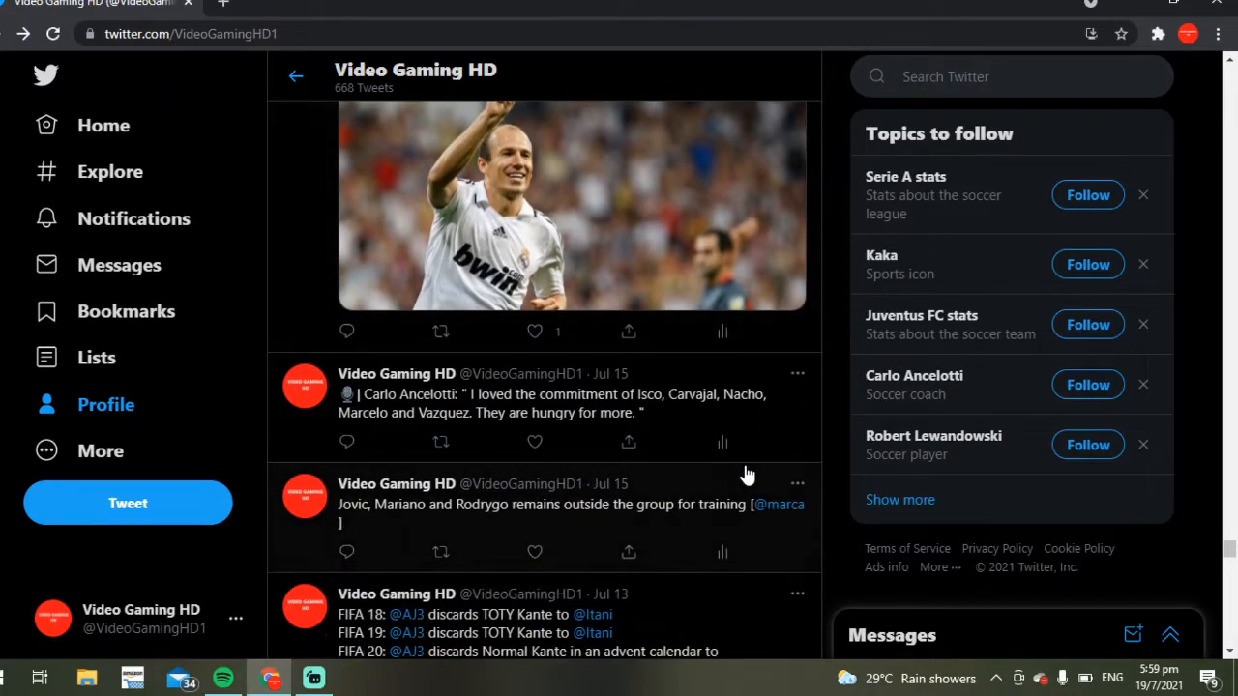
scroll("down", 3)
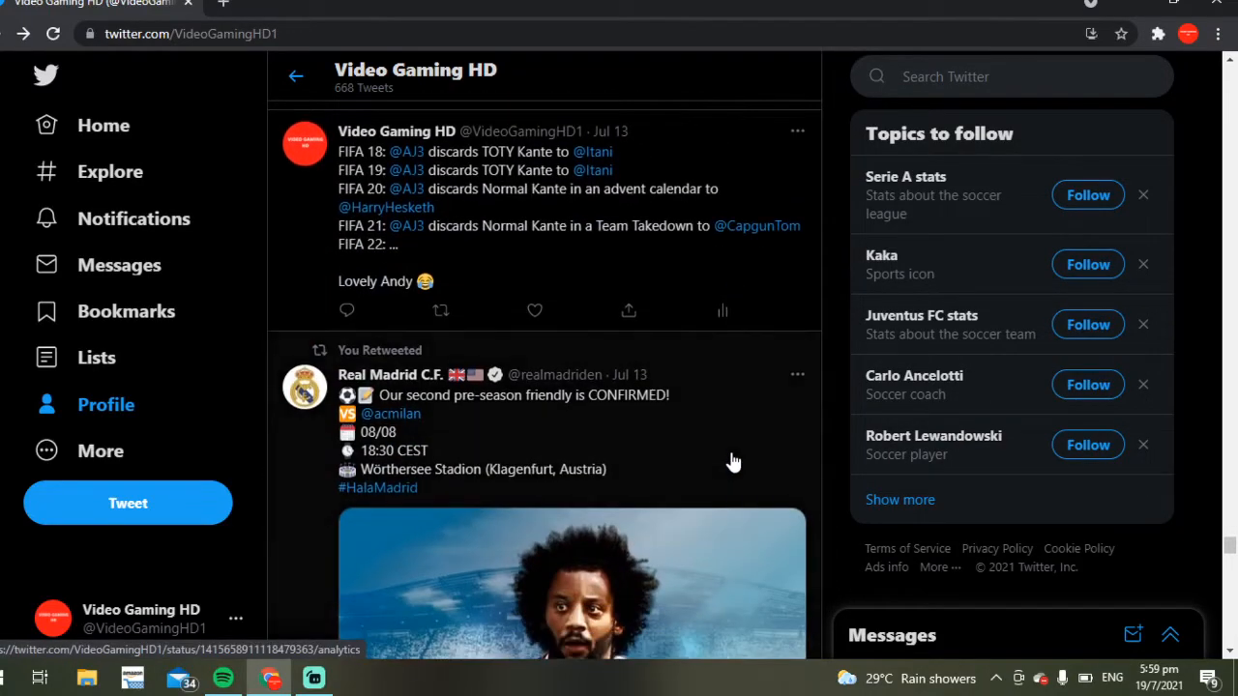
scroll("down", 3)
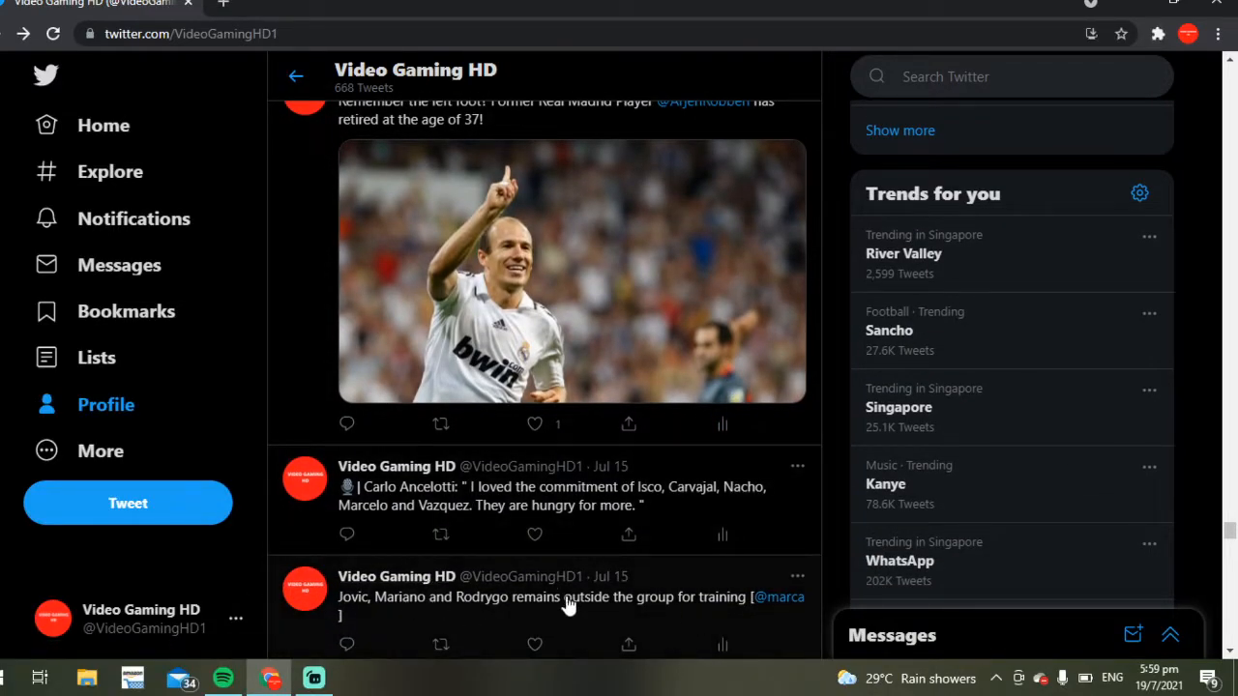
scroll("down", 3)
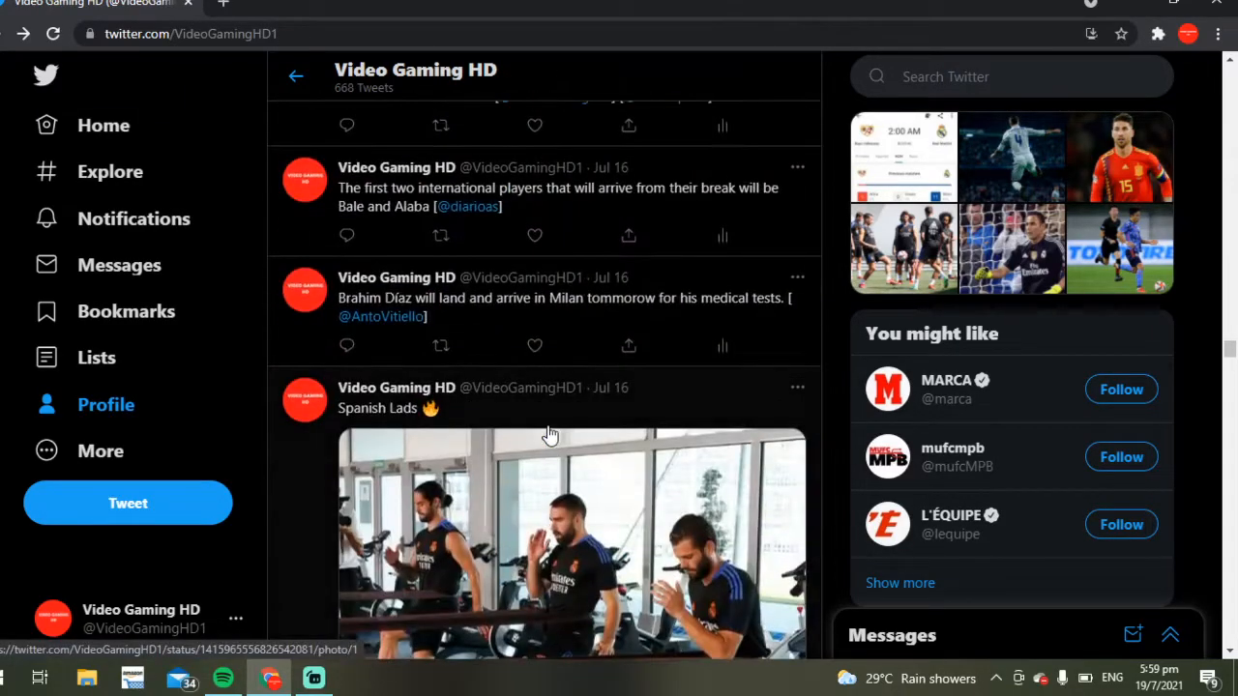
scroll("down", 3)
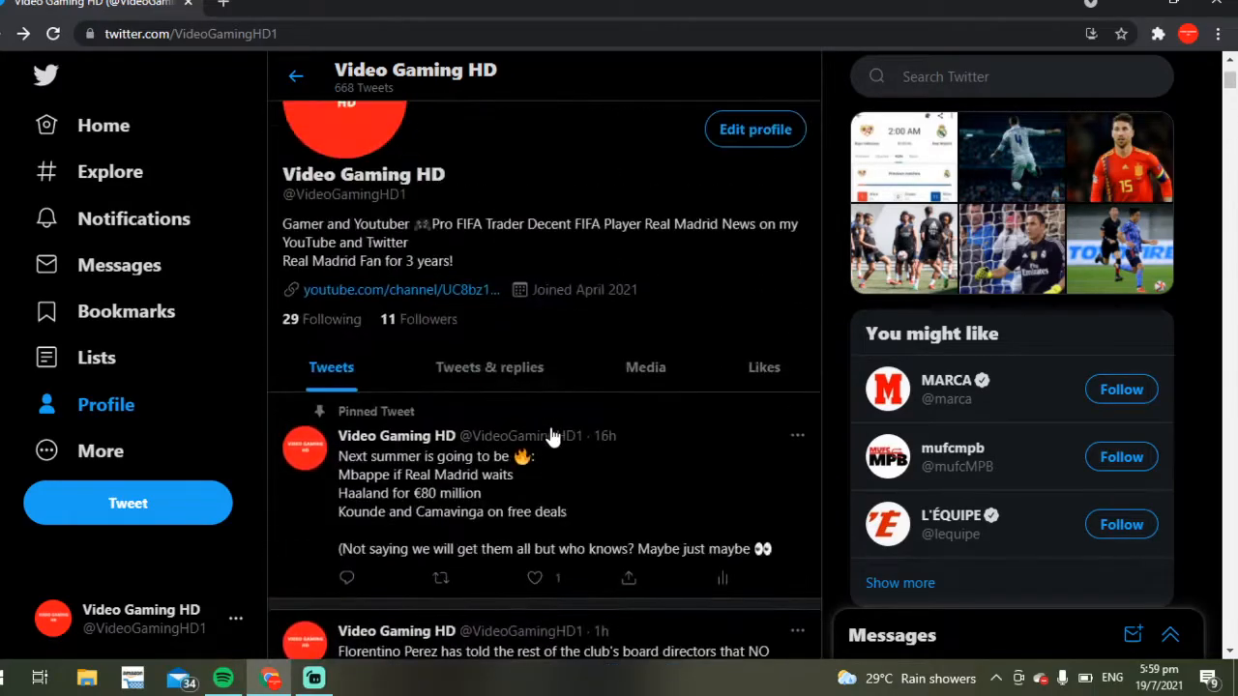
left_click(454, 474)
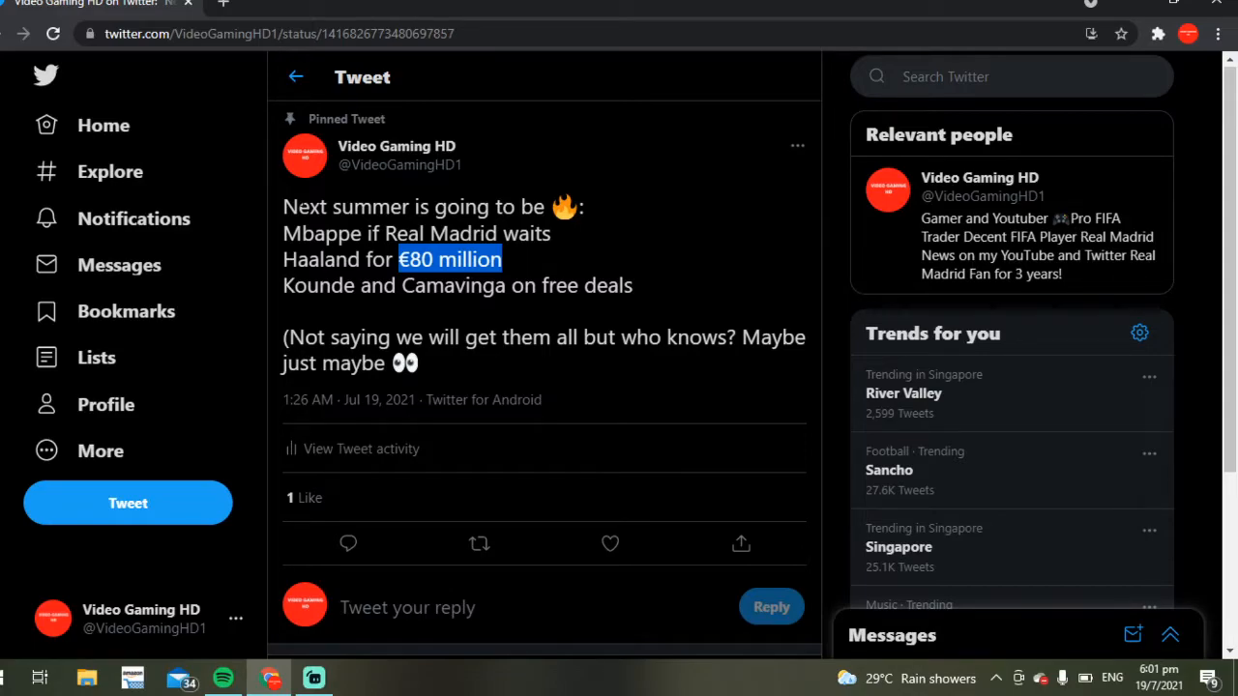
mouse_move(798, 17)
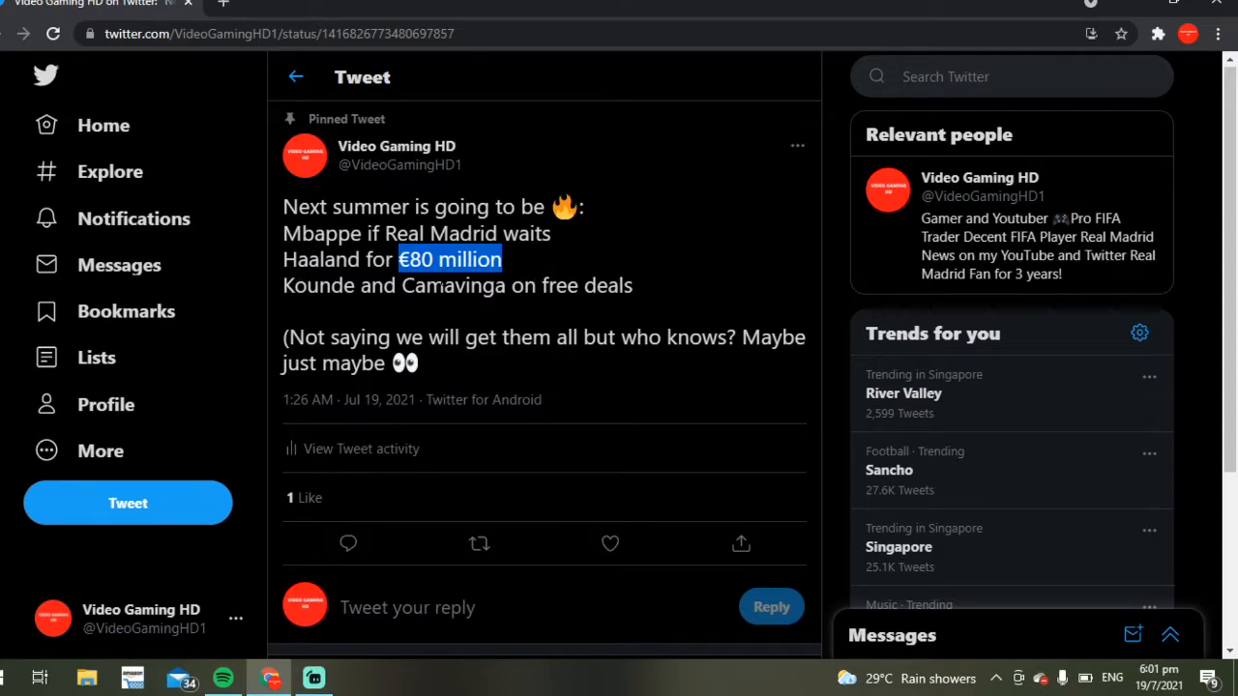
mouse_move(276, 261)
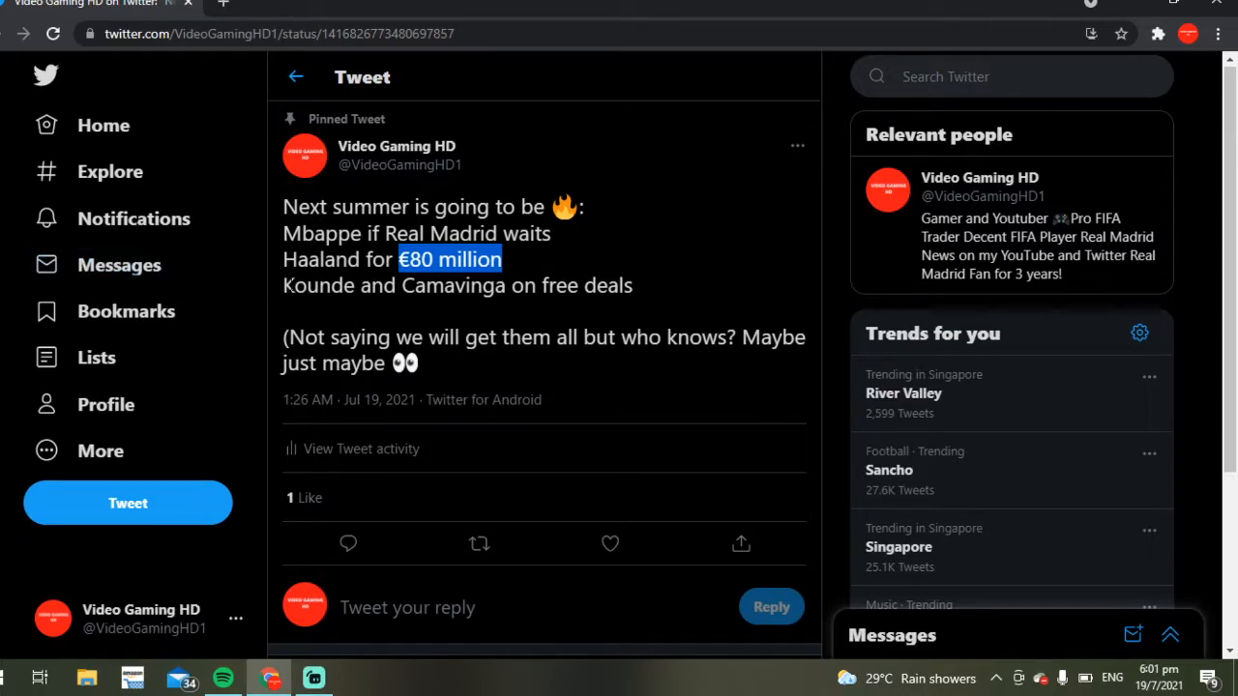
mouse_move(295, 77)
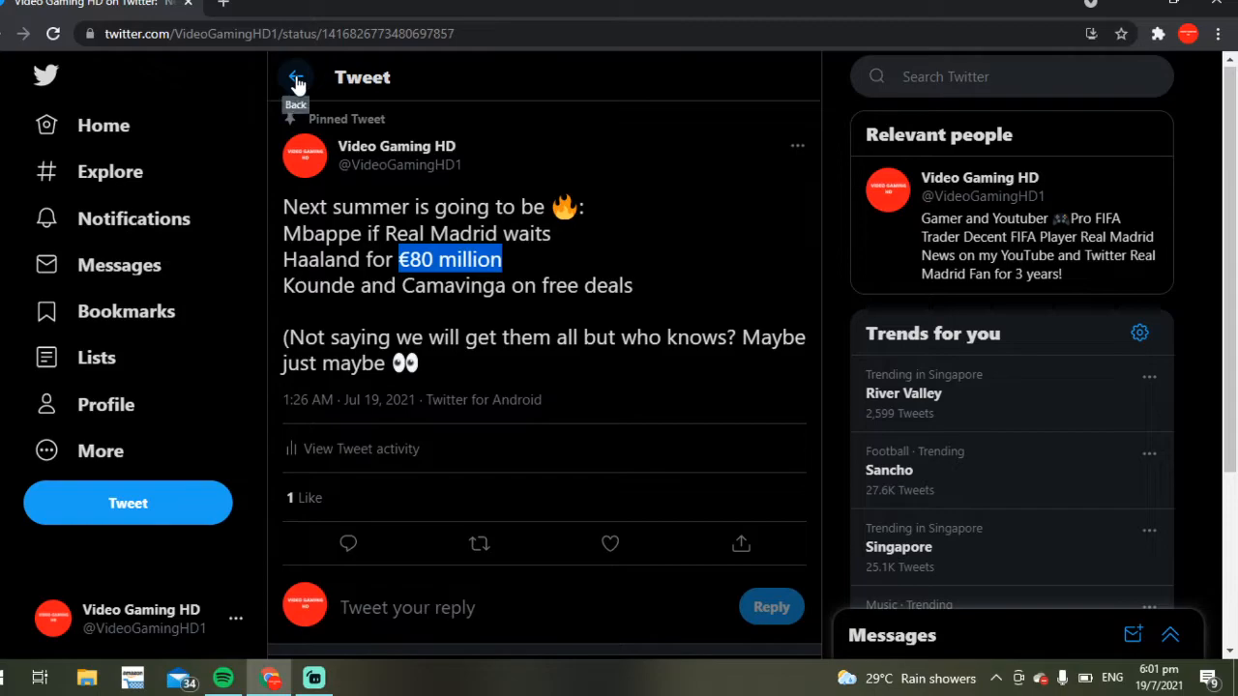
Return to the profile, open the Jules Koundé agent tweet and briefly highlight the year 2022
left_click(296, 76)
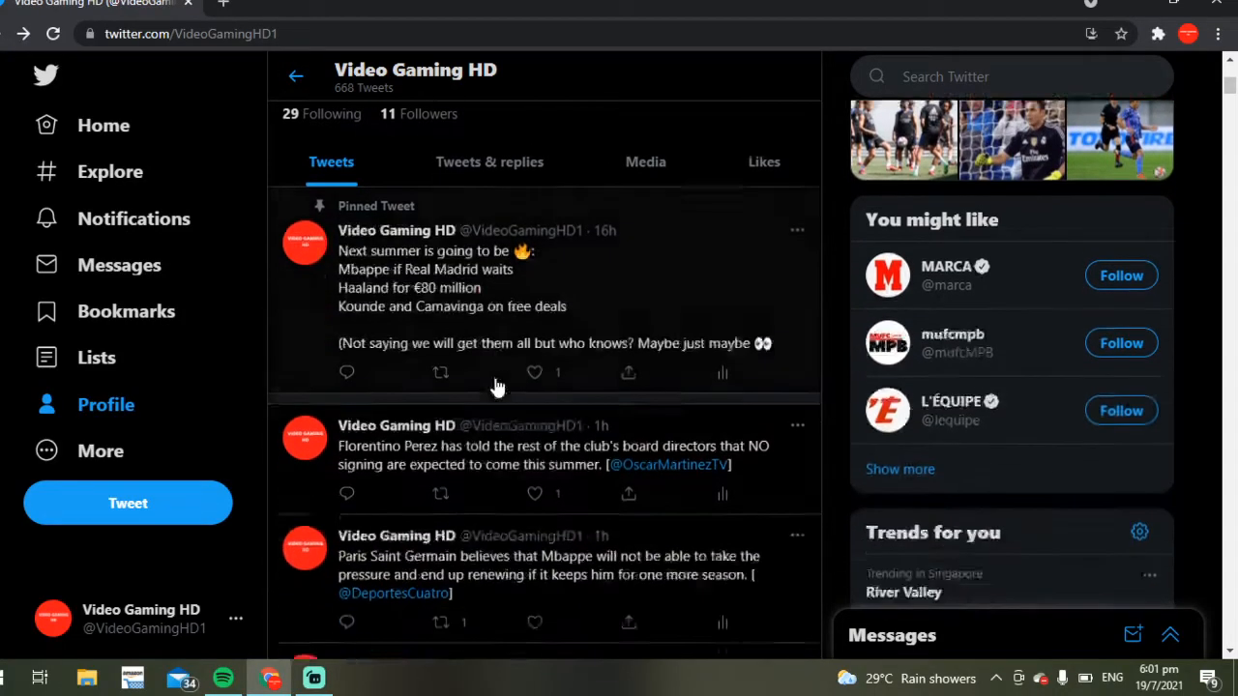
scroll("down", 3)
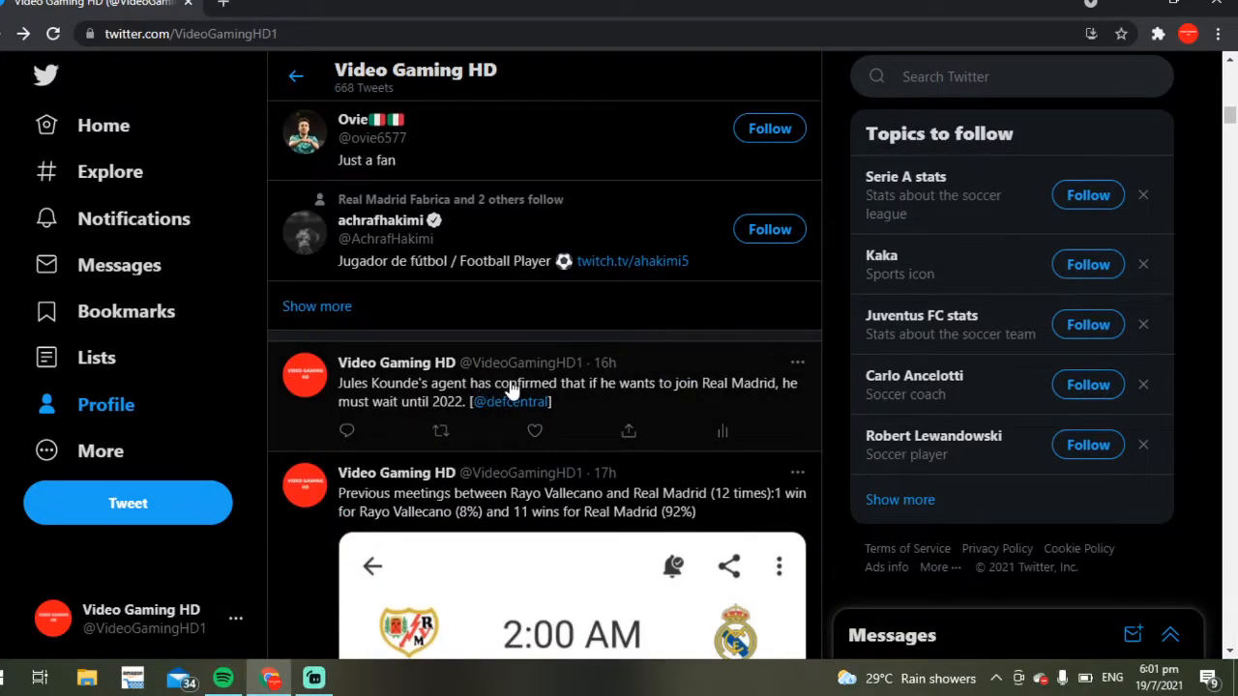
left_click(568, 392)
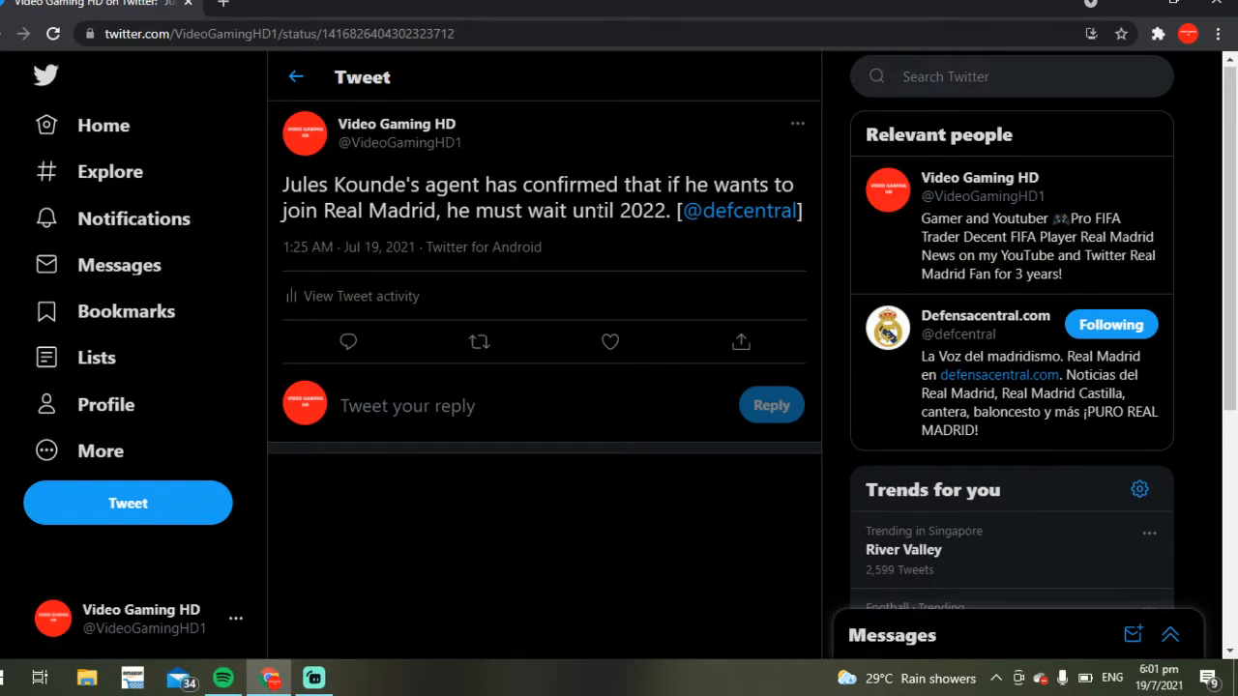
double_click(640, 210)
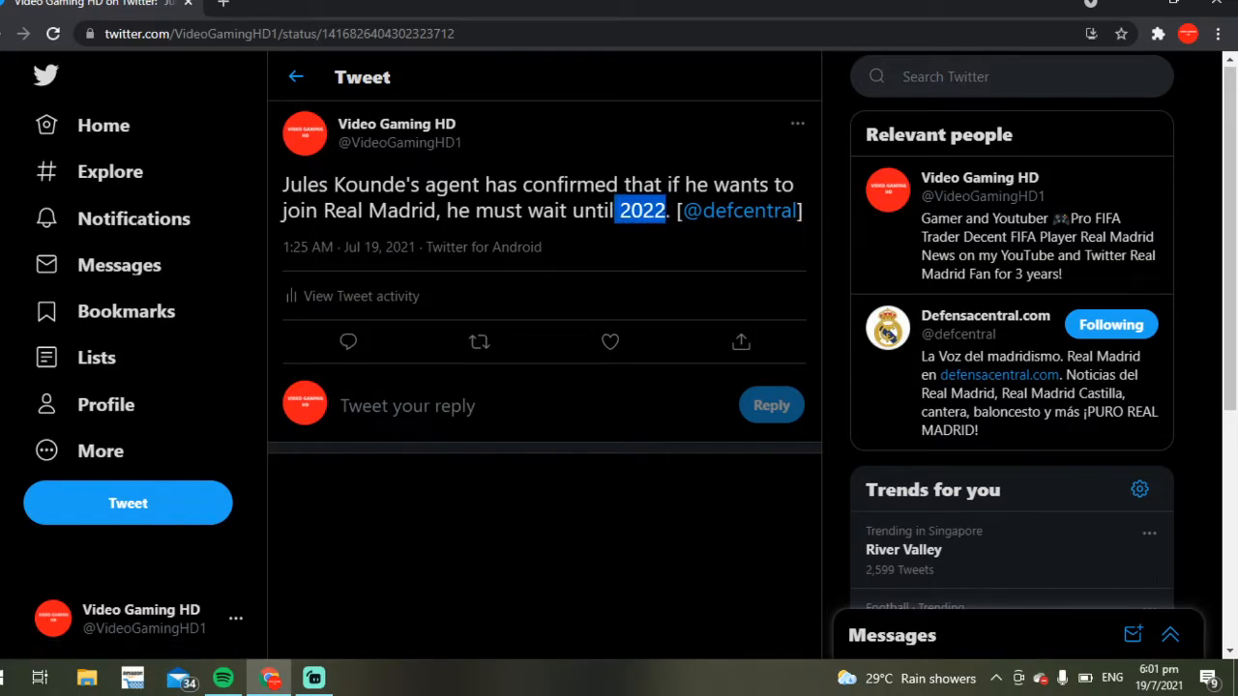
left_click(612, 210)
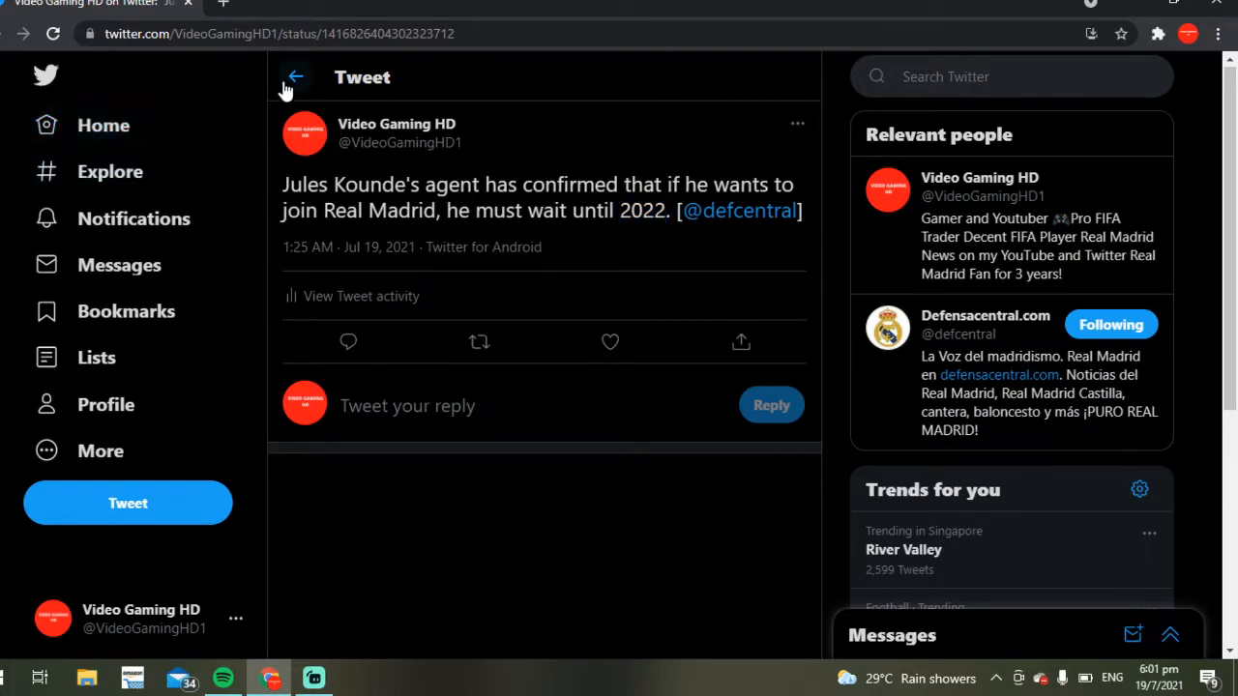
mouse_move(295, 76)
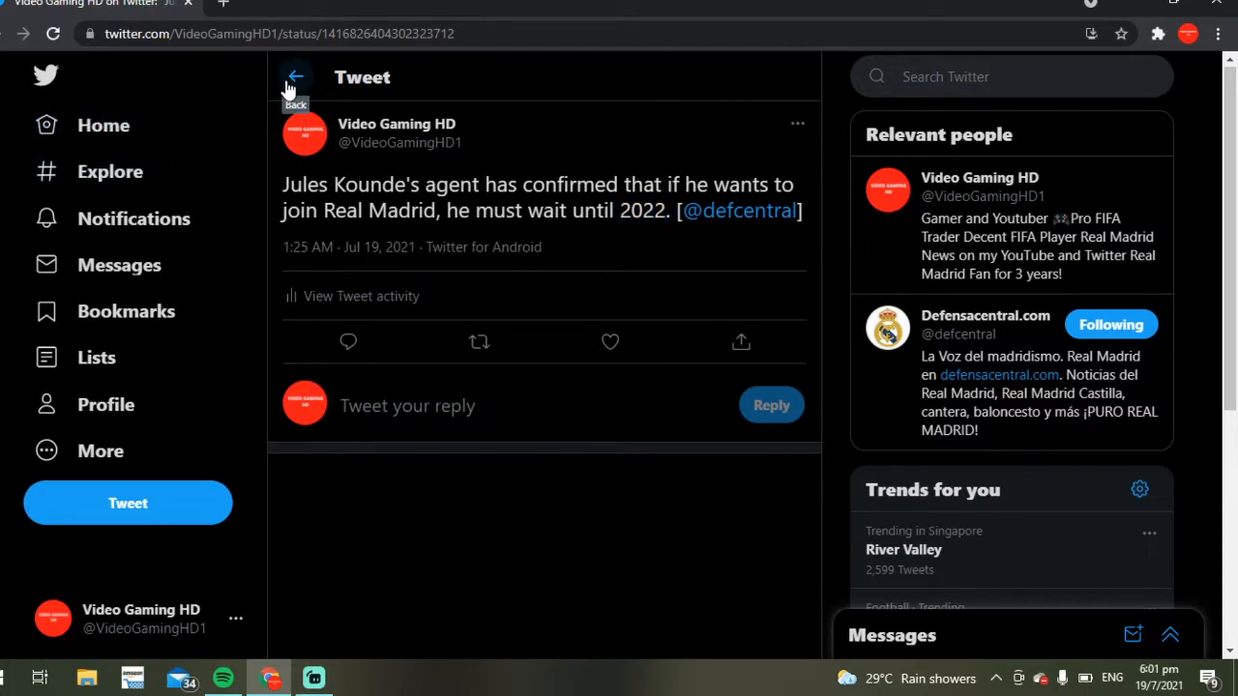
Go back to the profile timeline and scroll down toward the 'Real Madrid is Camavinga's priority' tweet
left_click(296, 77)
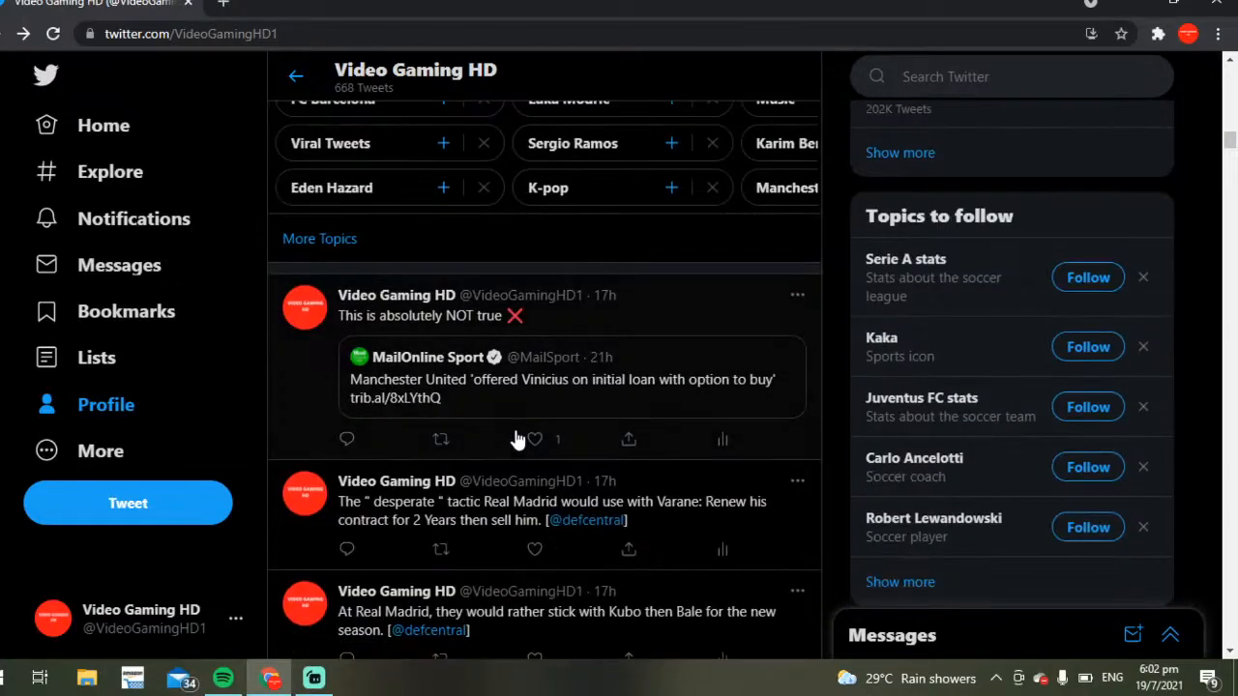
scroll("down", 3)
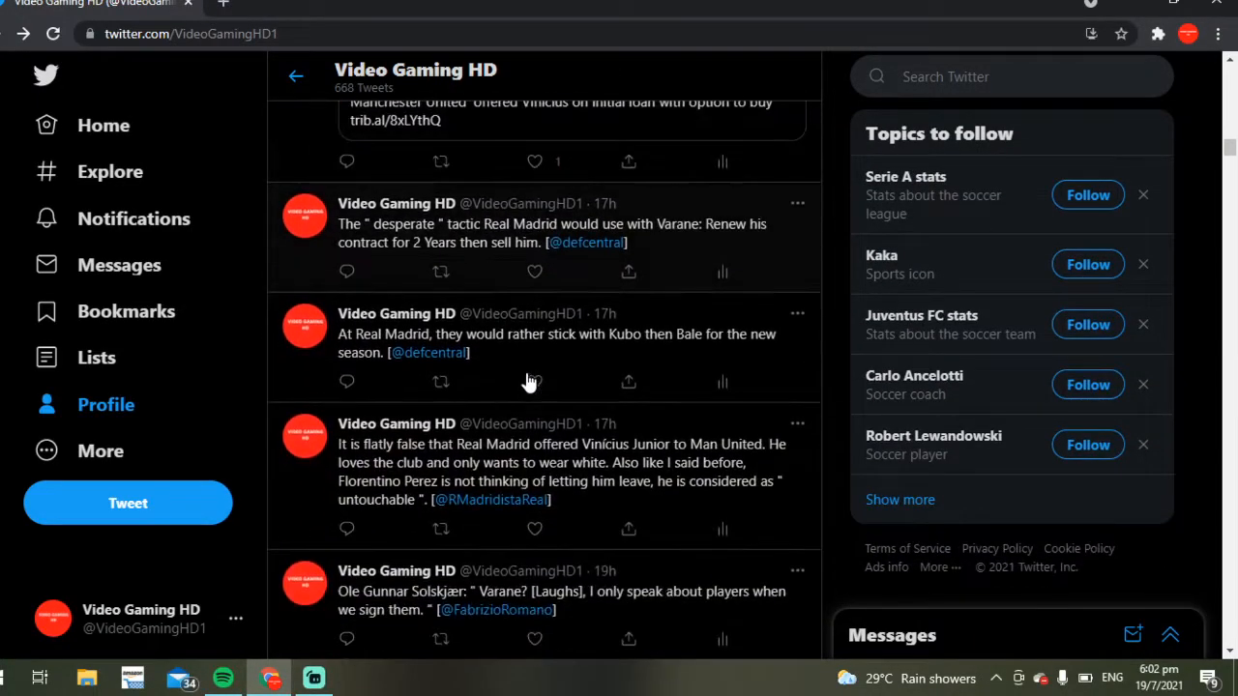
scroll("down", 3)
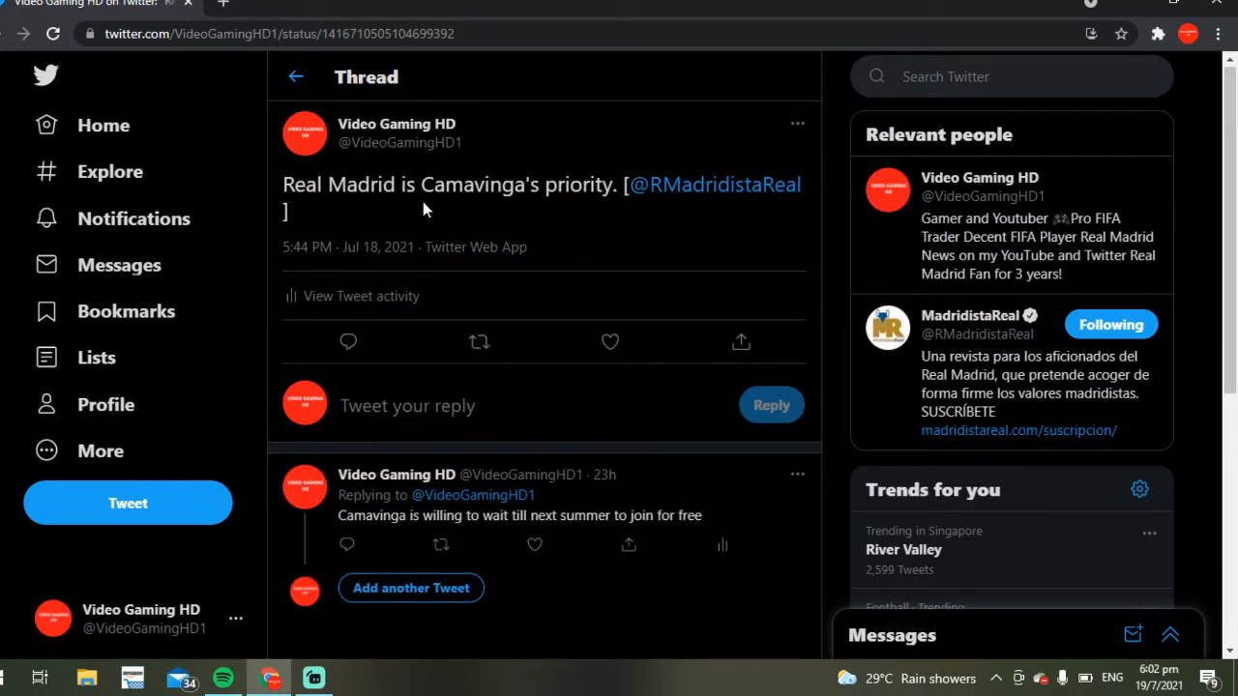
mouse_move(406, 575)
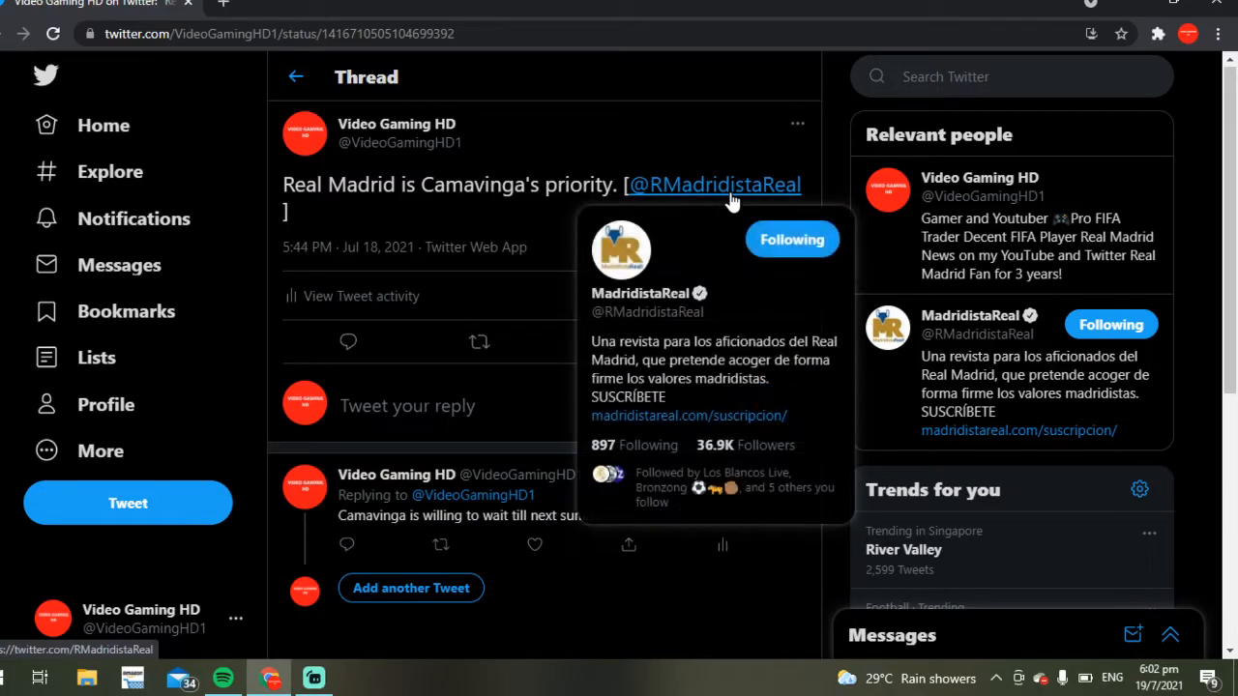
mouse_move(297, 75)
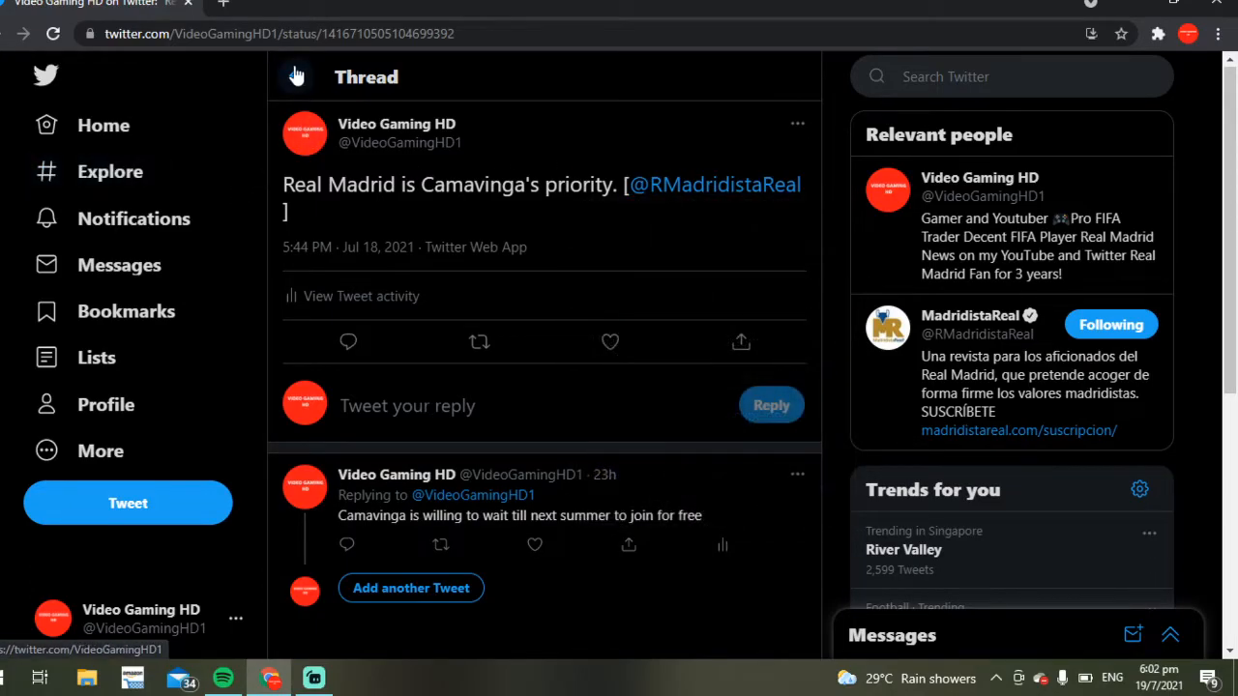
Leave the Camavinga thread and scroll the timeline past July 17–18 tweets to the topics-to-follow block
left_click(396, 123)
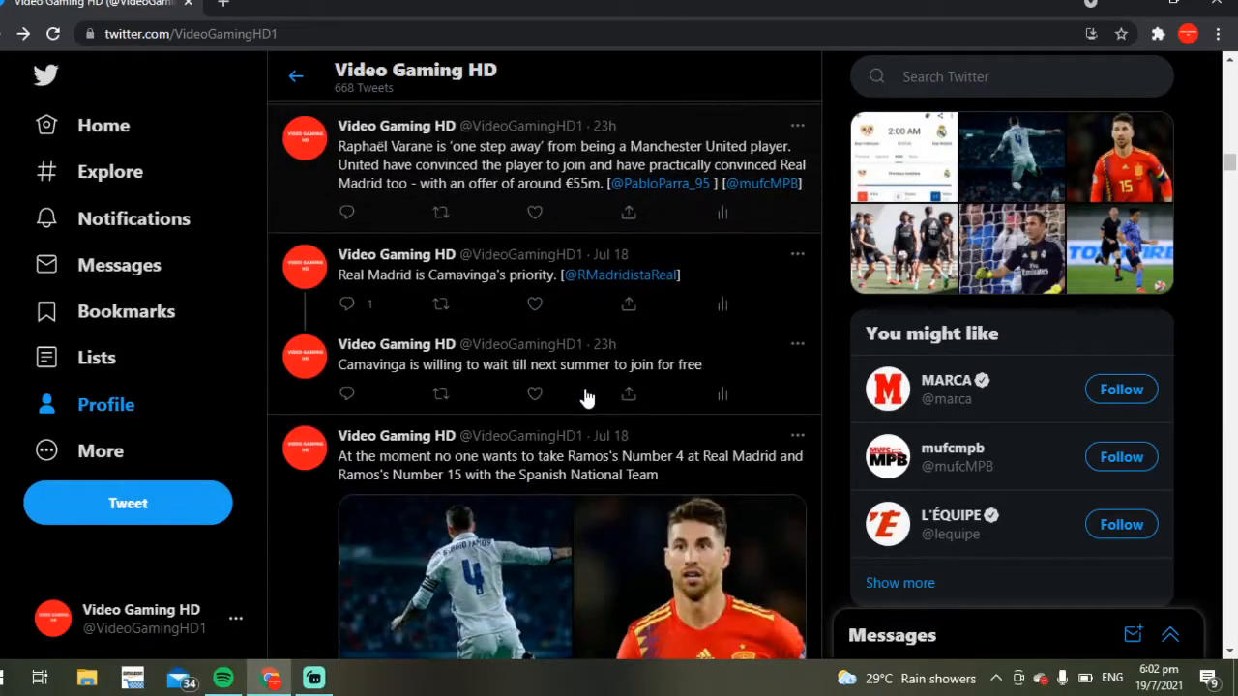
scroll("down", 3)
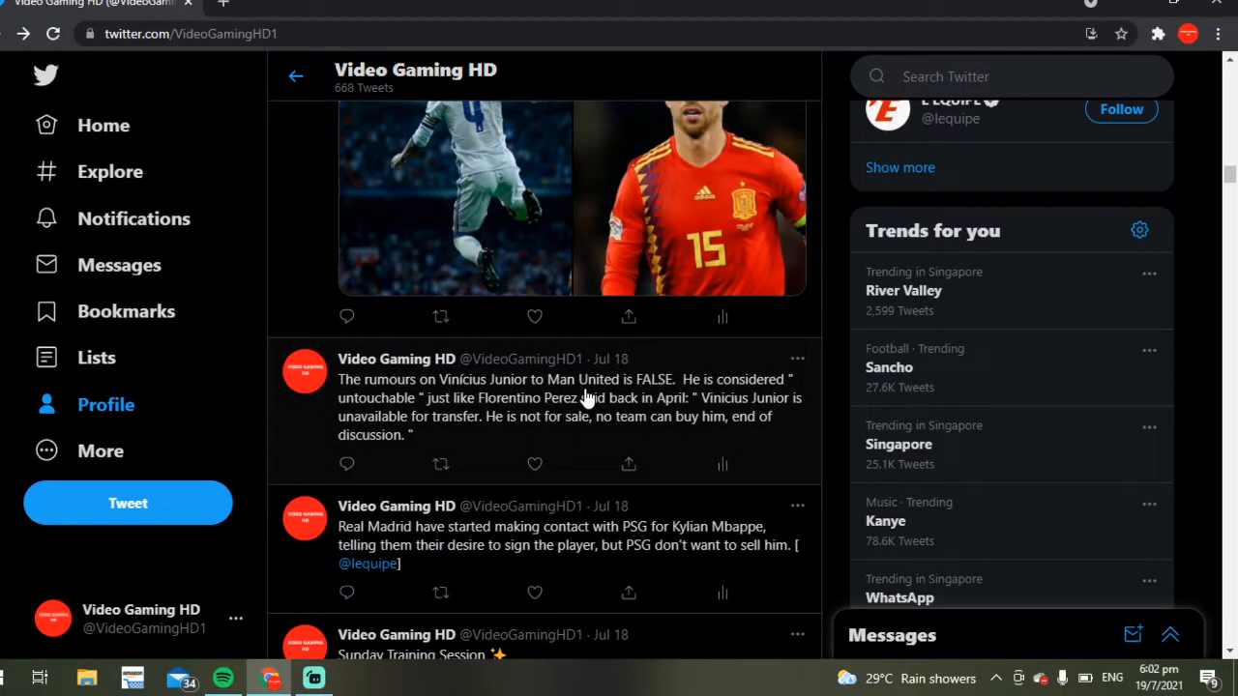
scroll("down", 3)
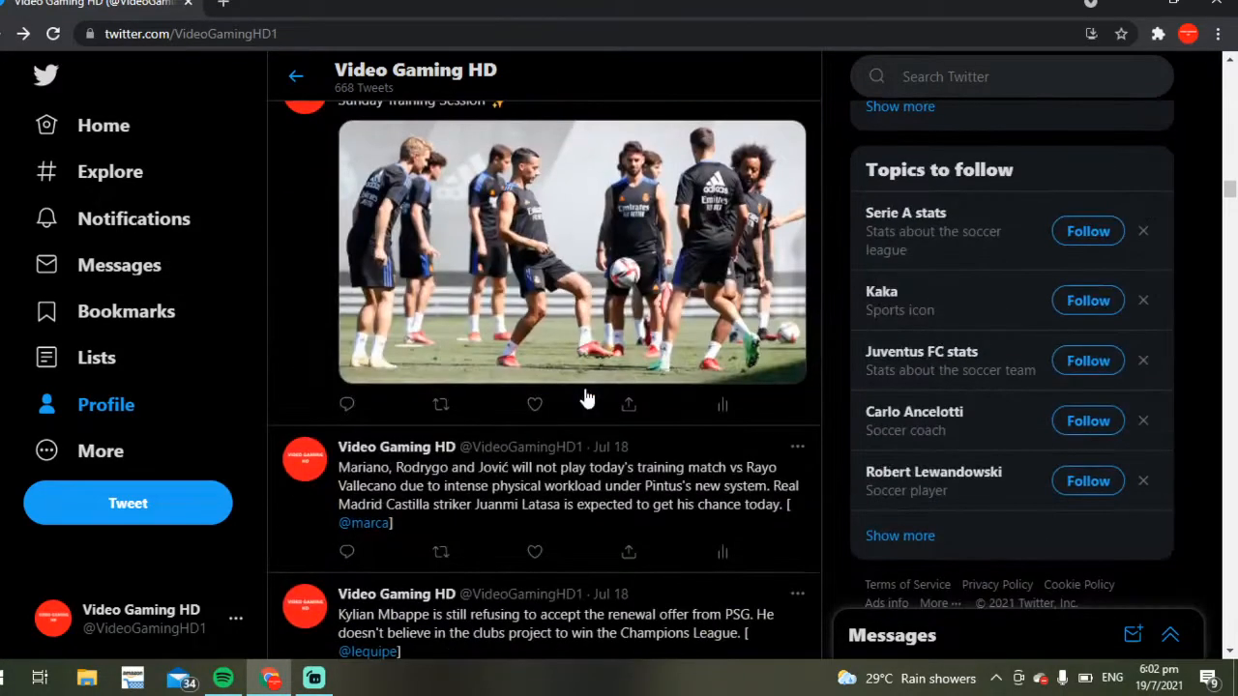
scroll("down", 3)
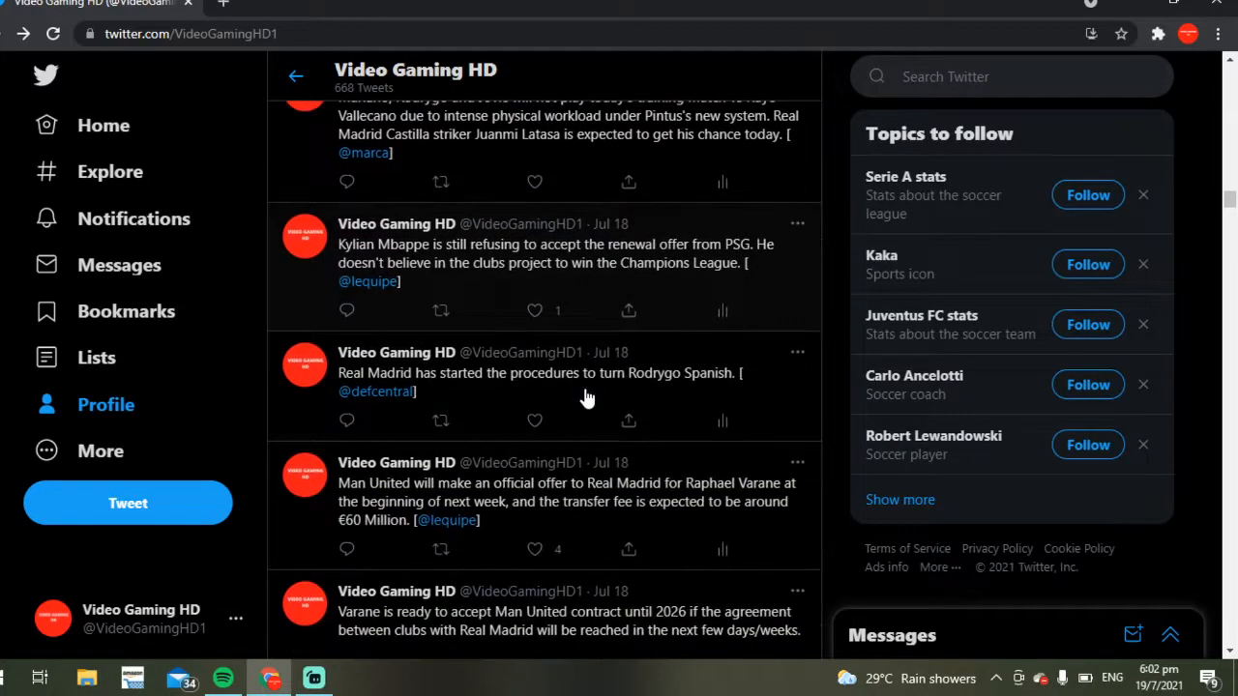
scroll("down", 3)
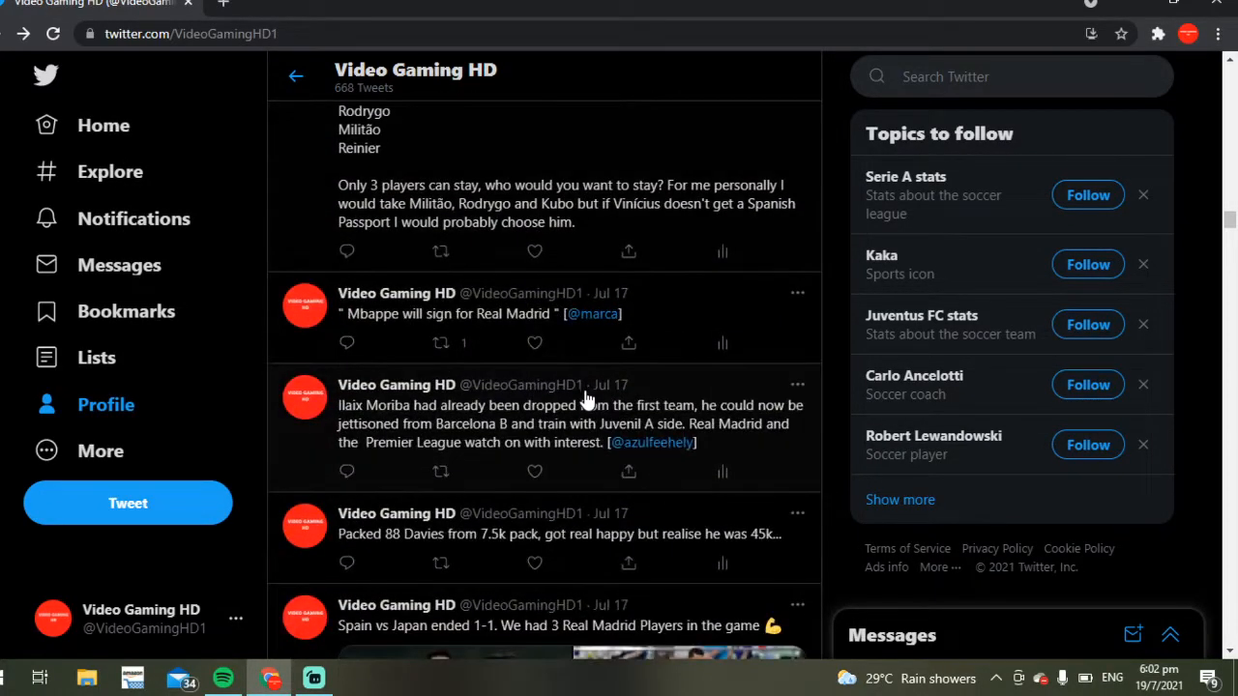
scroll("down", 3)
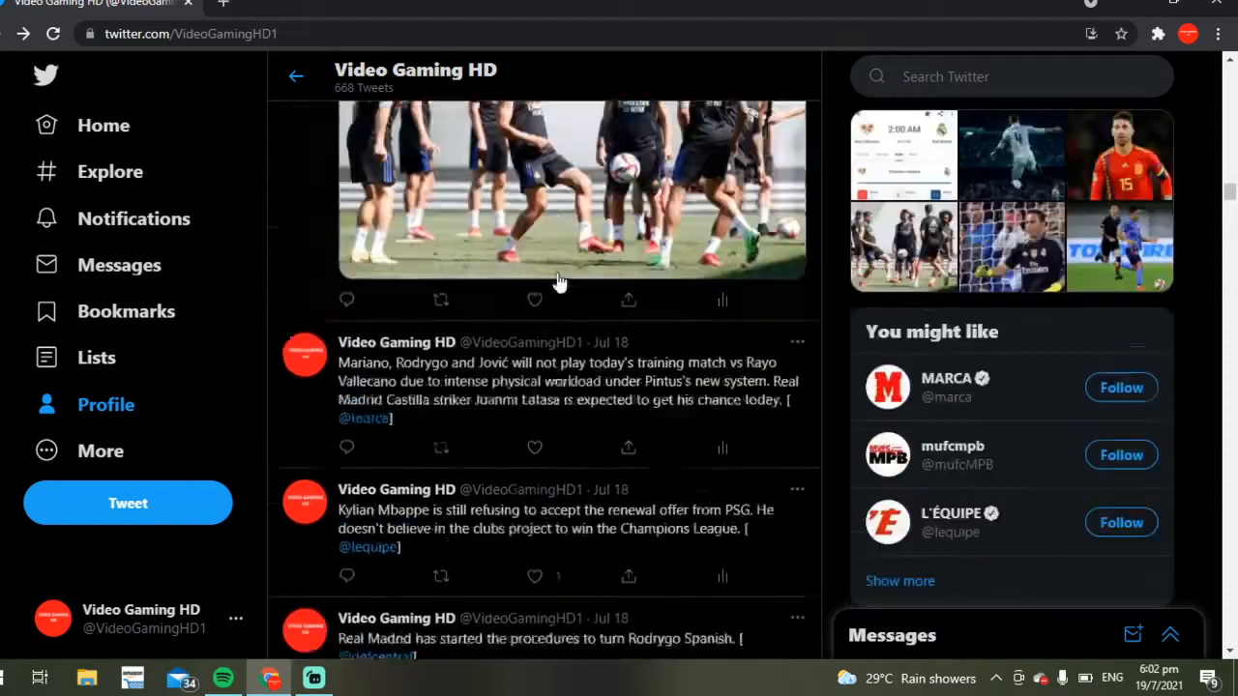
scroll("down", 3)
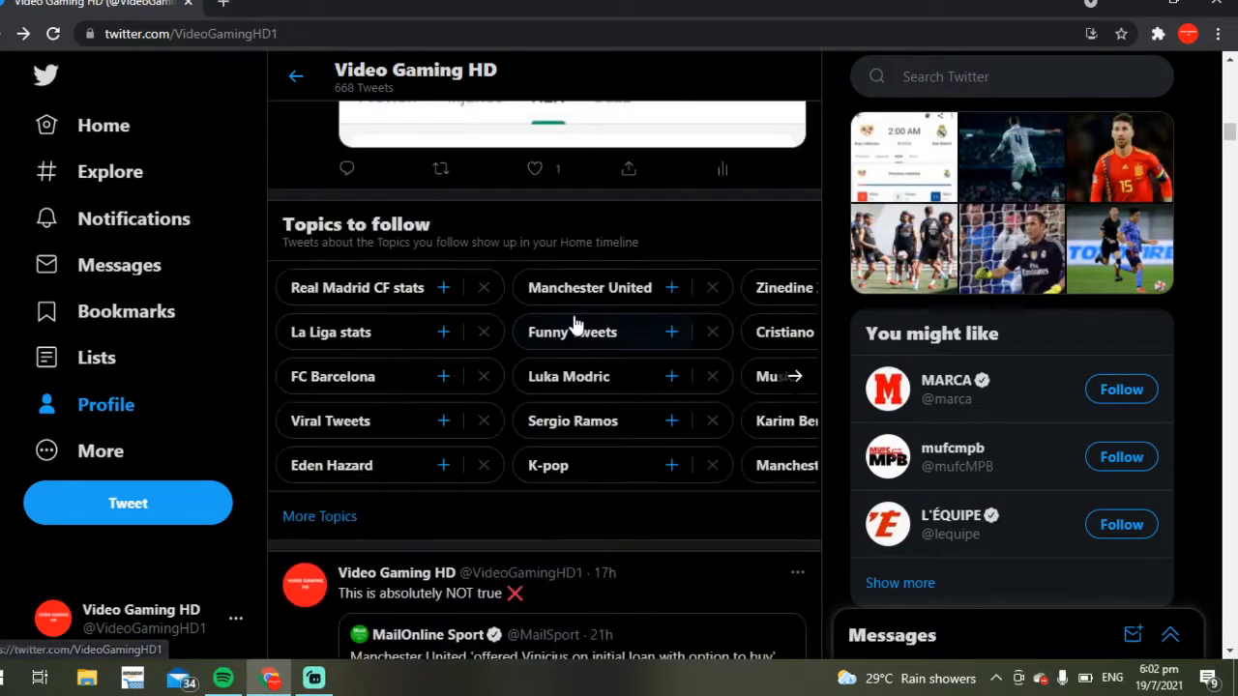